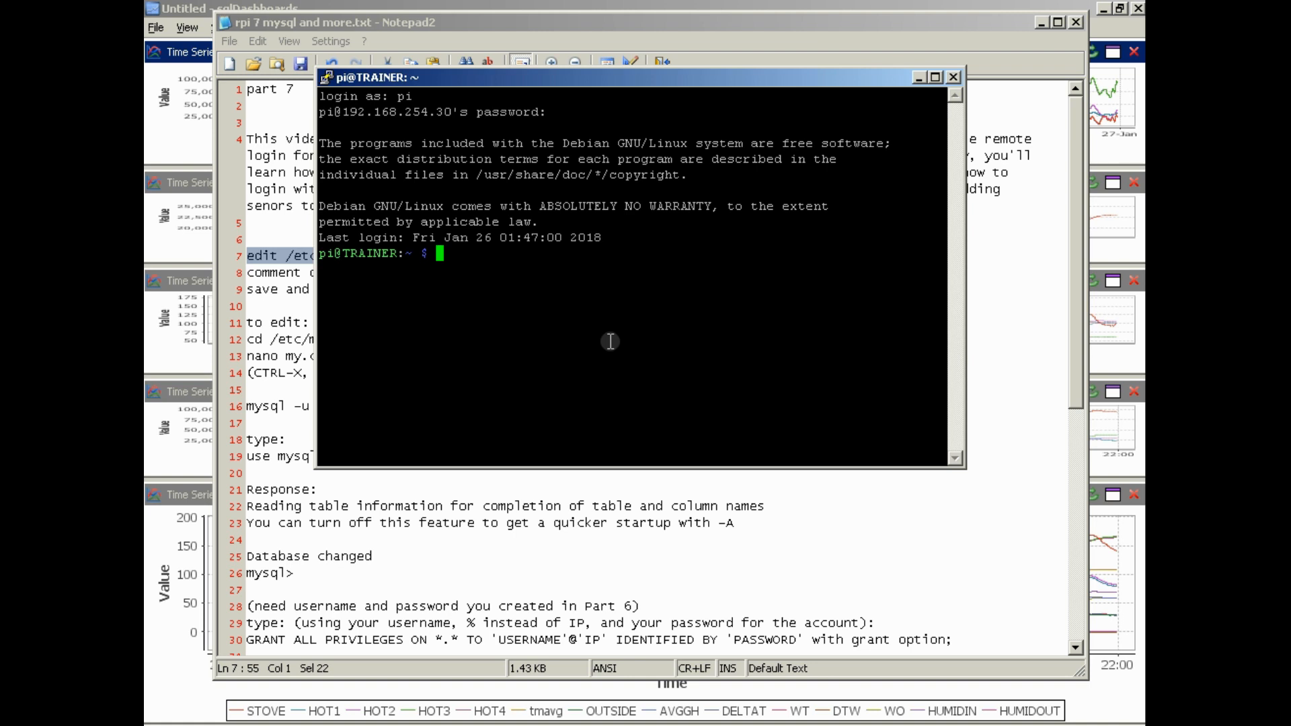
Step: Switch to root with sudo su and open /etc/mysql/my.cnf in nano
{"action": "type", "text": "sudo su"}
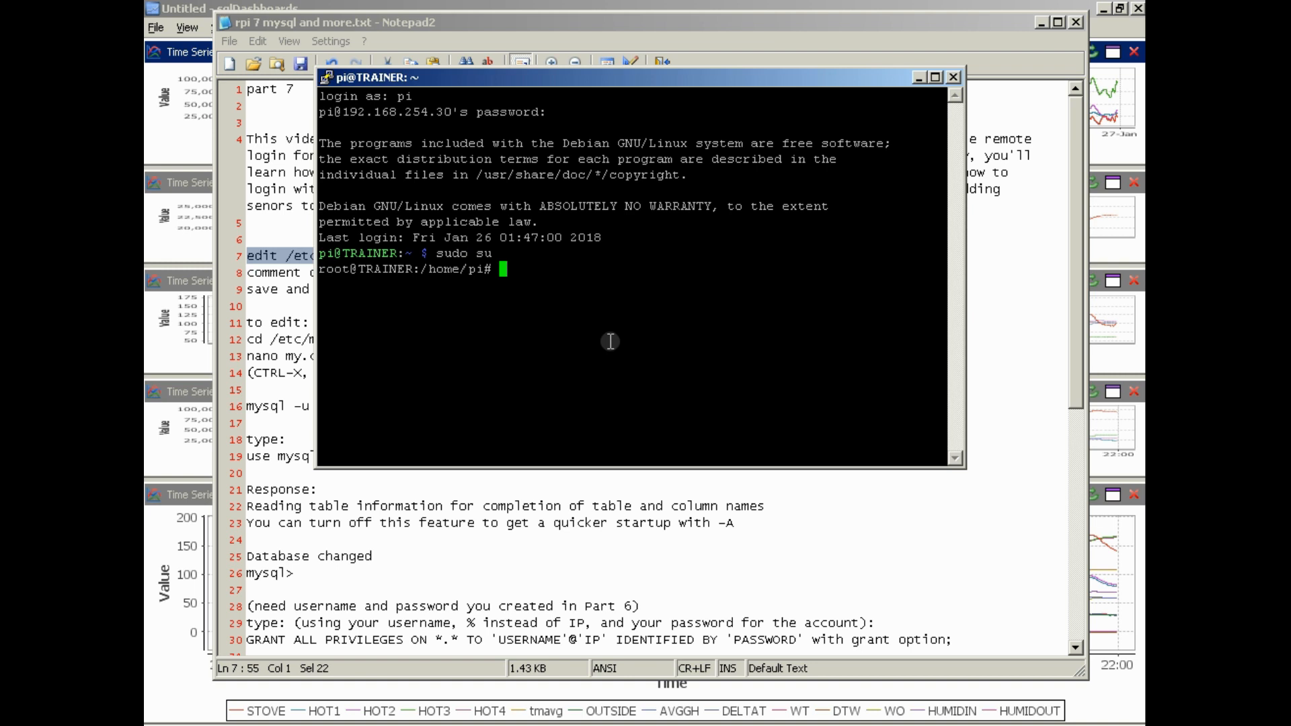
{"action": "type", "text": "edit /etc/mysql/my.cnf"}
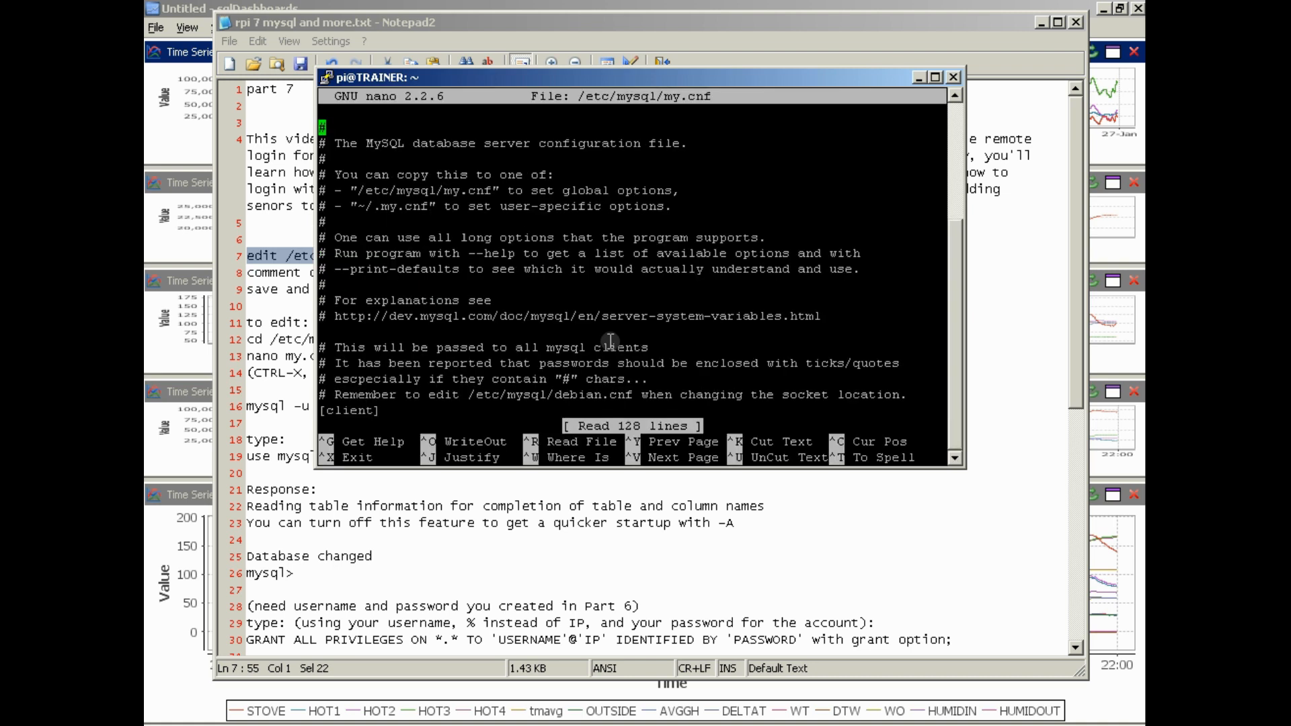
{"action": "mouse_move", "coordinate": [581, 203]}
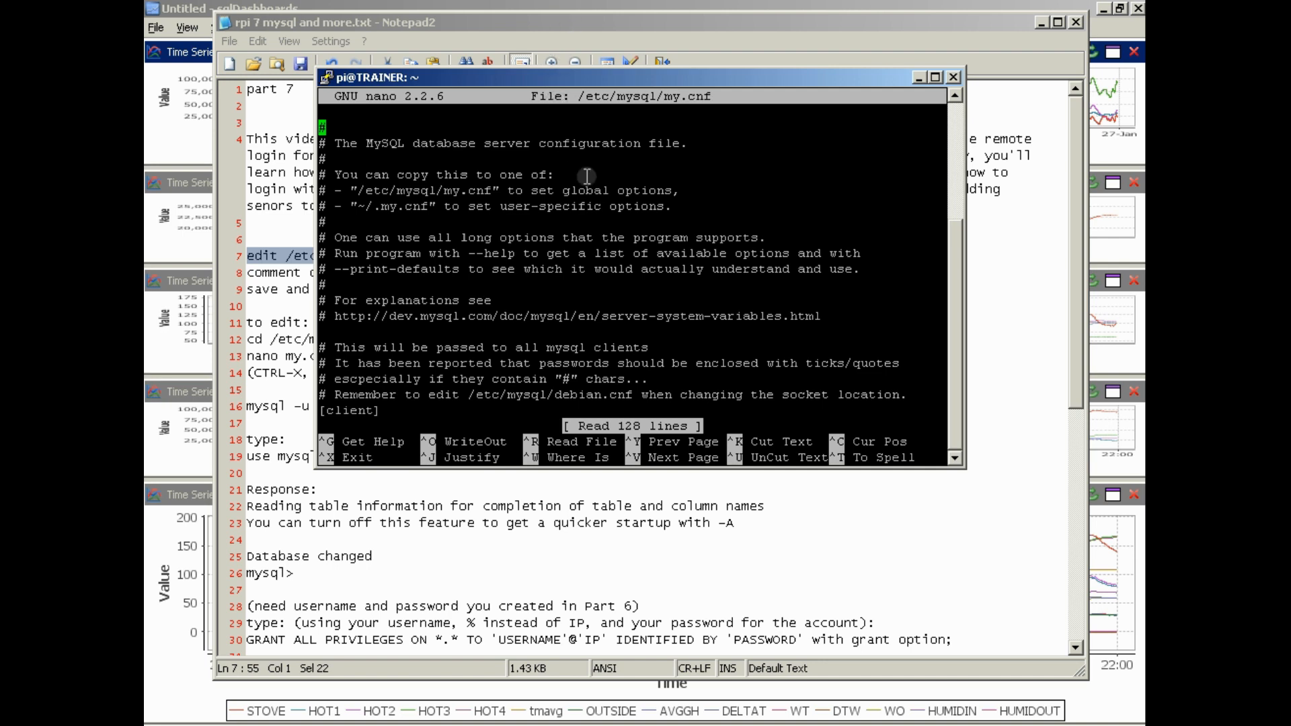
Step: Scroll to the bind-address line in my.cnf and comment it out with #
{"action": "scroll", "scroll_direction": "down", "scroll_amount": 3}
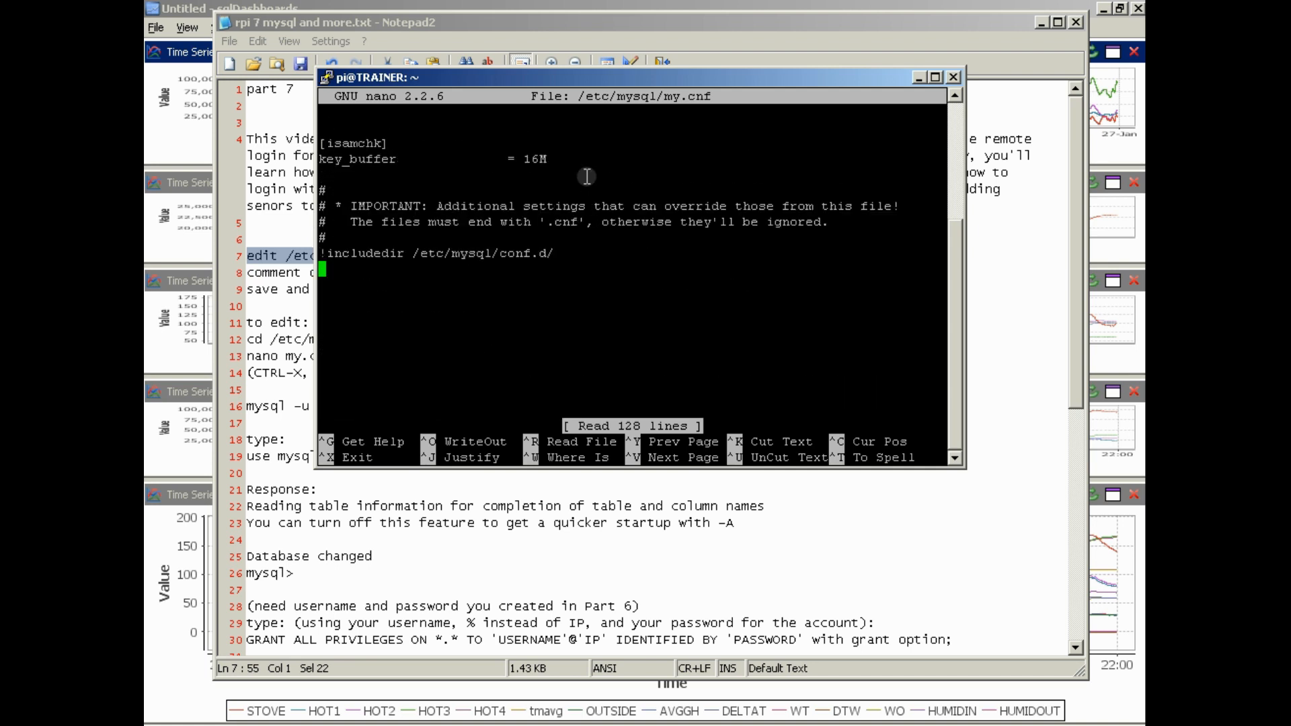
{"action": "scroll", "scroll_direction": "down", "scroll_amount": 3}
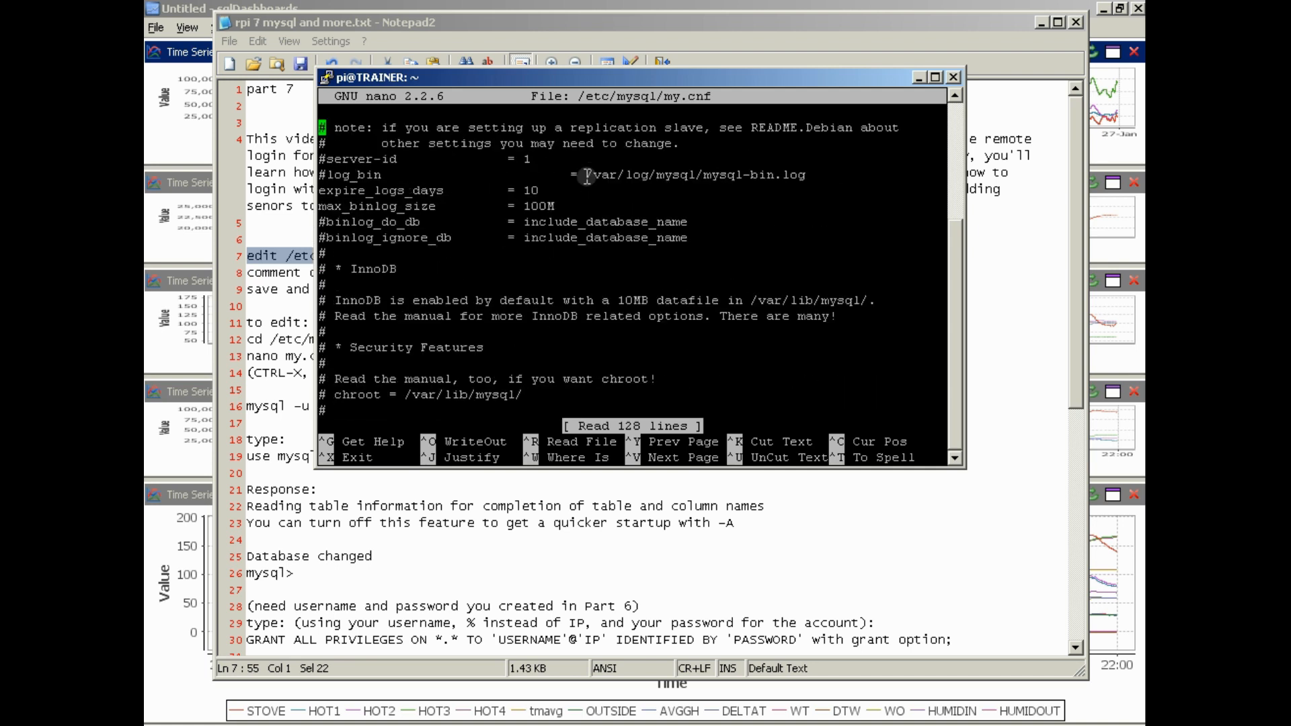
{"action": "scroll", "scroll_direction": "down", "scroll_amount": 3}
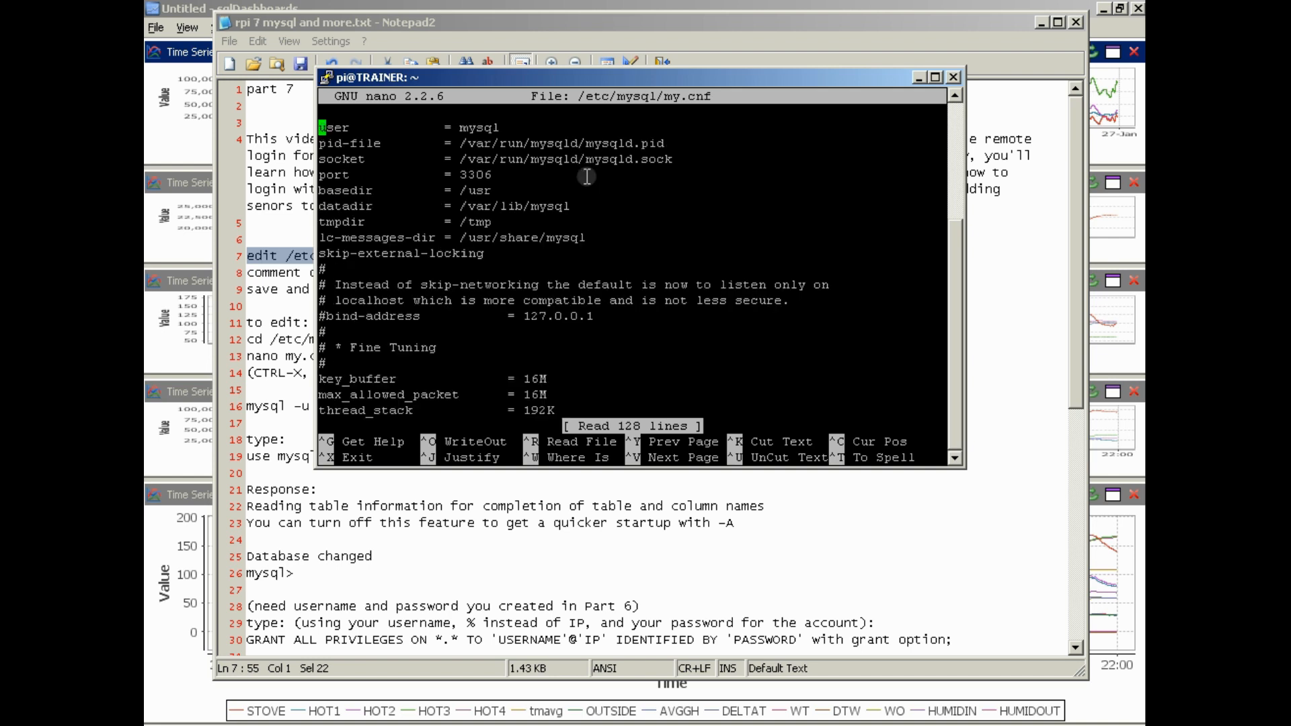
{"action": "scroll", "scroll_direction": "down", "scroll_amount": 3}
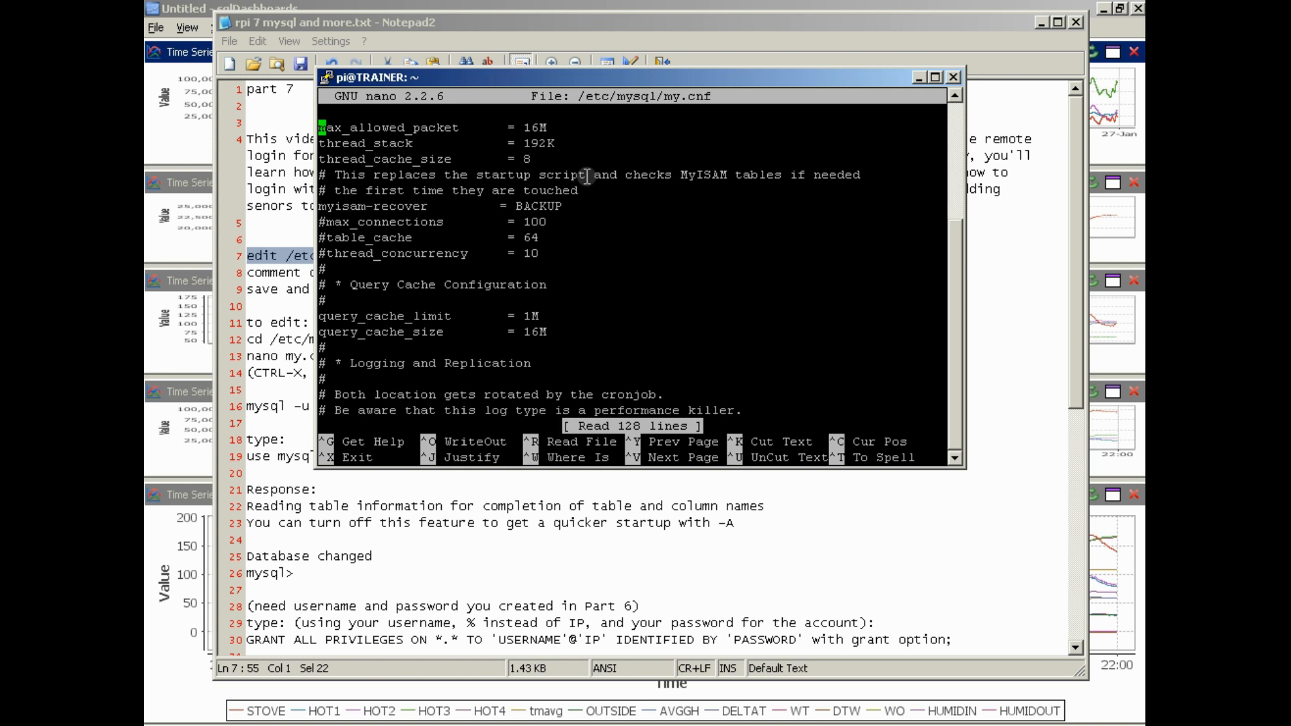
{"action": "scroll", "scroll_direction": "down", "scroll_amount": 3}
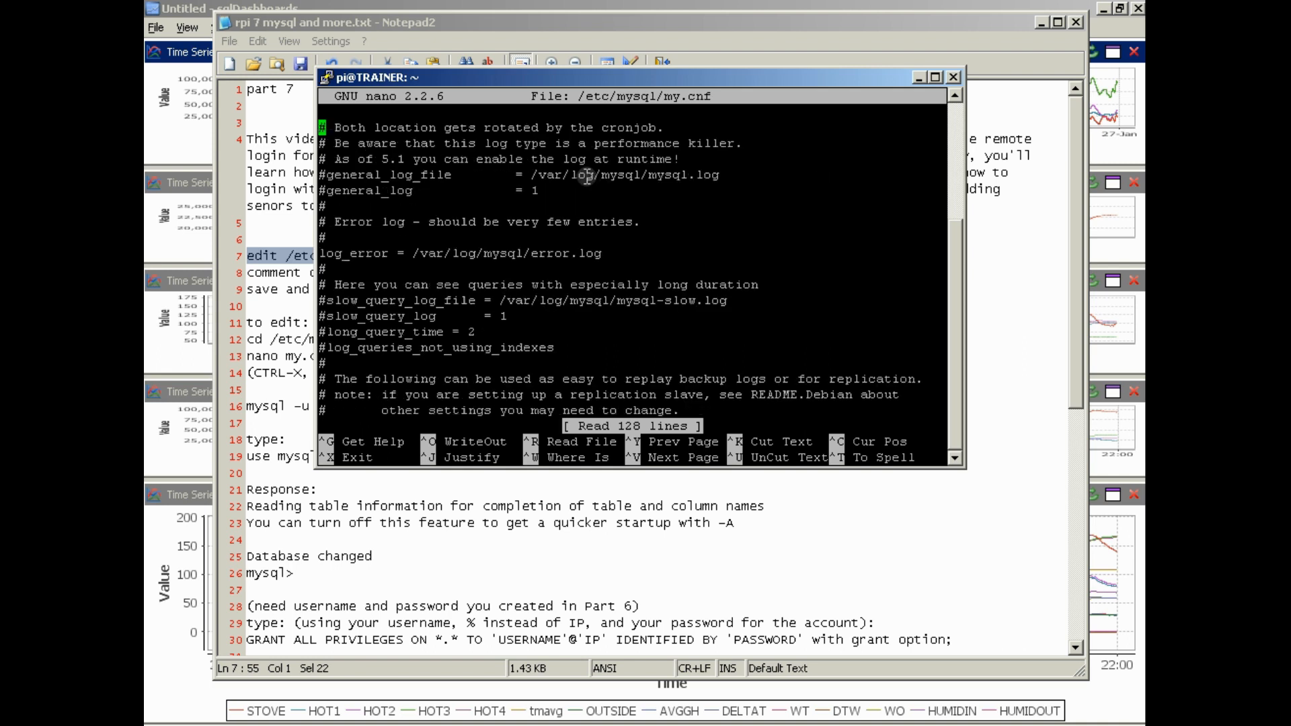
{"action": "scroll", "scroll_direction": "down", "scroll_amount": 3}
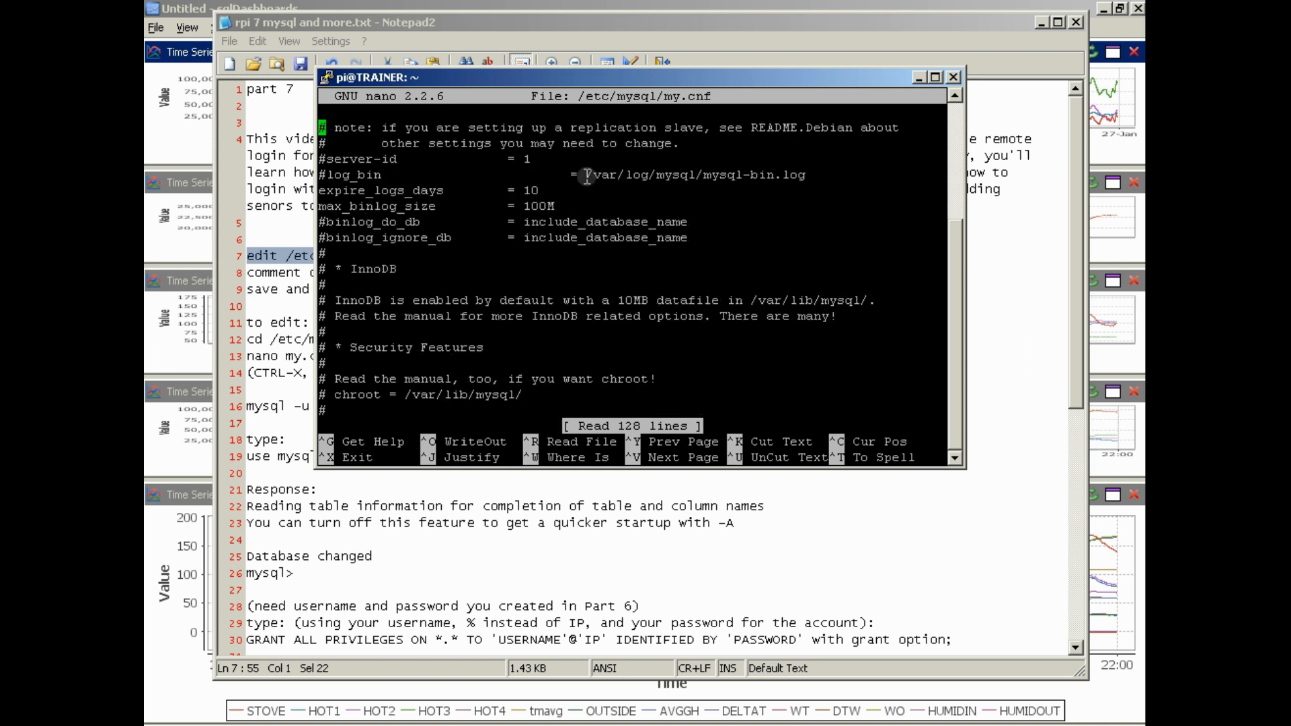
{"action": "scroll", "scroll_direction": "down", "scroll_amount": 3}
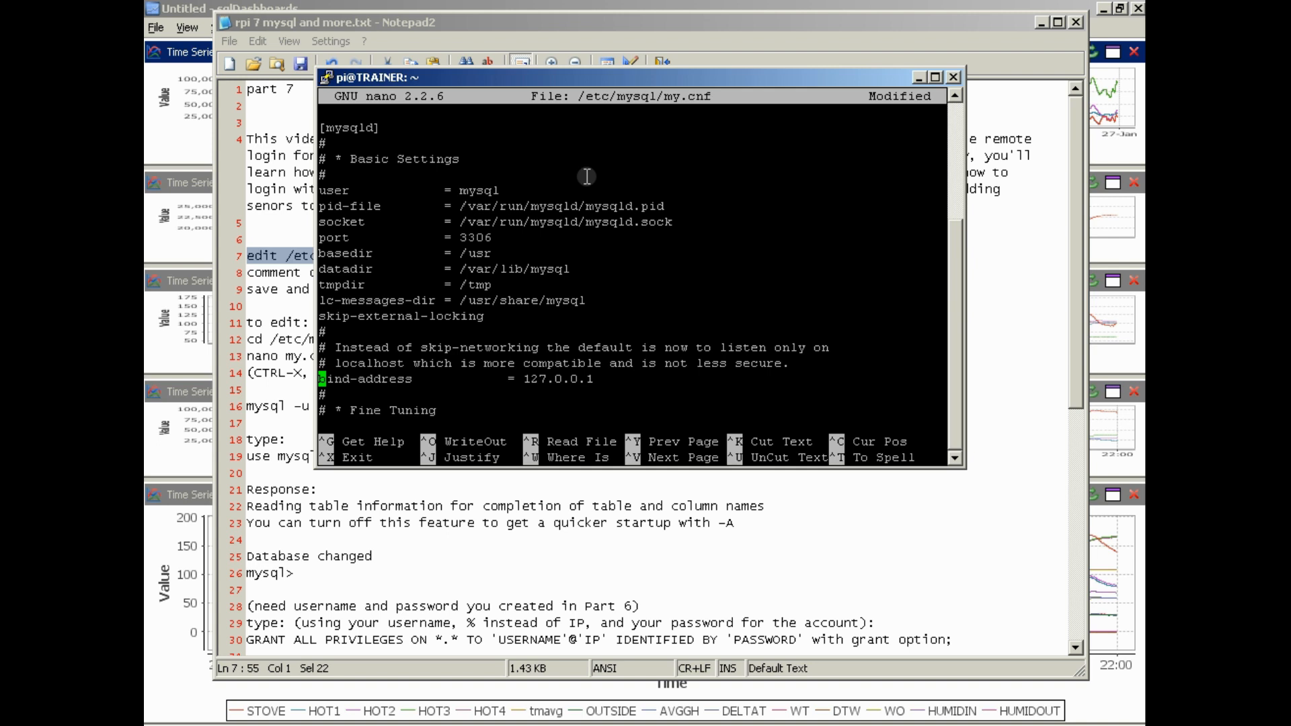
{"action": "type", "text": "#"}
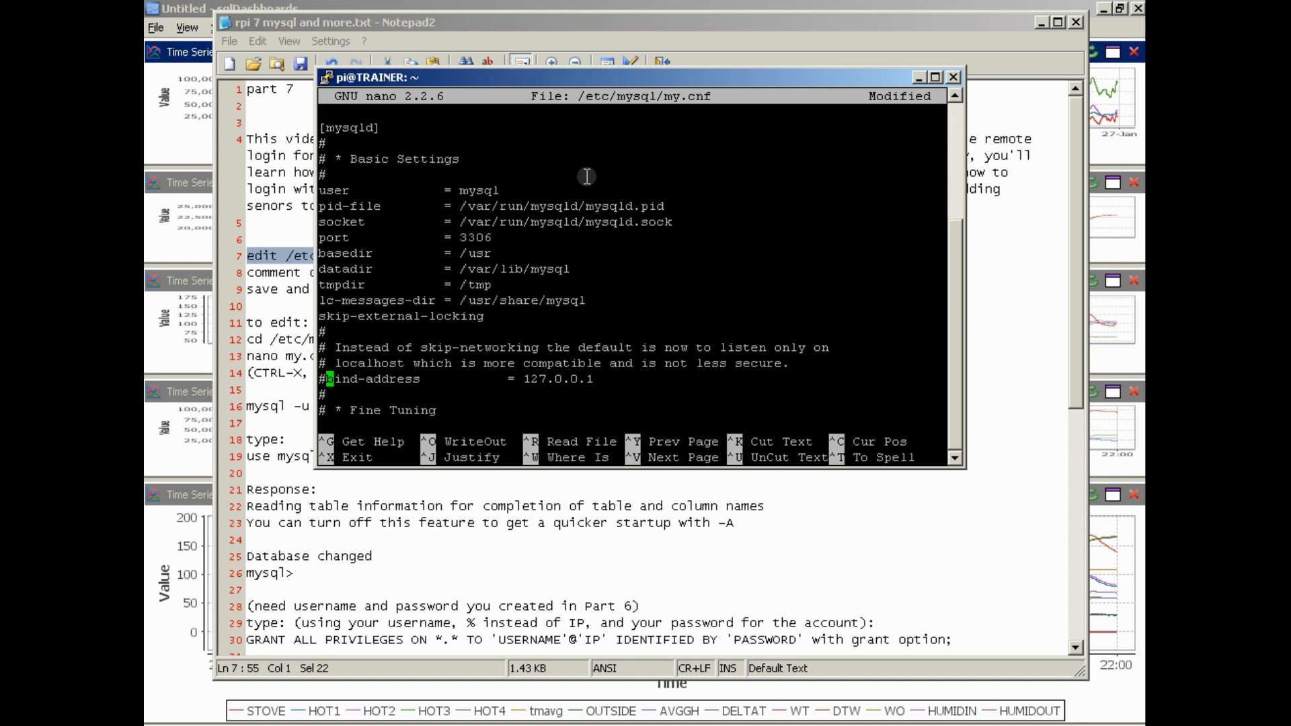
Step: Save the changed my.cnf and exit nano back to the root prompt
{"action": "key", "text": "ctrl+x"}
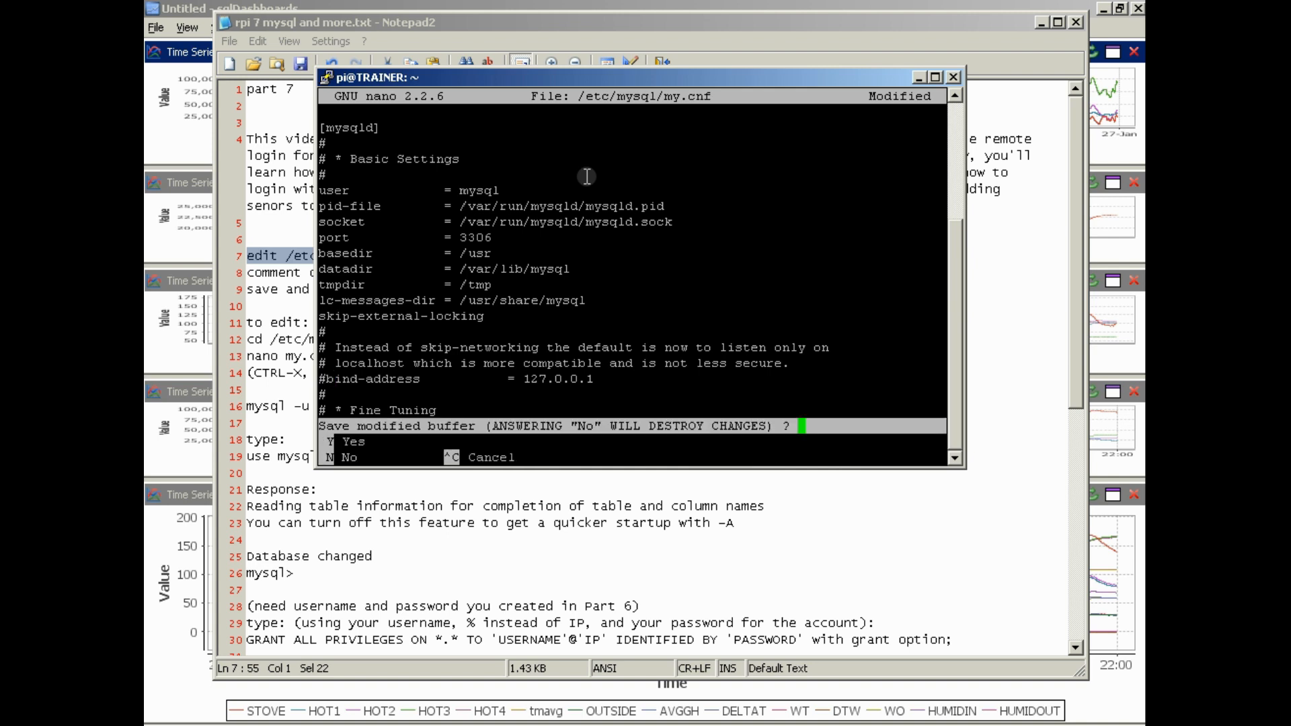
{"action": "key", "text": "y"}
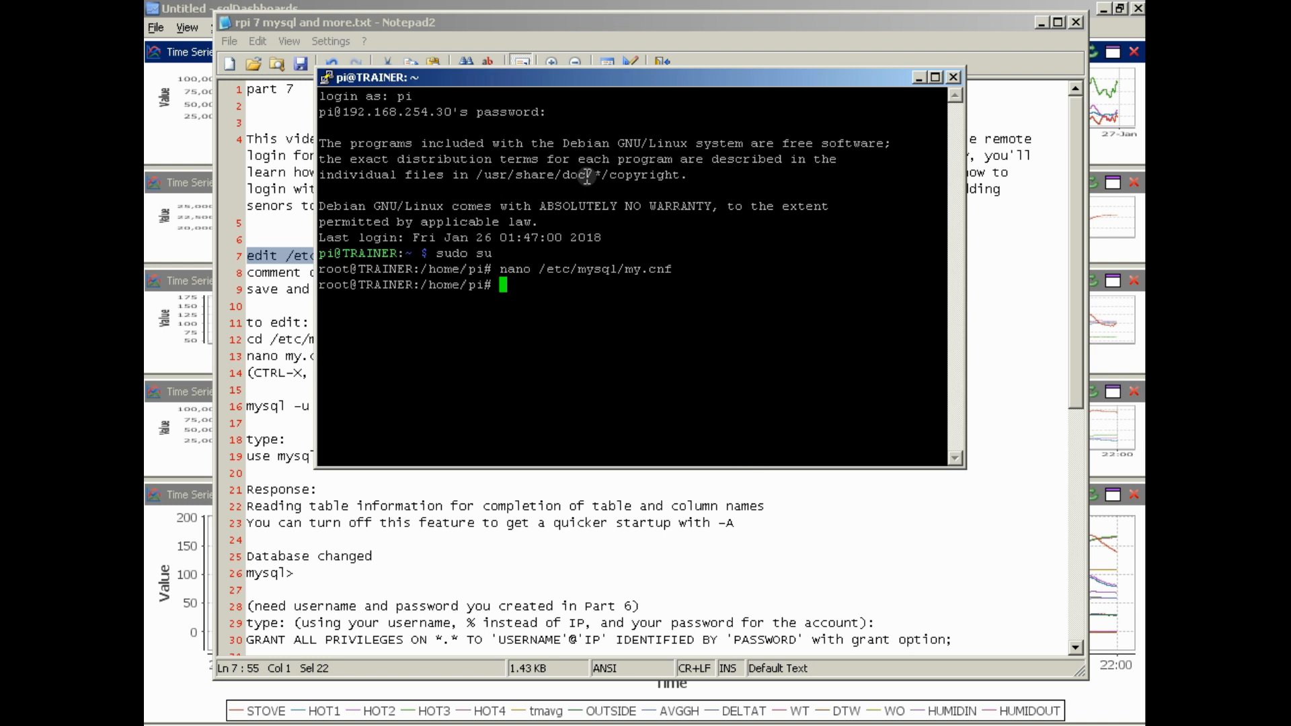
{"action": "mouse_move", "coordinate": [619, 8]}
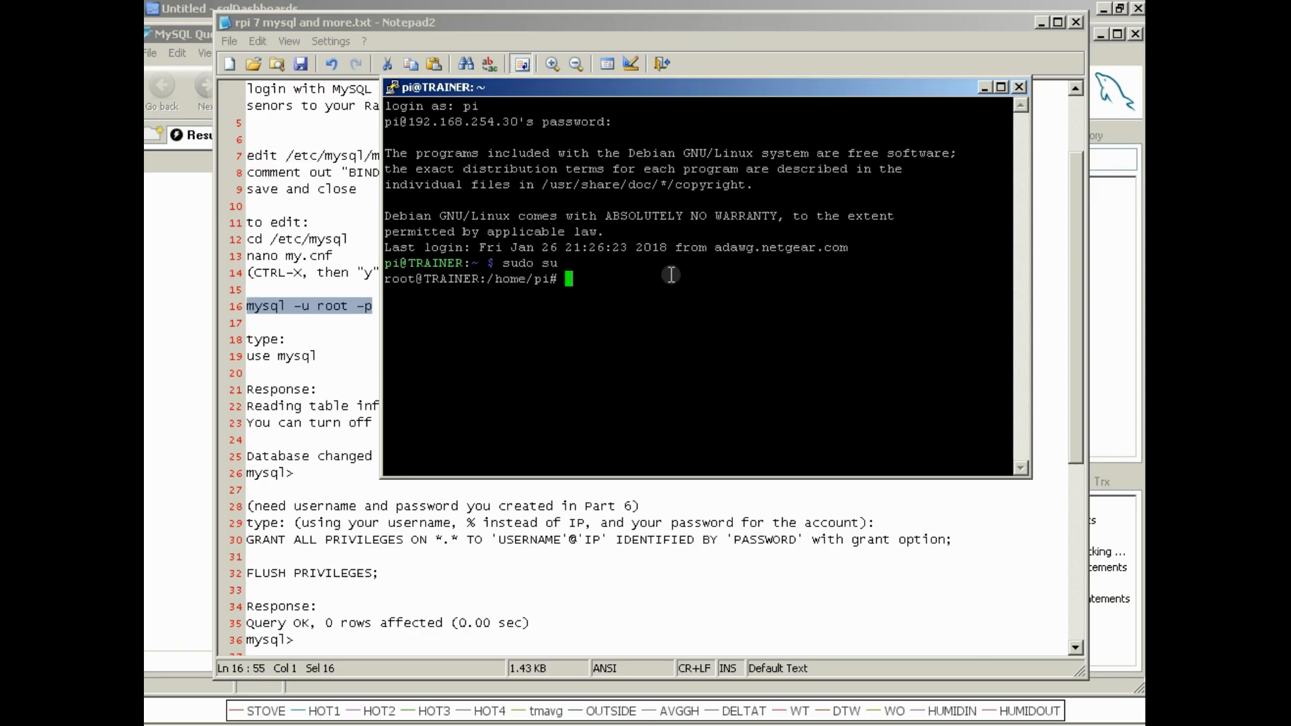
{"action": "mouse_move", "coordinate": [663, 280]}
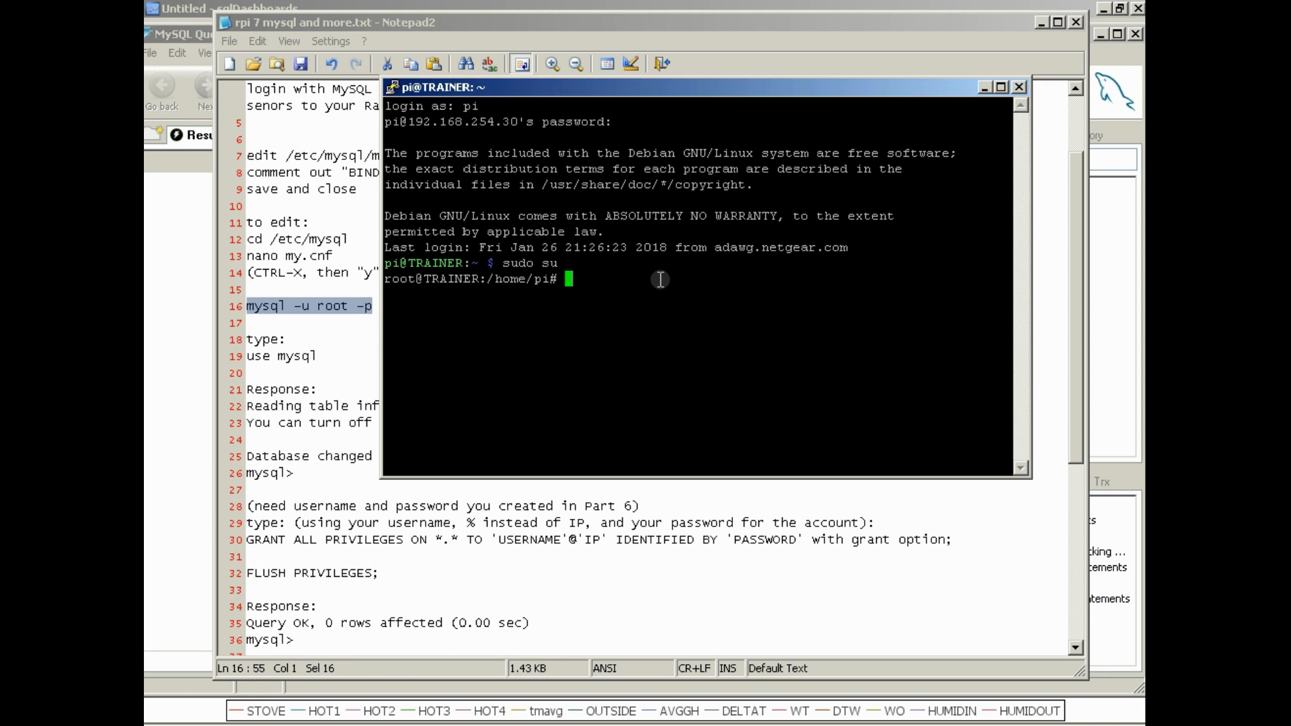
Step: Log in to the MySQL monitor as root with mysql -u root -p
{"action": "type", "text": "mysql -u root -p"}
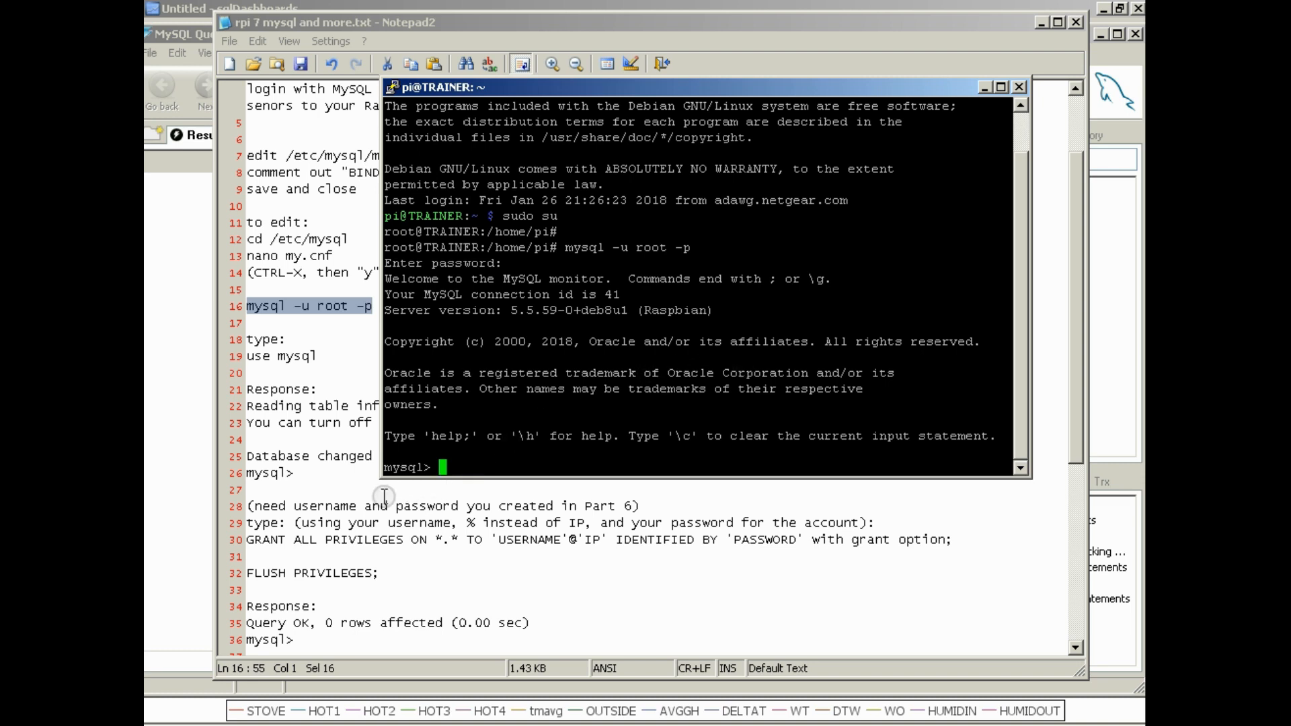
{"action": "mouse_move", "coordinate": [347, 542]}
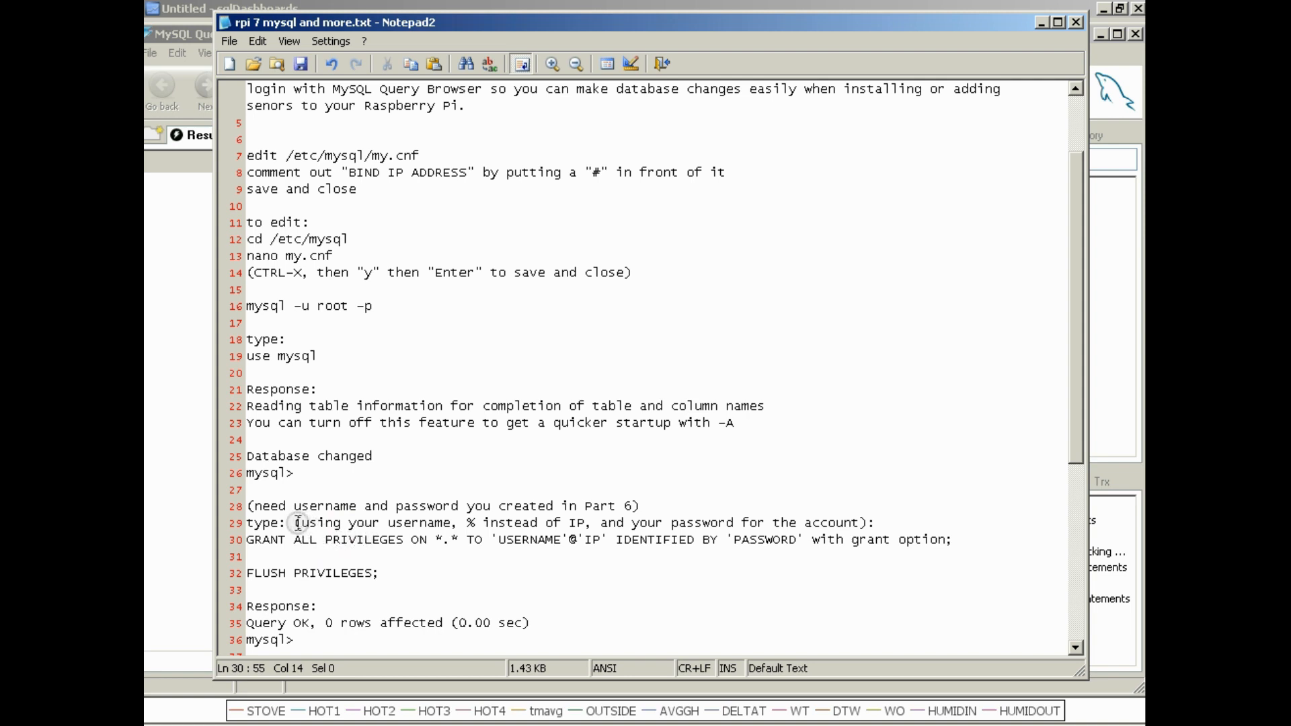
{"action": "mouse_move", "coordinate": [842, 550]}
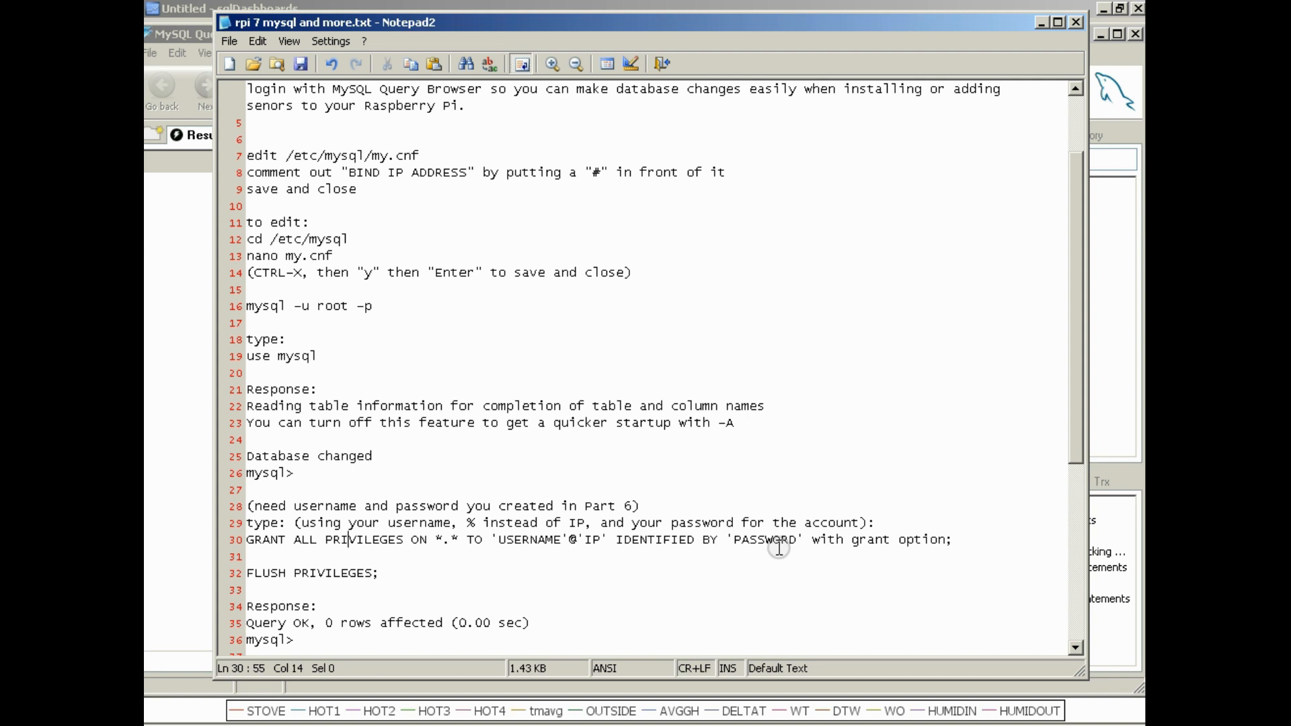
{"action": "mouse_move", "coordinate": [286, 515]}
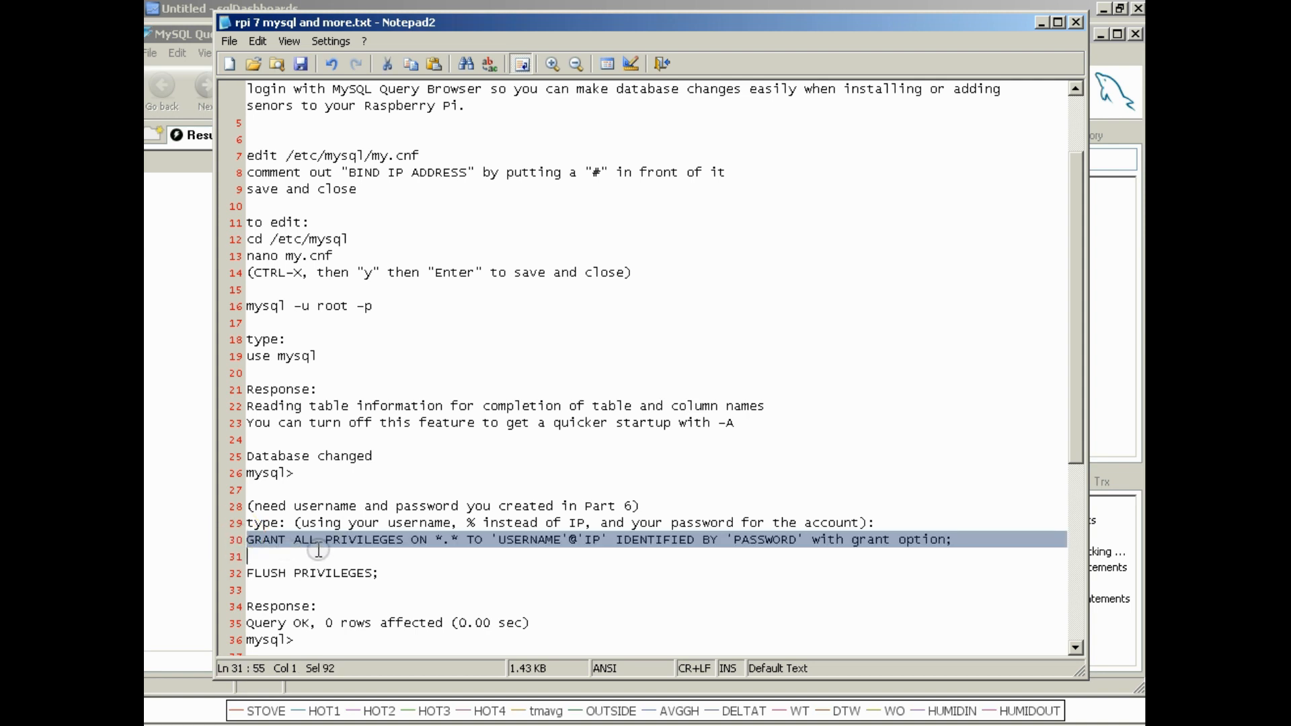
{"action": "mouse_move", "coordinate": [451, 566]}
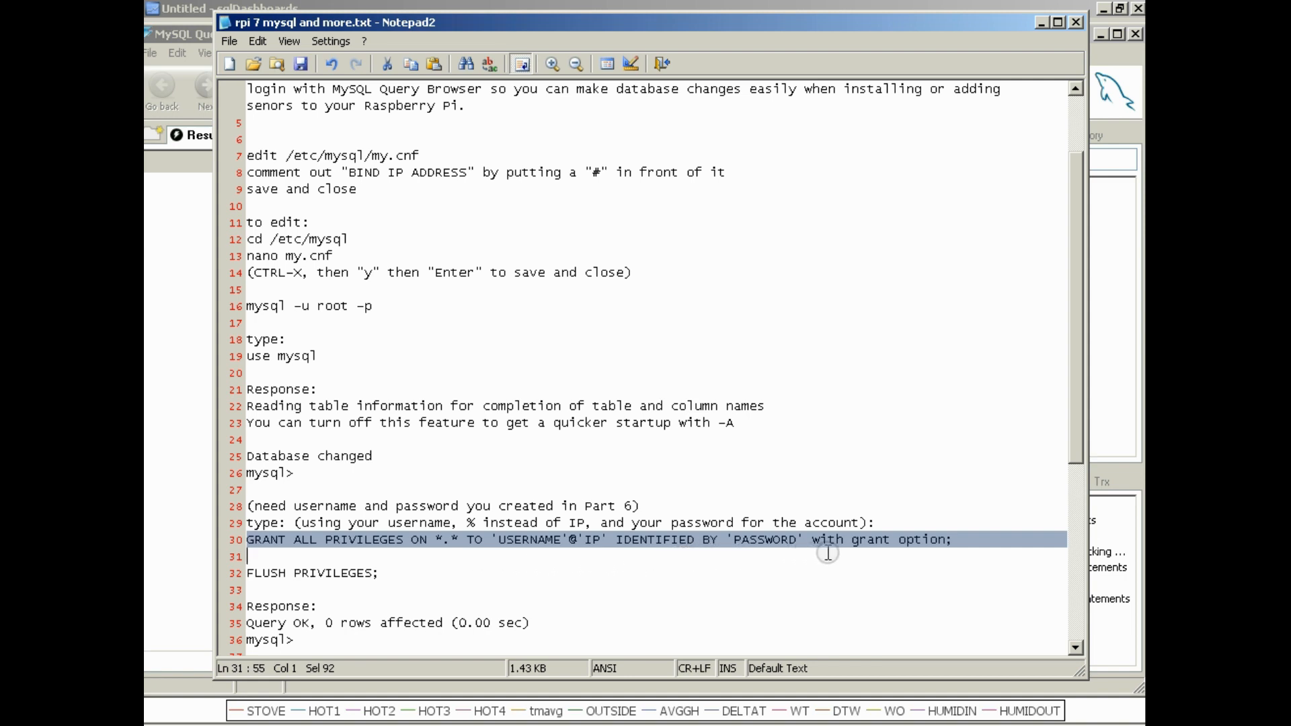
{"action": "mouse_move", "coordinate": [605, 554]}
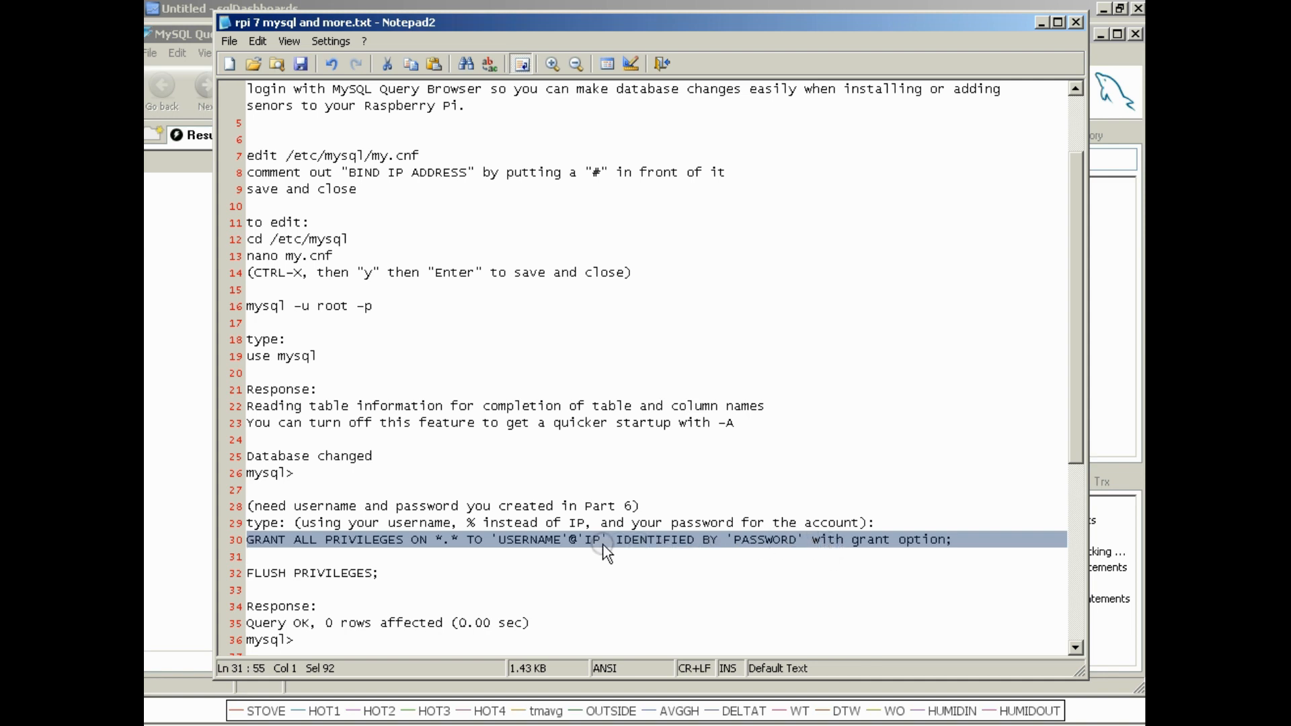
{"action": "left_click", "coordinate": [476, 539]}
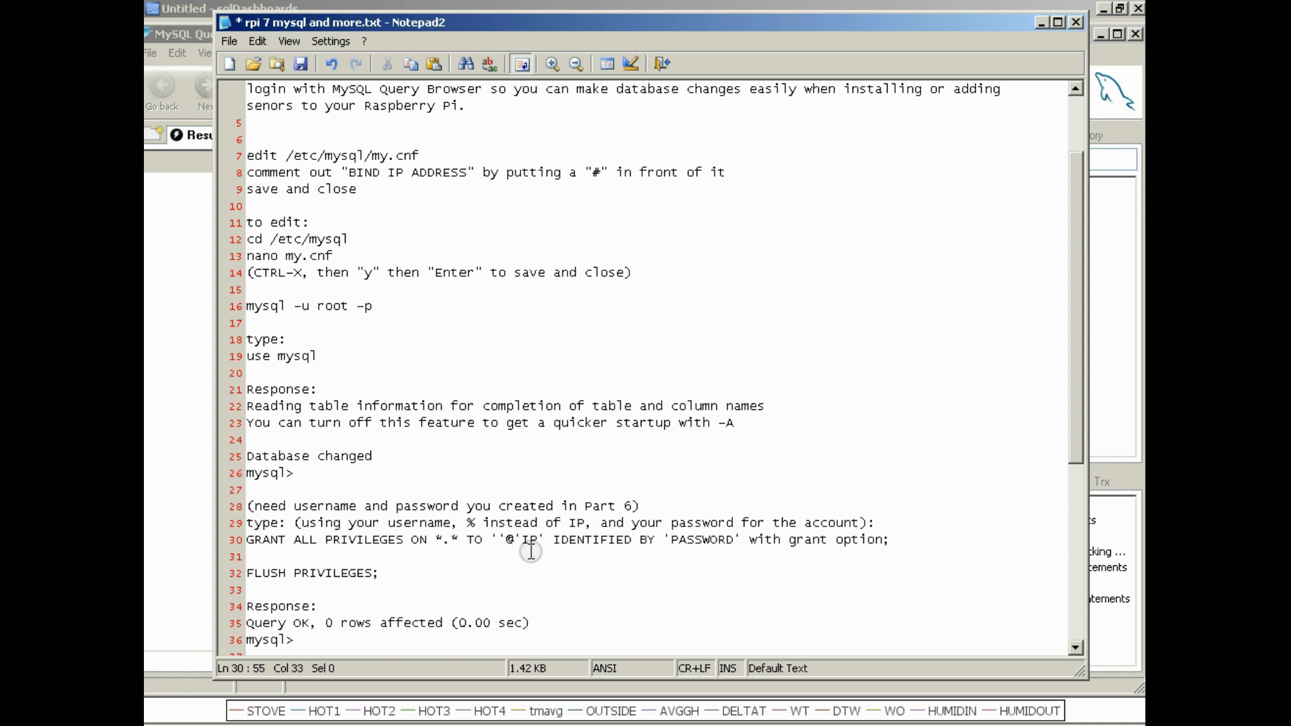
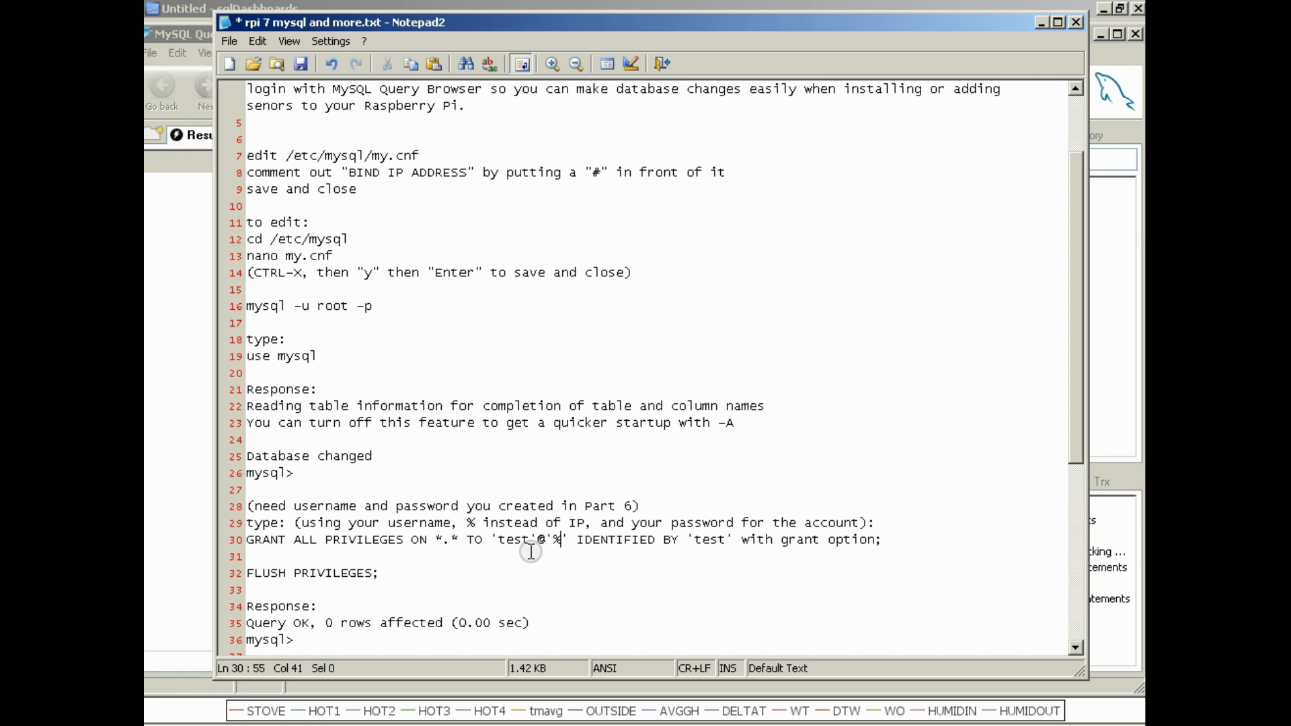
{"action": "mouse_move", "coordinate": [837, 557]}
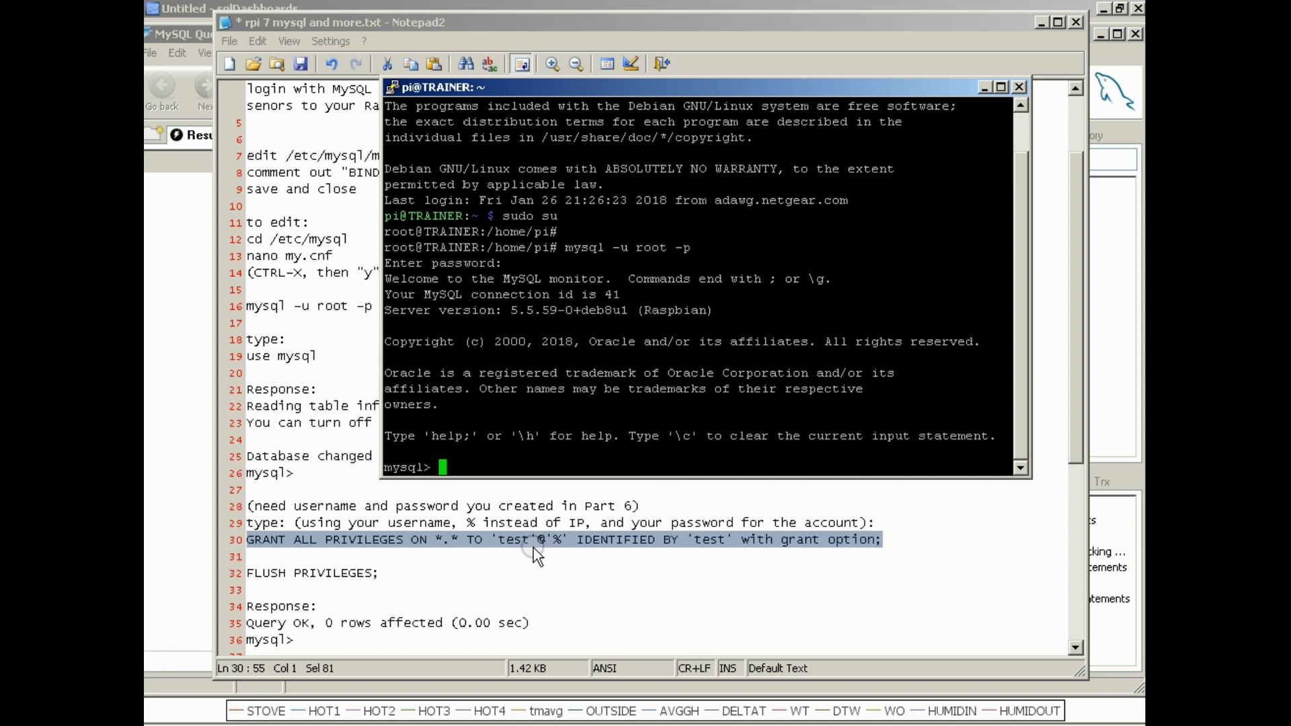
{"action": "mouse_move", "coordinate": [543, 458]}
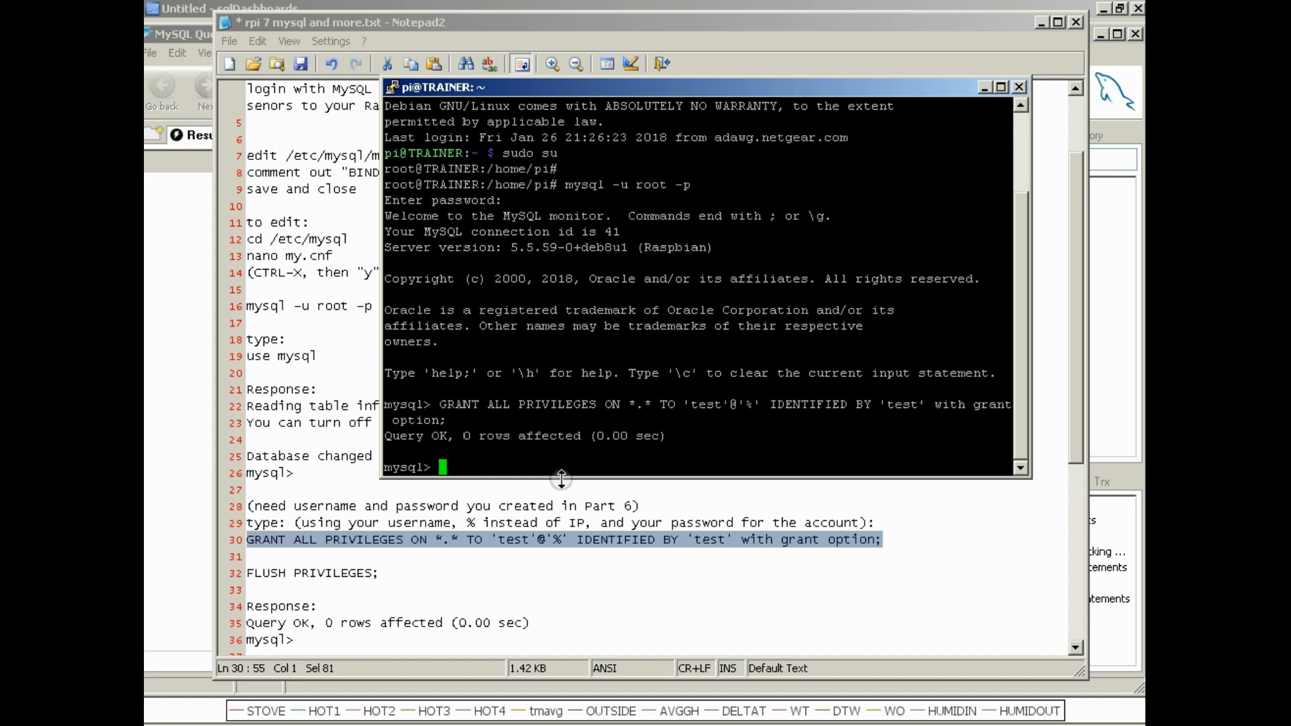
{"action": "mouse_move", "coordinate": [546, 469]}
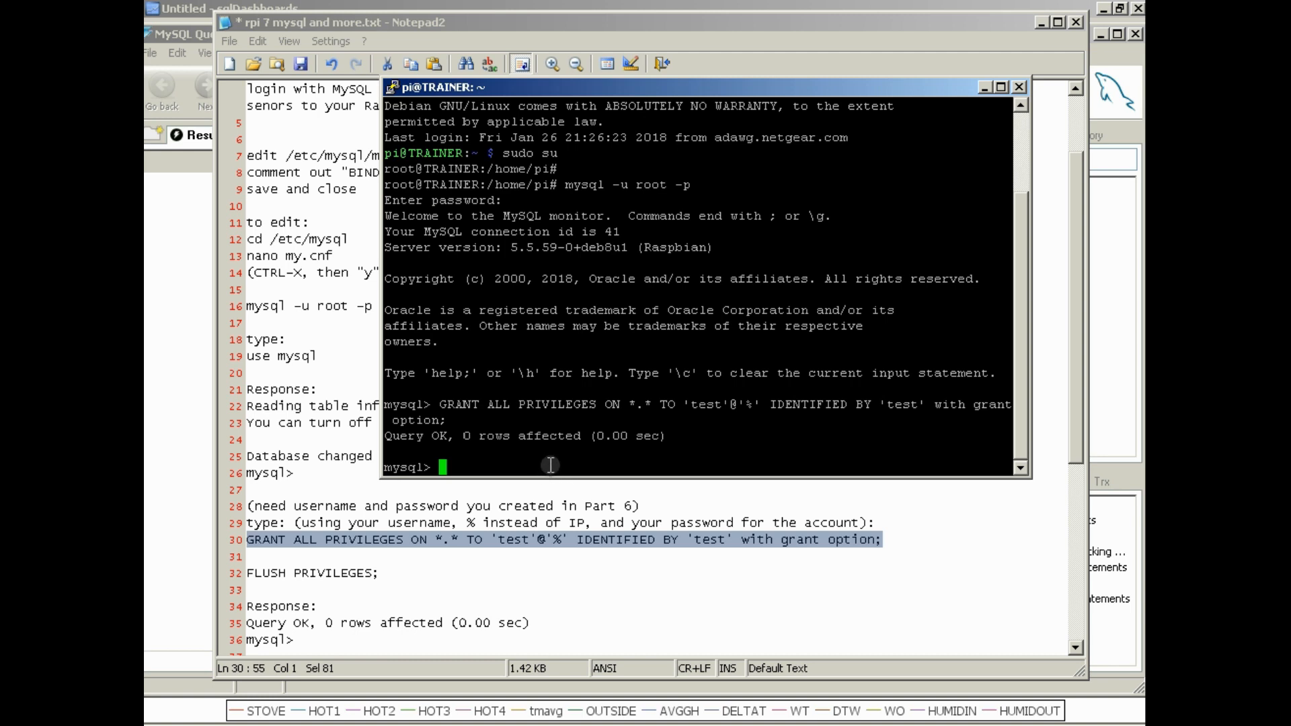
{"action": "mouse_move", "coordinate": [404, 574]}
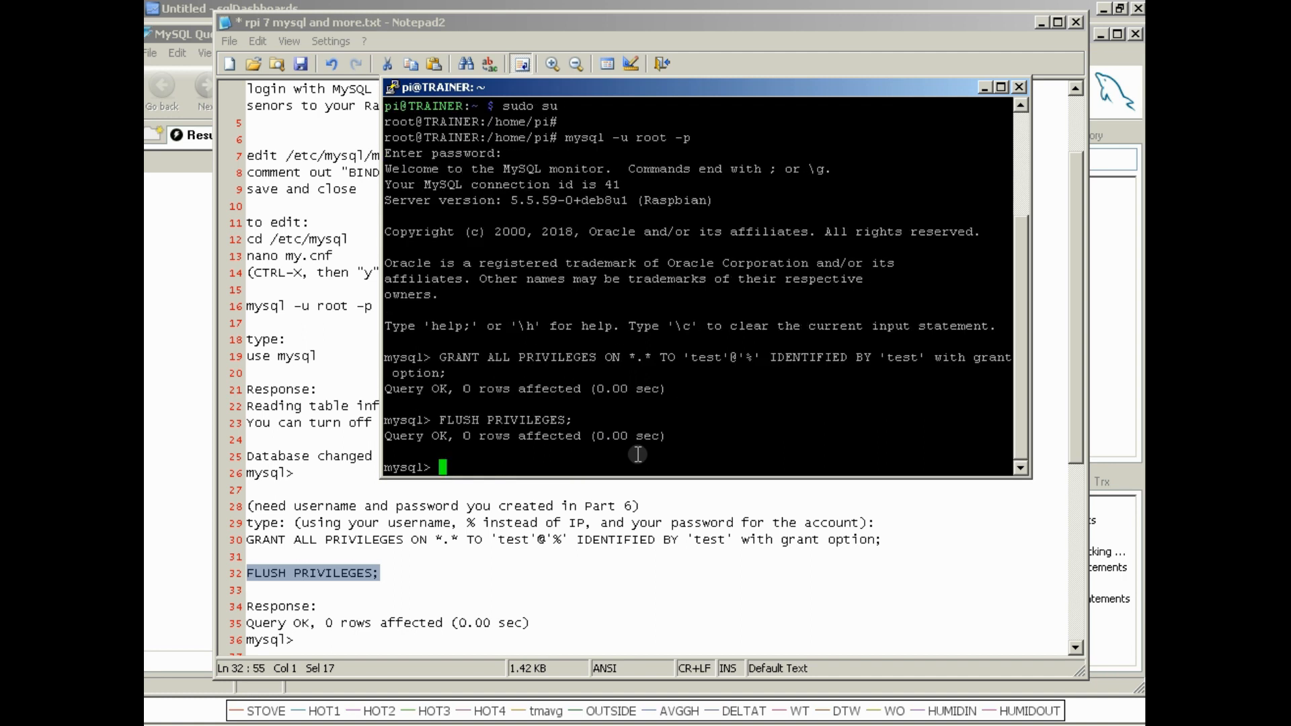
{"action": "mouse_move", "coordinate": [639, 458]}
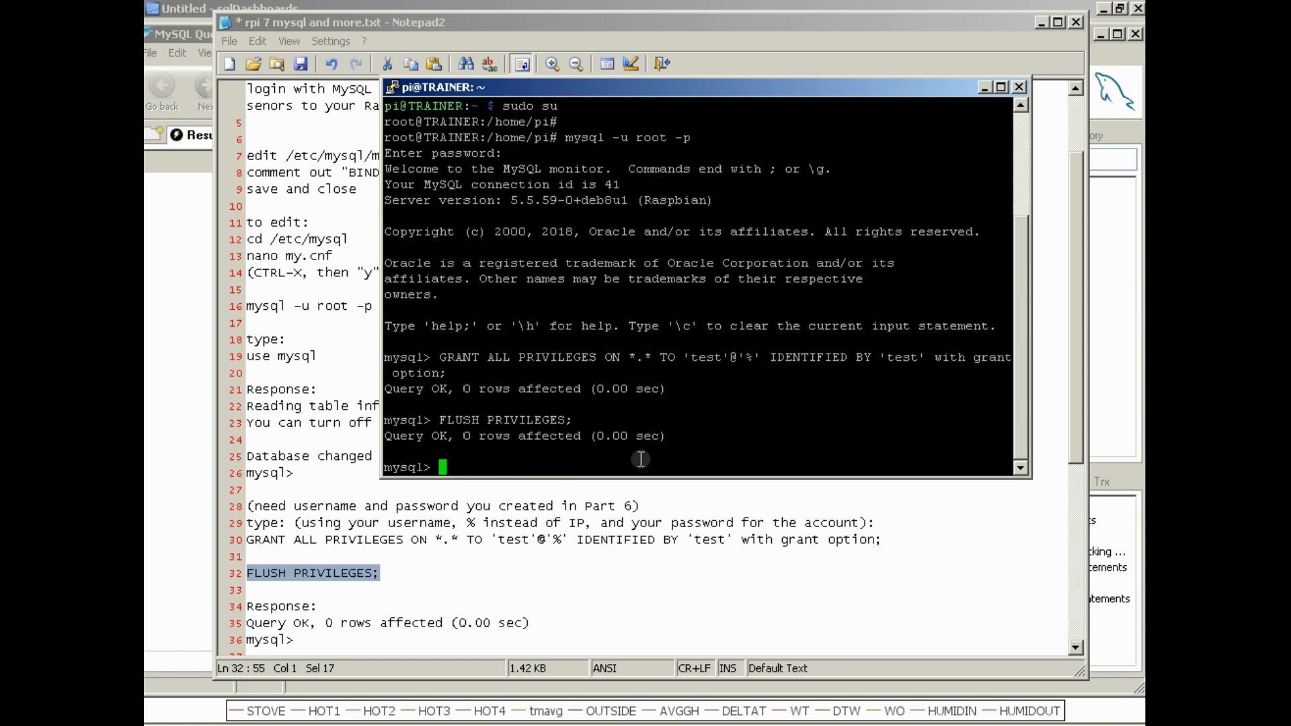
{"action": "mouse_move", "coordinate": [514, 548]}
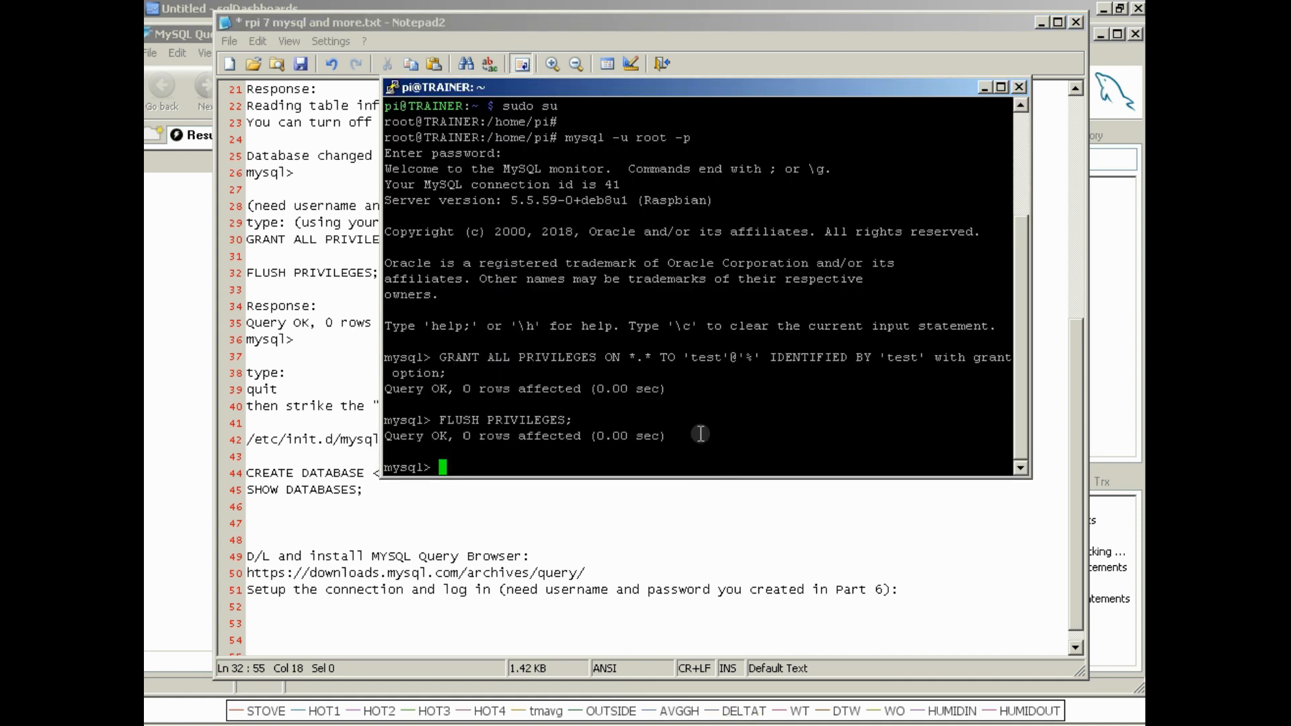
Step: Quit the MySQL monitor and run /etc/init.d/mysql restart from the notes
{"action": "type", "text": "quit"}
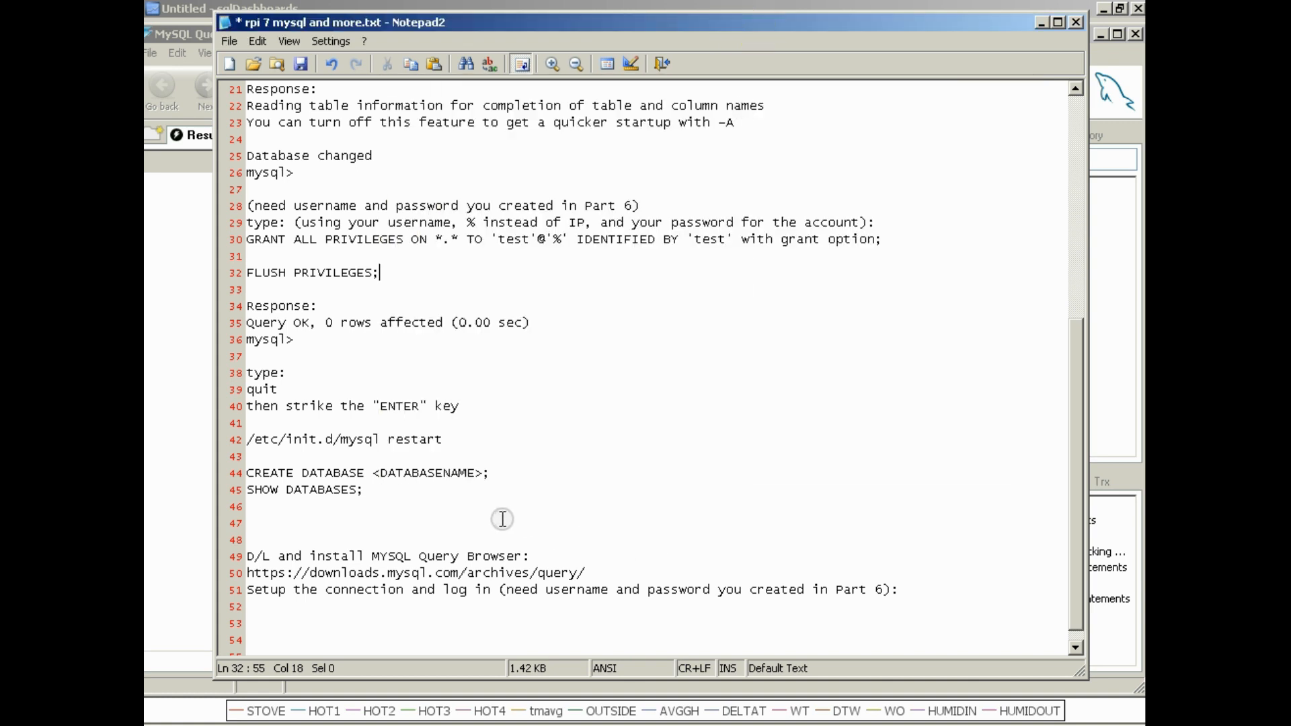
{"action": "left_click", "coordinate": [435, 438]}
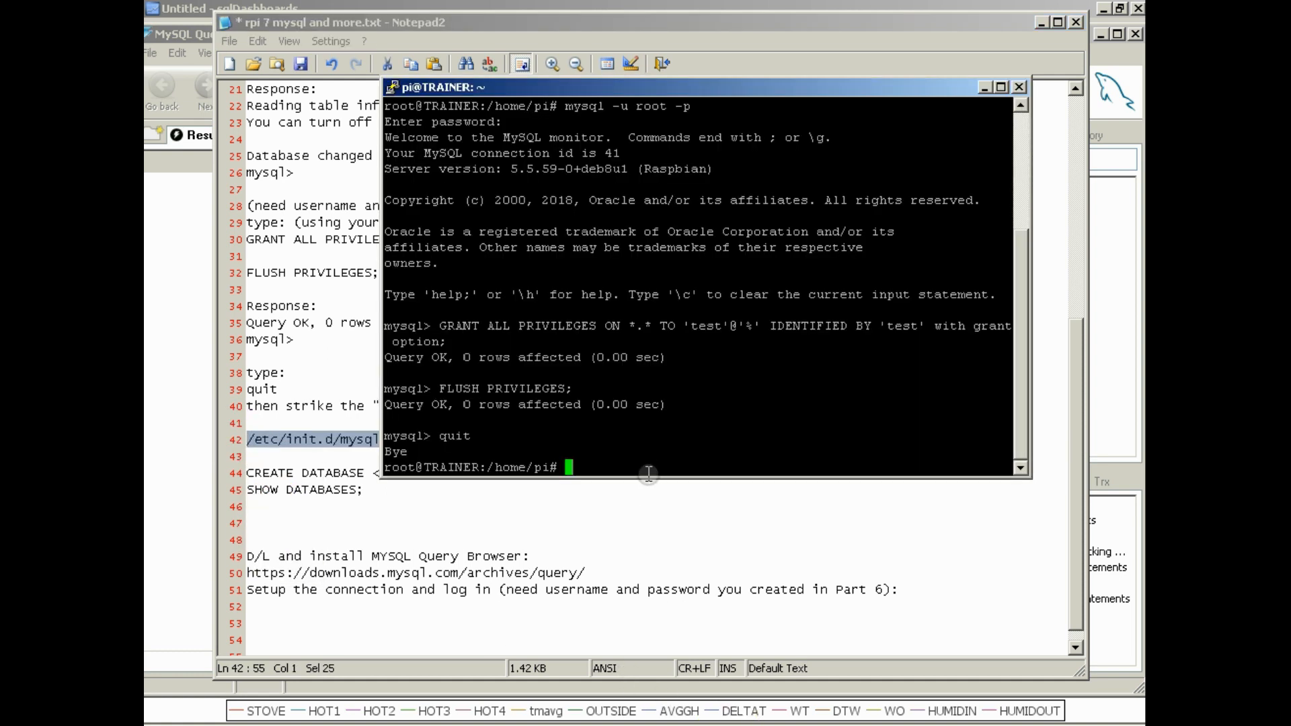
{"action": "type", "text": "/etc/init.d/mysql restart"}
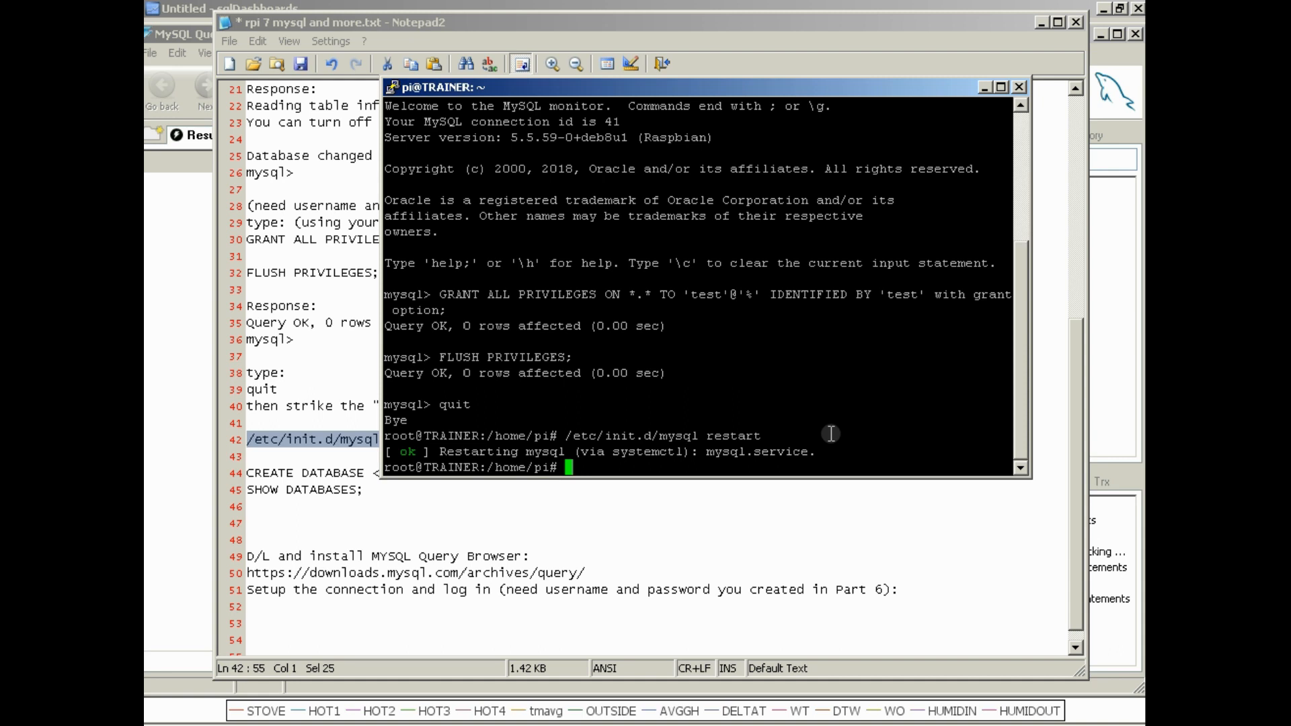
{"action": "mouse_move", "coordinate": [827, 434]}
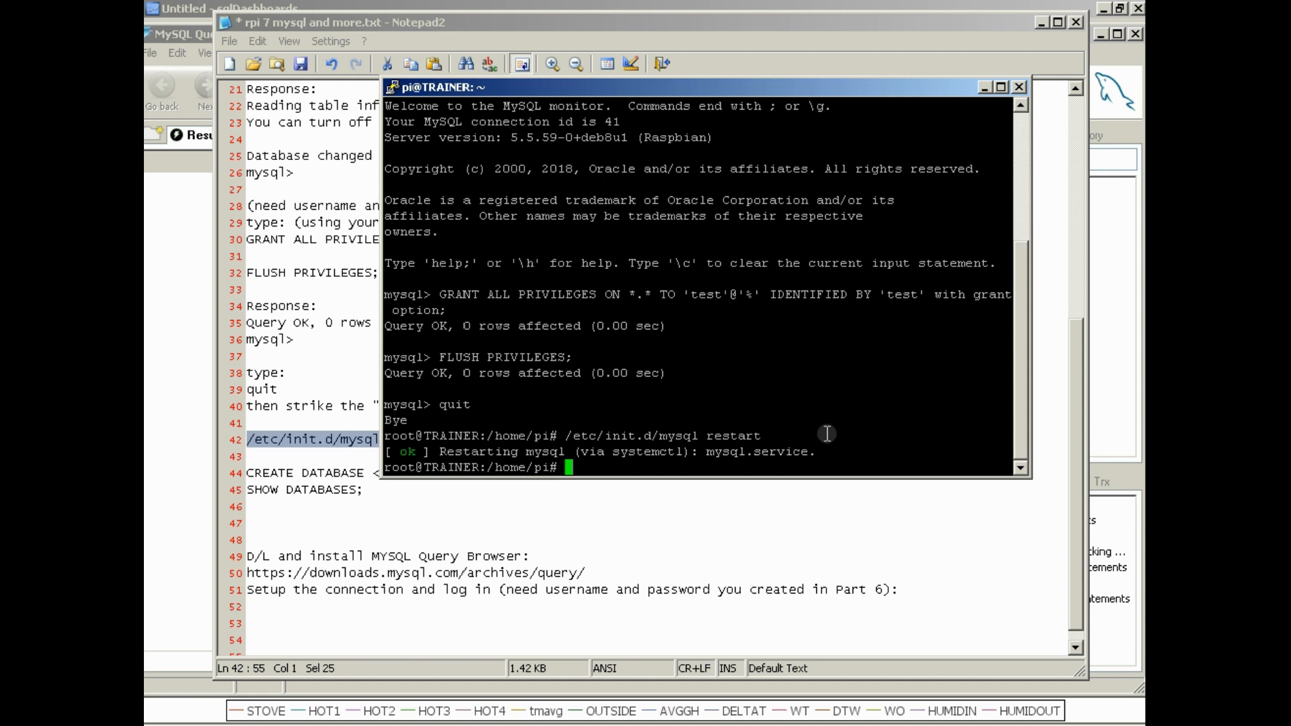
{"action": "mouse_move", "coordinate": [419, 548]}
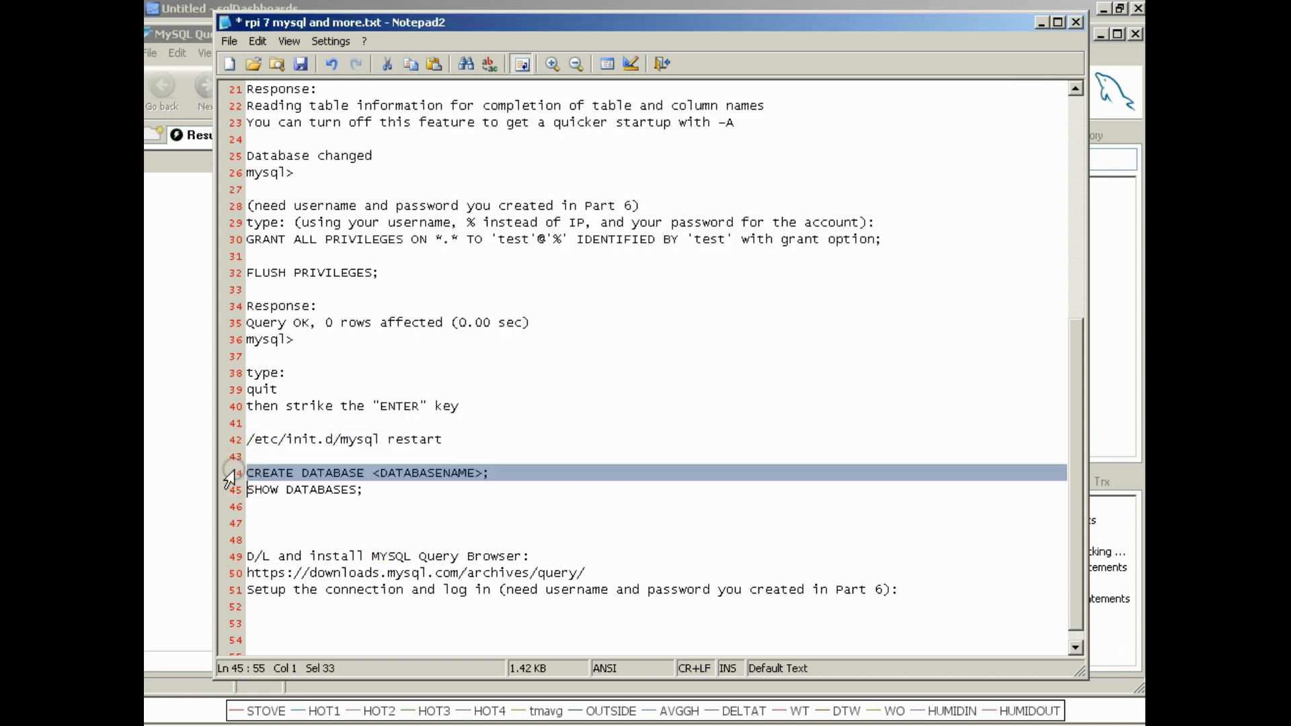
{"action": "mouse_move", "coordinate": [621, 679]}
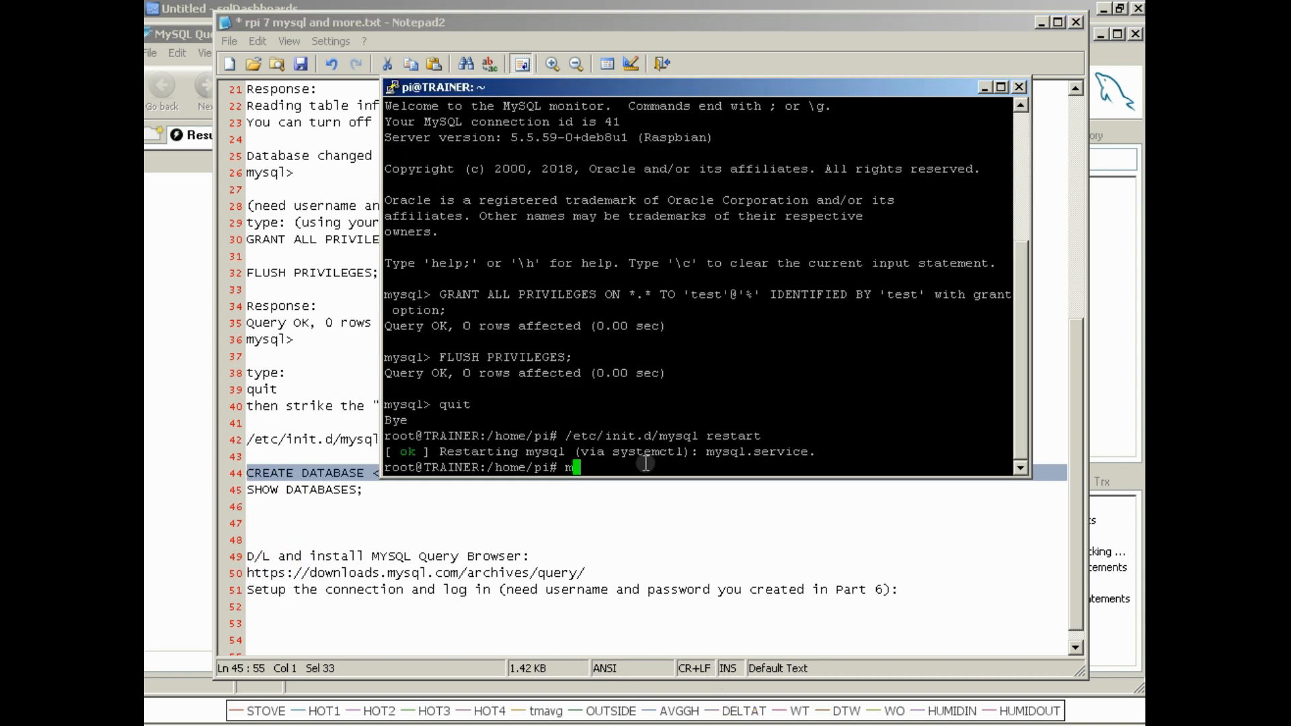
Step: Log back into the MySQL monitor as root with mysql -u root -p
{"action": "type", "text": "mysql -u"}
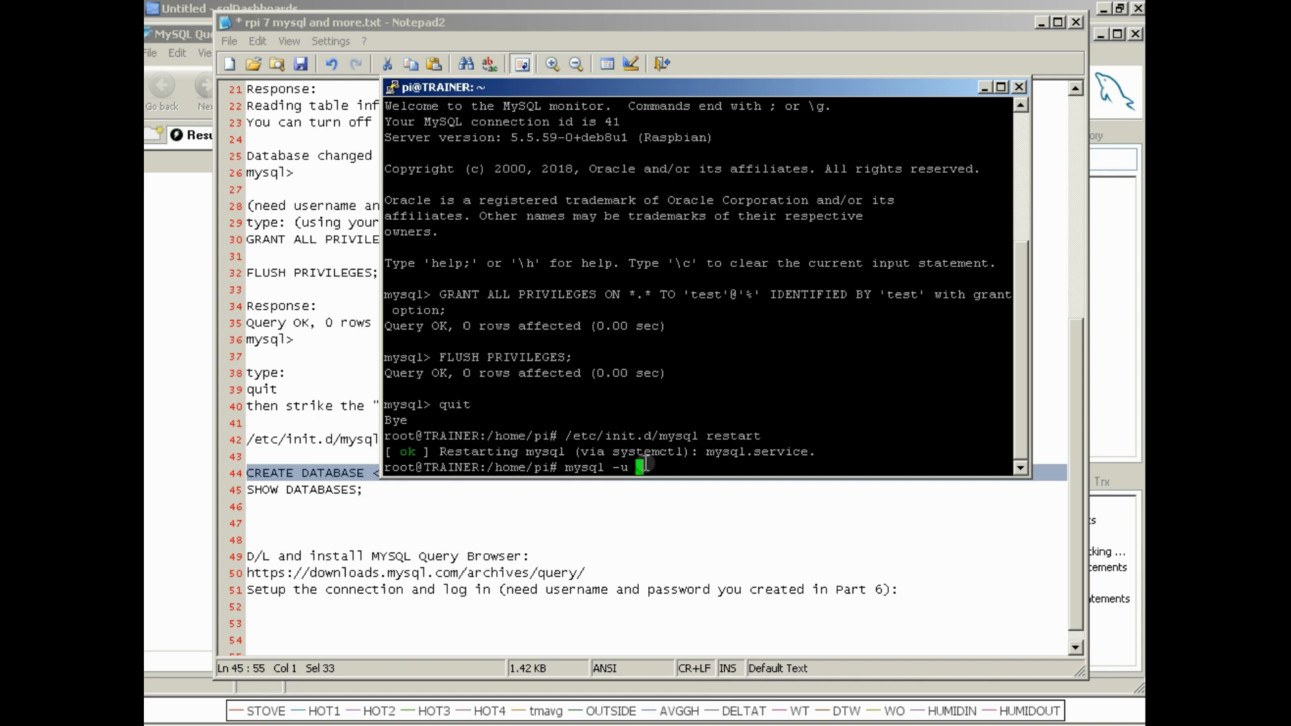
{"action": "type", "text": "root -p"}
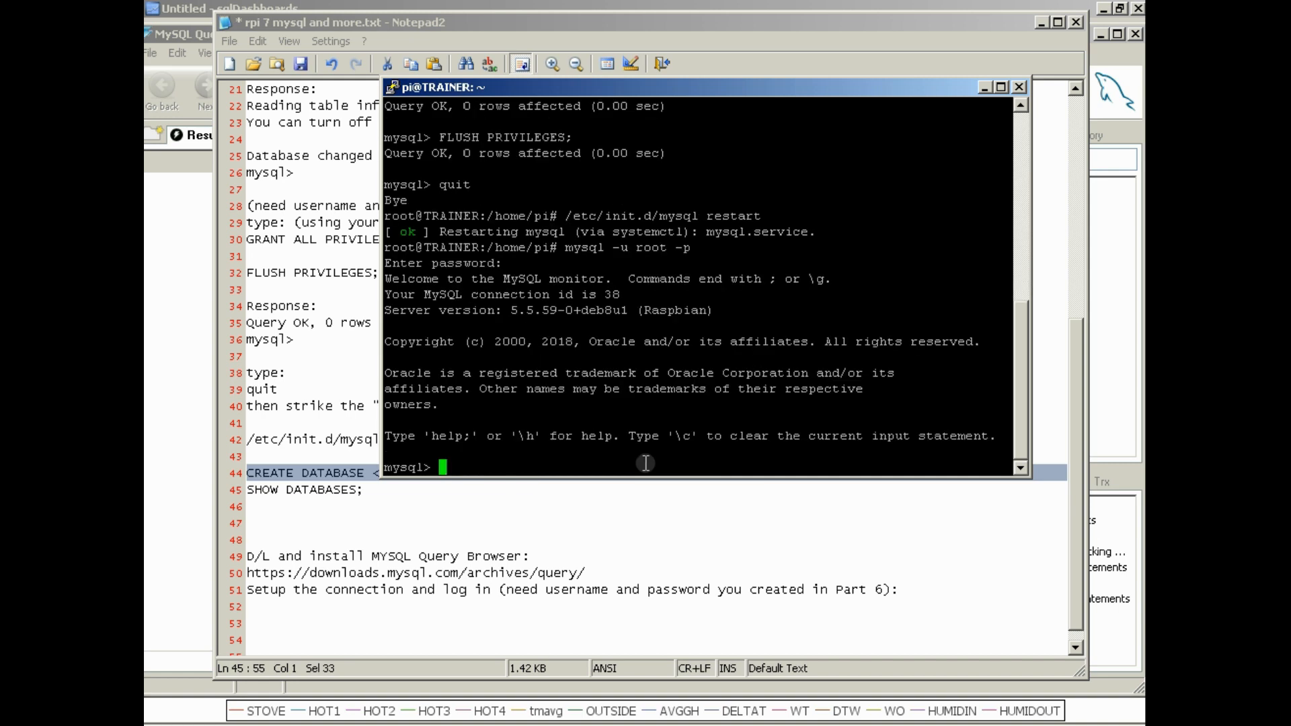
{"action": "mouse_move", "coordinate": [633, 462]}
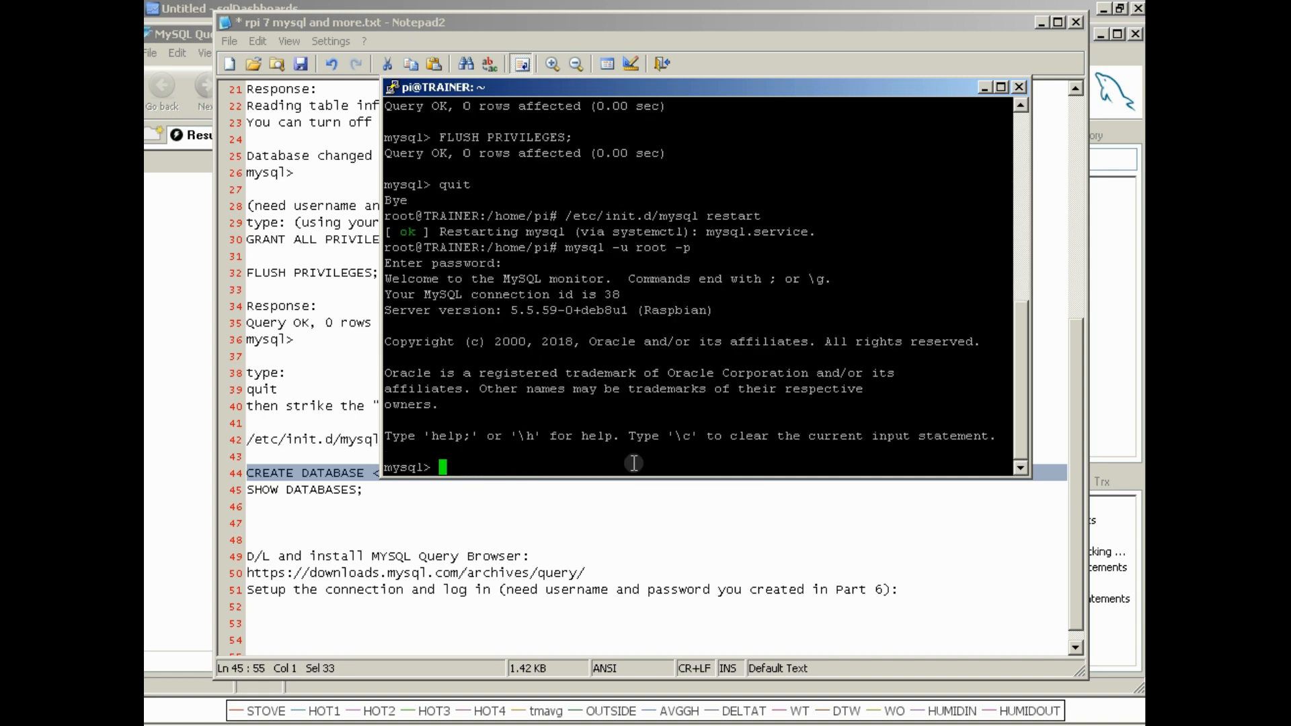
{"action": "mouse_move", "coordinate": [552, 46]}
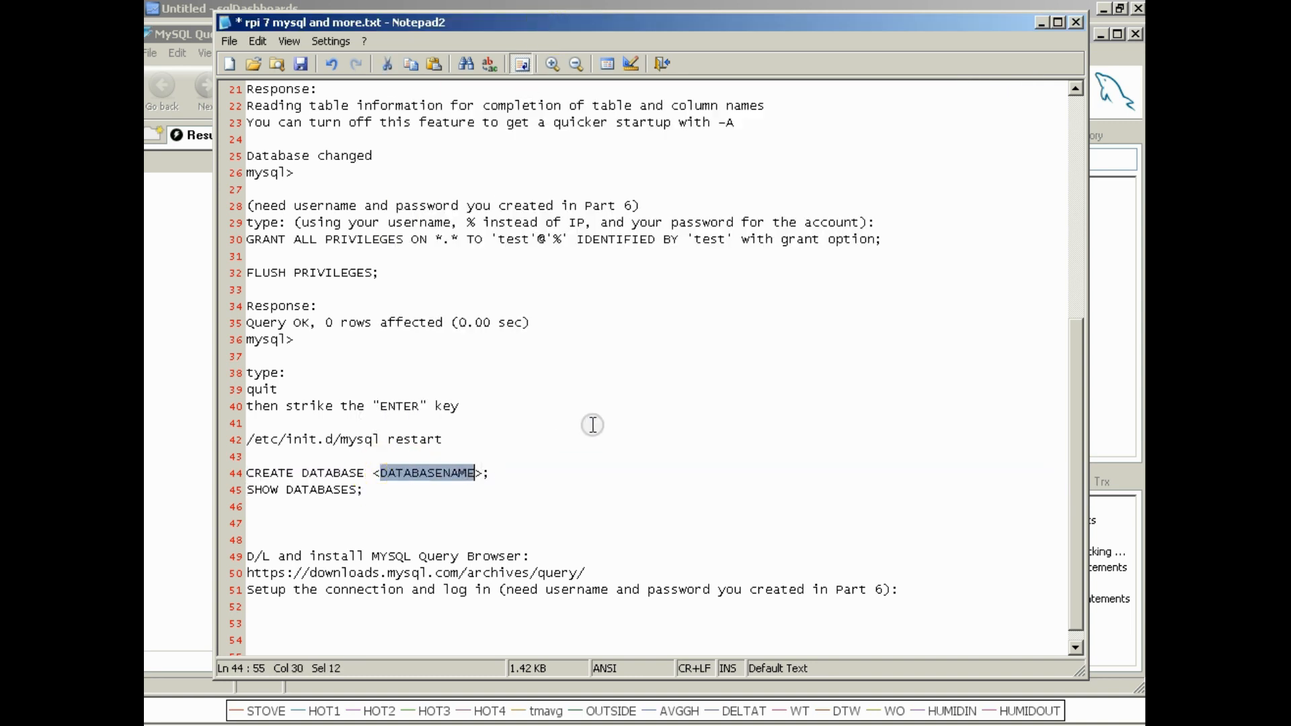
Step: Write 'greenhouse' into the CREATE DATABASE note line and select that command
{"action": "type", "text": "greenhous"}
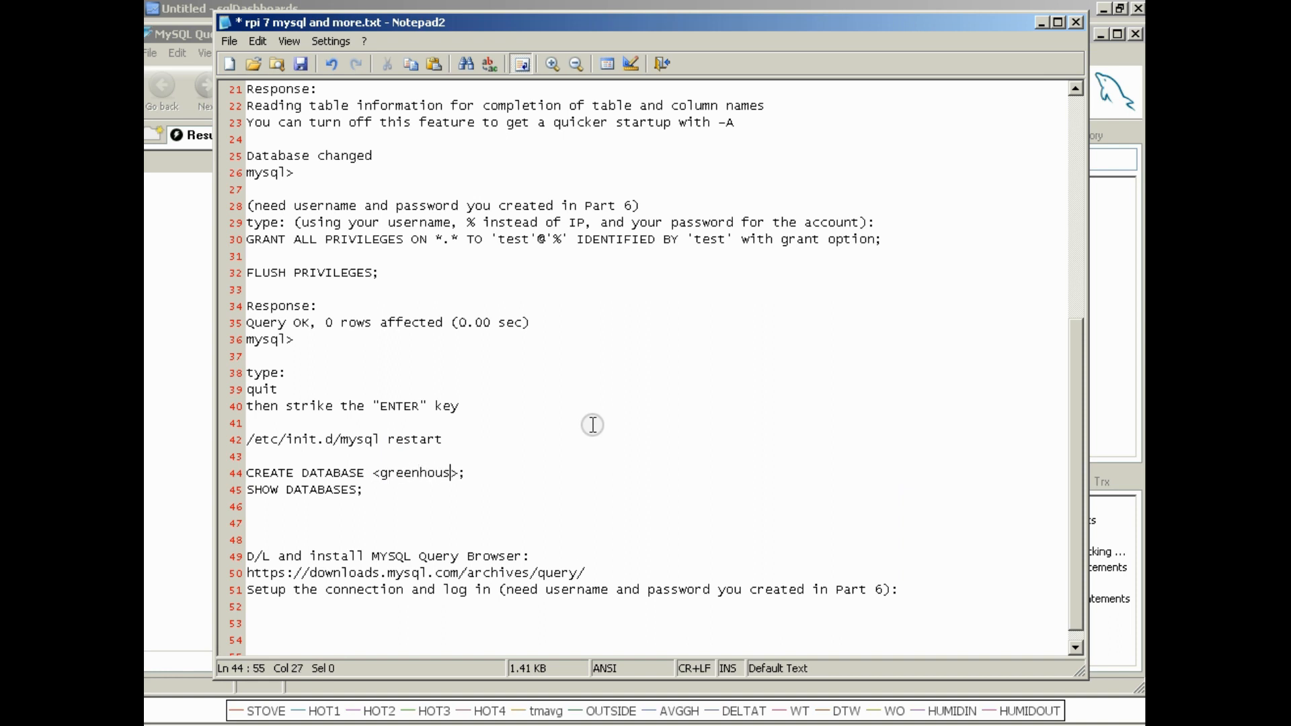
{"action": "type", "text": "e"}
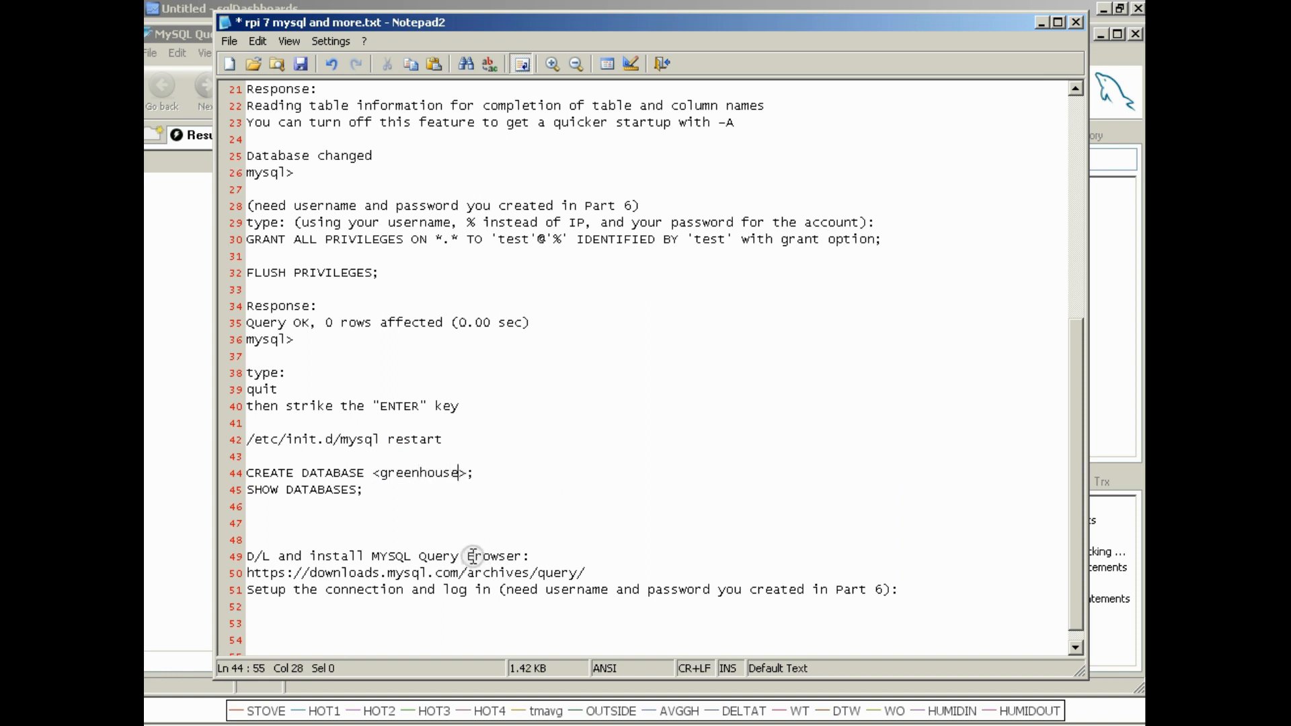
{"action": "mouse_move", "coordinate": [445, 522]}
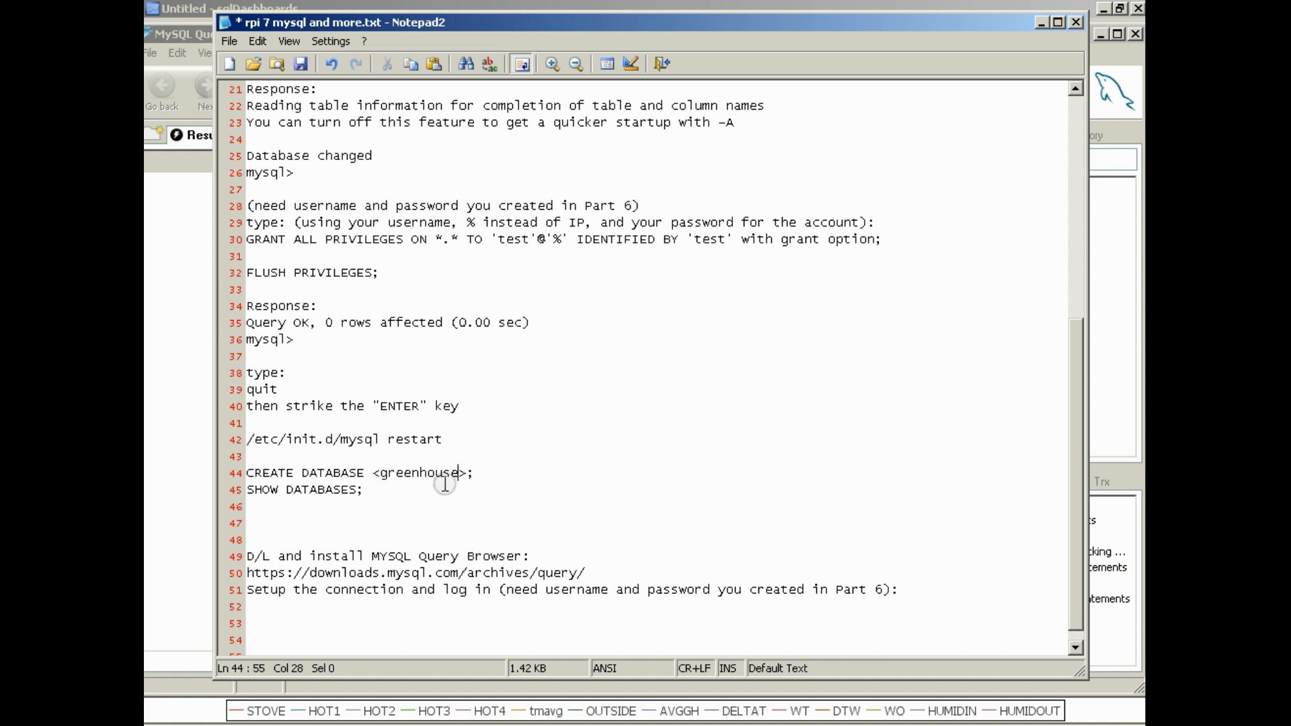
{"action": "left_click", "coordinate": [476, 475]}
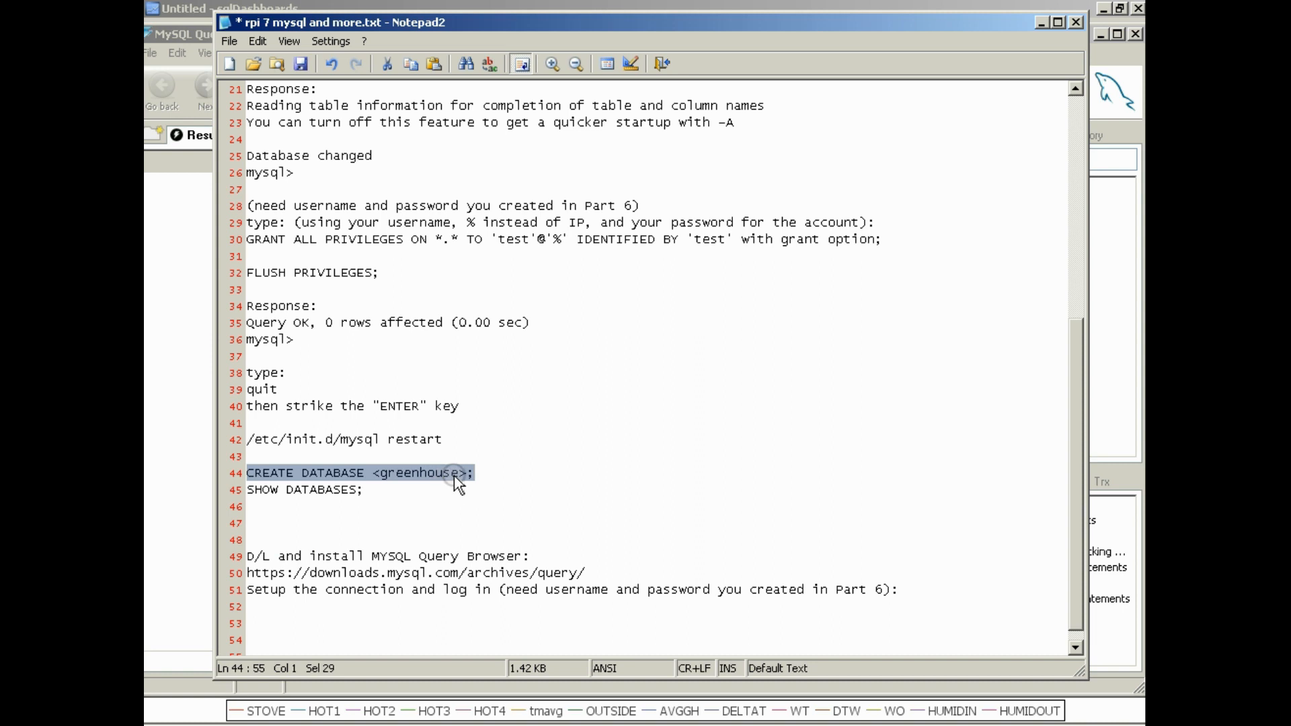
{"action": "mouse_move", "coordinate": [394, 482]}
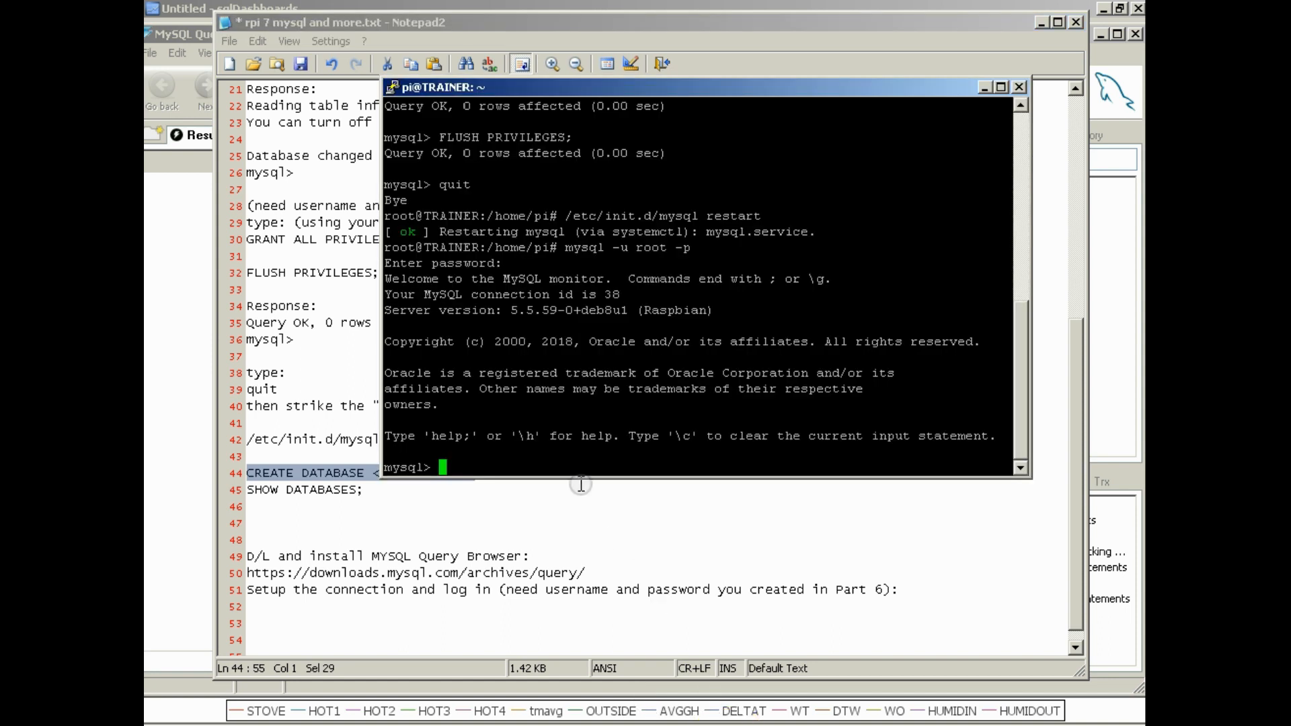
Step: Create the greenhouse database, retrying after the angle-bracket syntax error, then list databases
{"action": "type", "text": "CREATE DATABASE <greenhouse>;"}
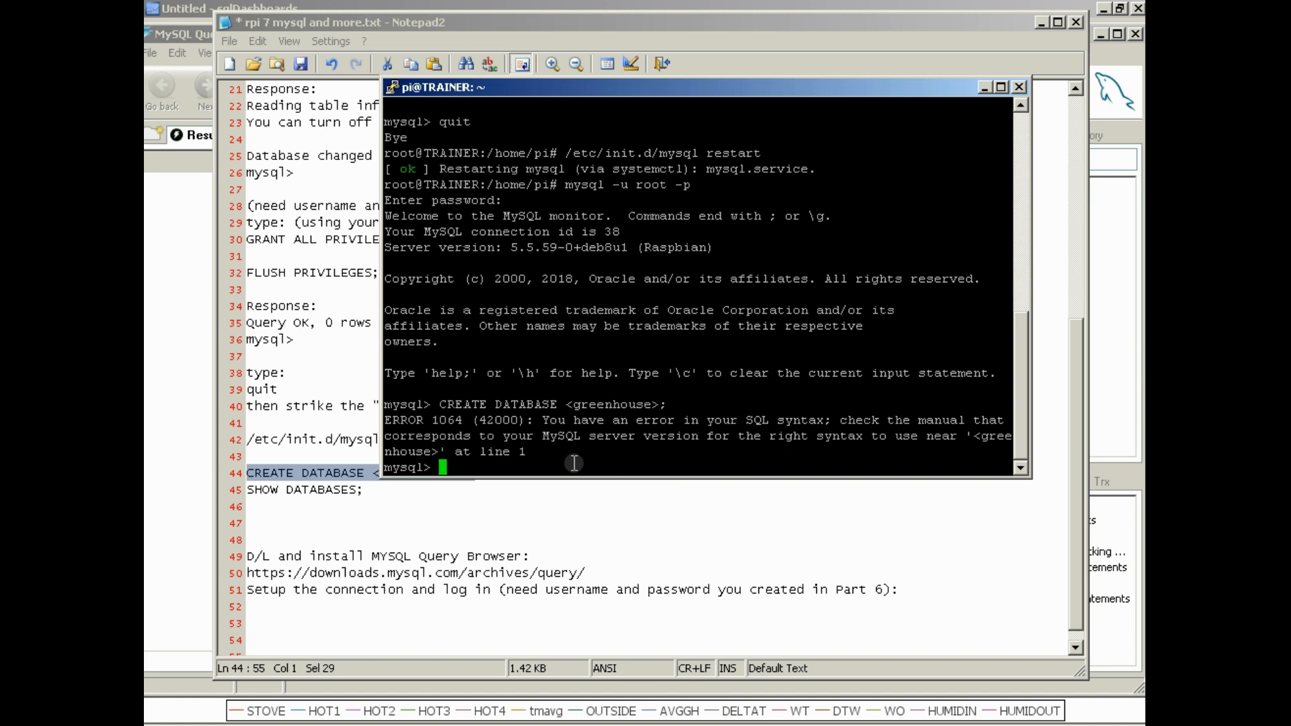
{"action": "type", "text": "CREATE DATABASE <greenhouse;"}
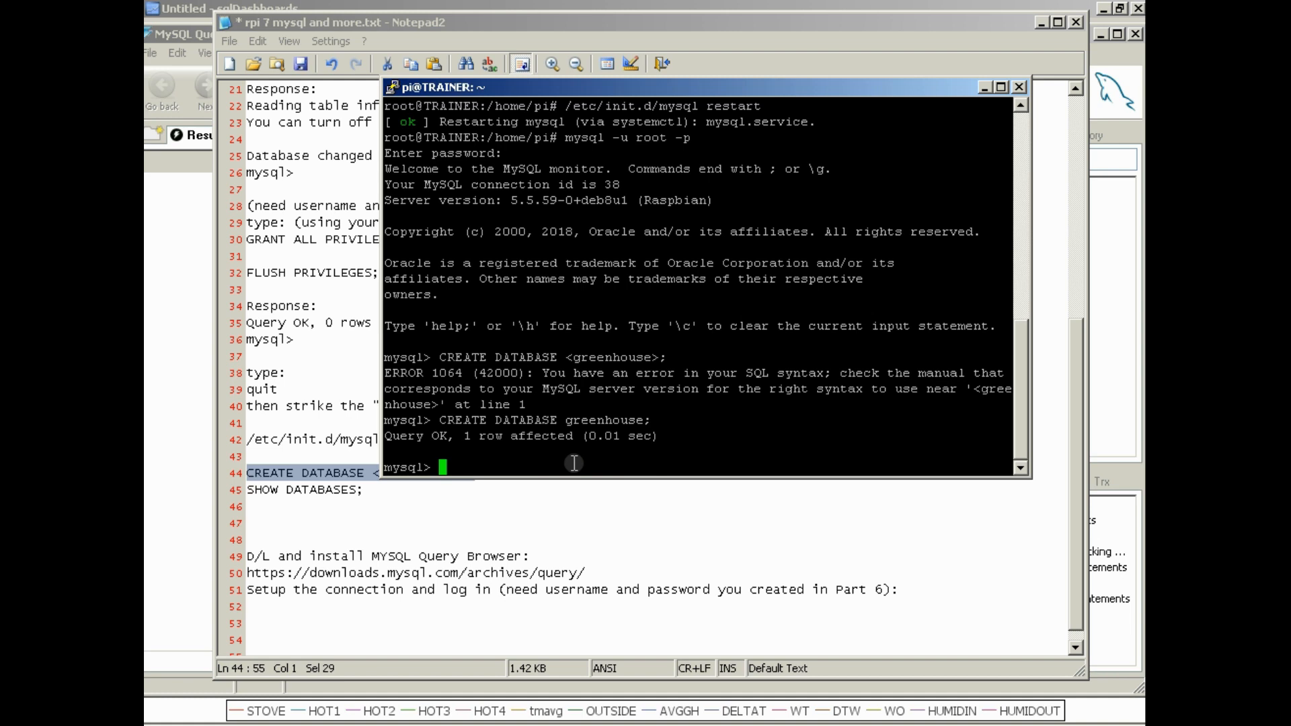
{"action": "type", "text": "SHOW DATABASES"}
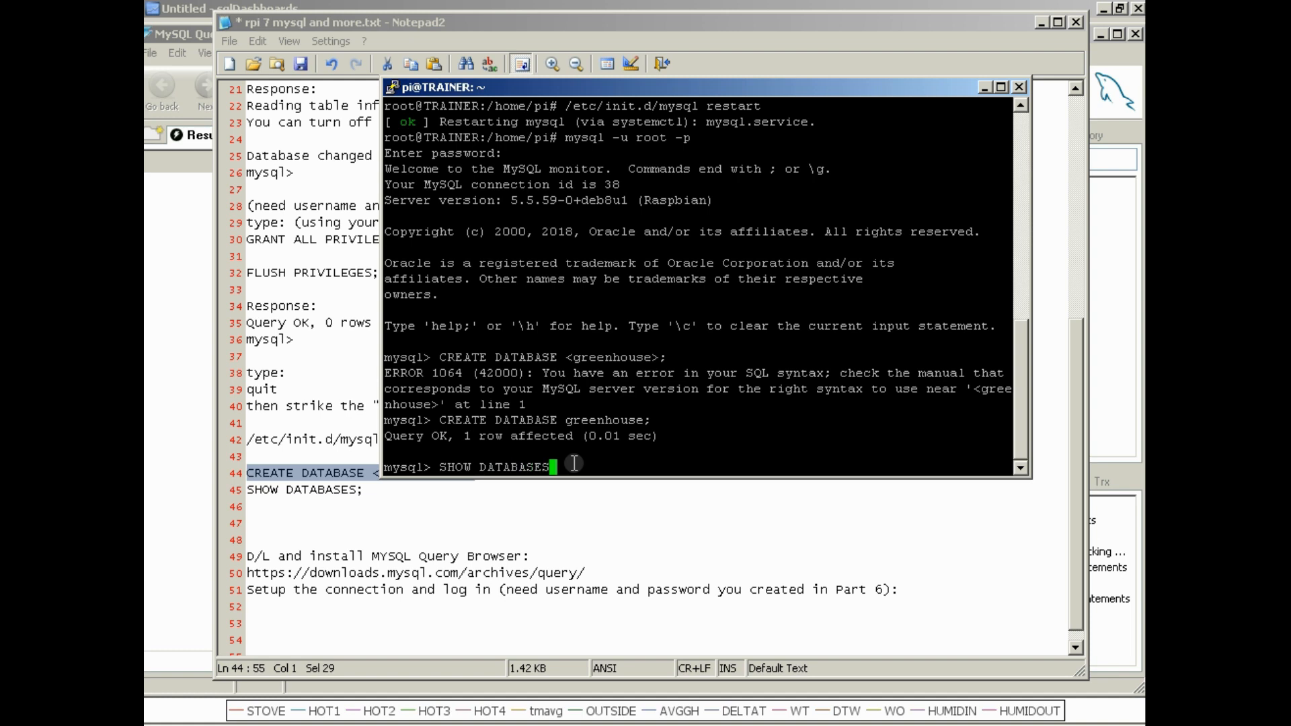
{"action": "type", "text": ";"}
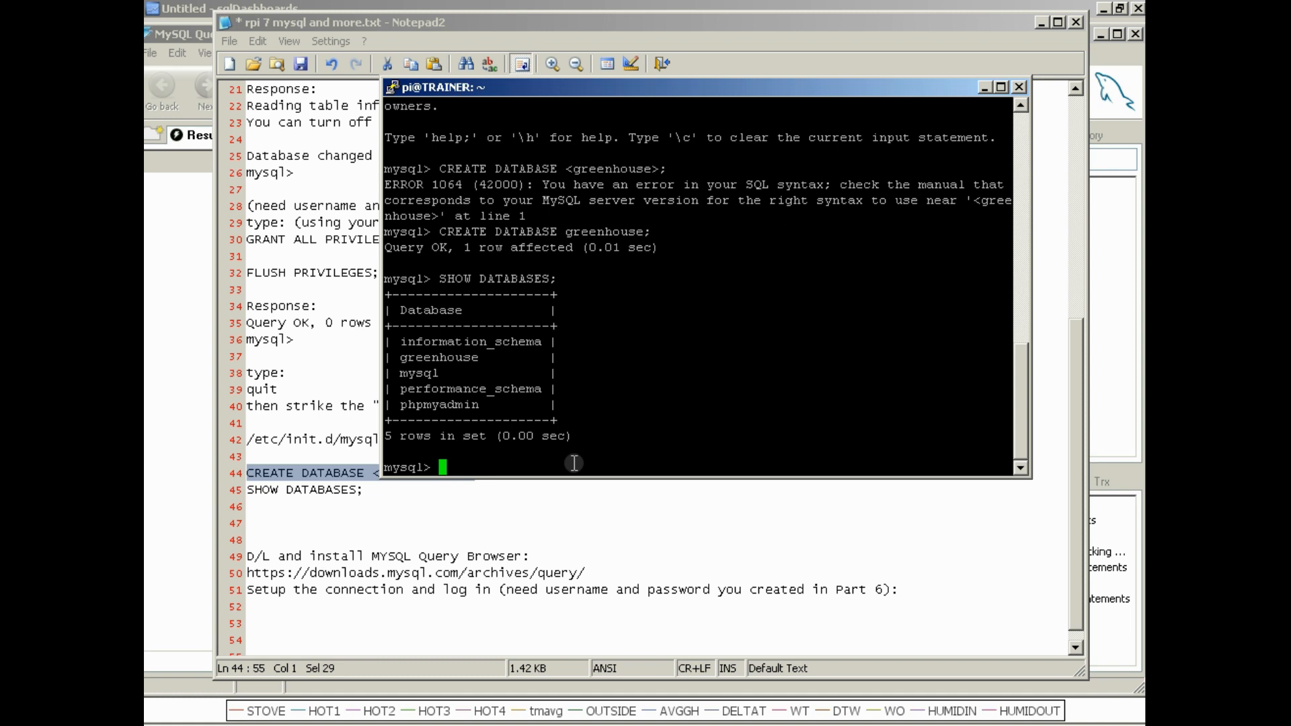
Step: Drop the greenhouse database and recreate it with CREATE DATABASE greenhouse;
{"action": "type", "text": "DROP"}
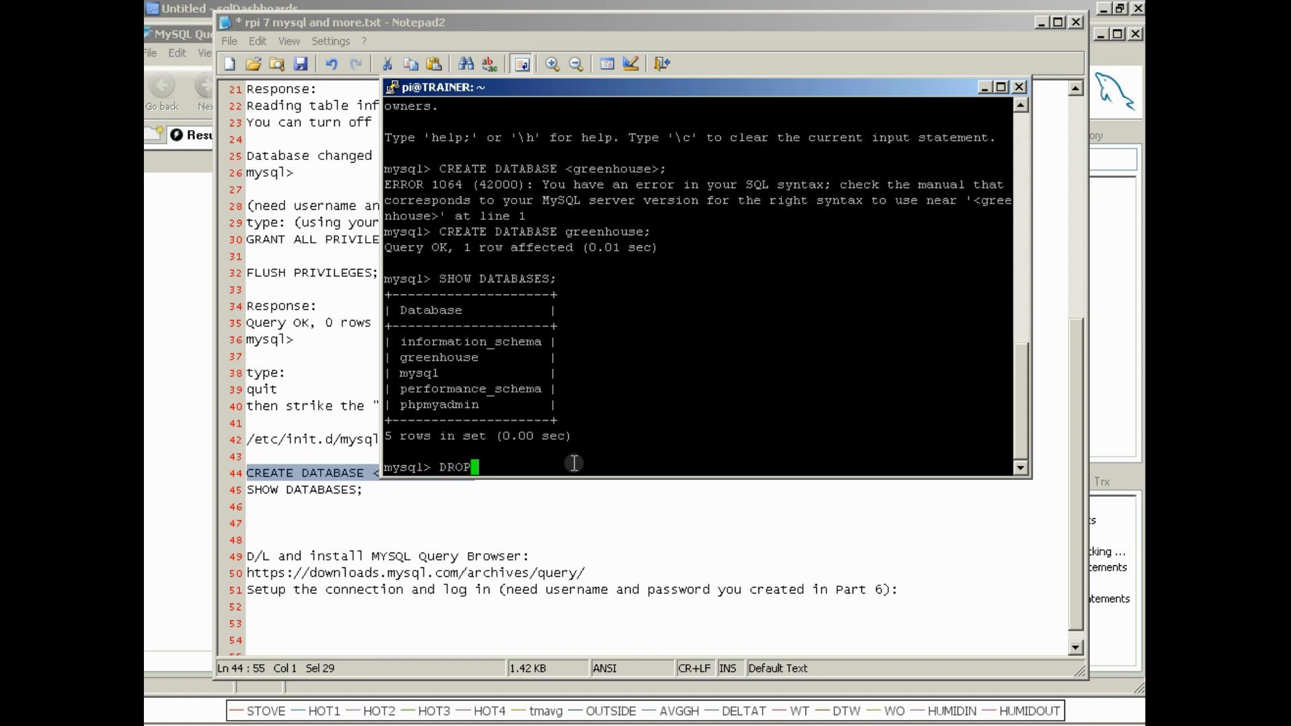
{"action": "type", "text": "DATAB"}
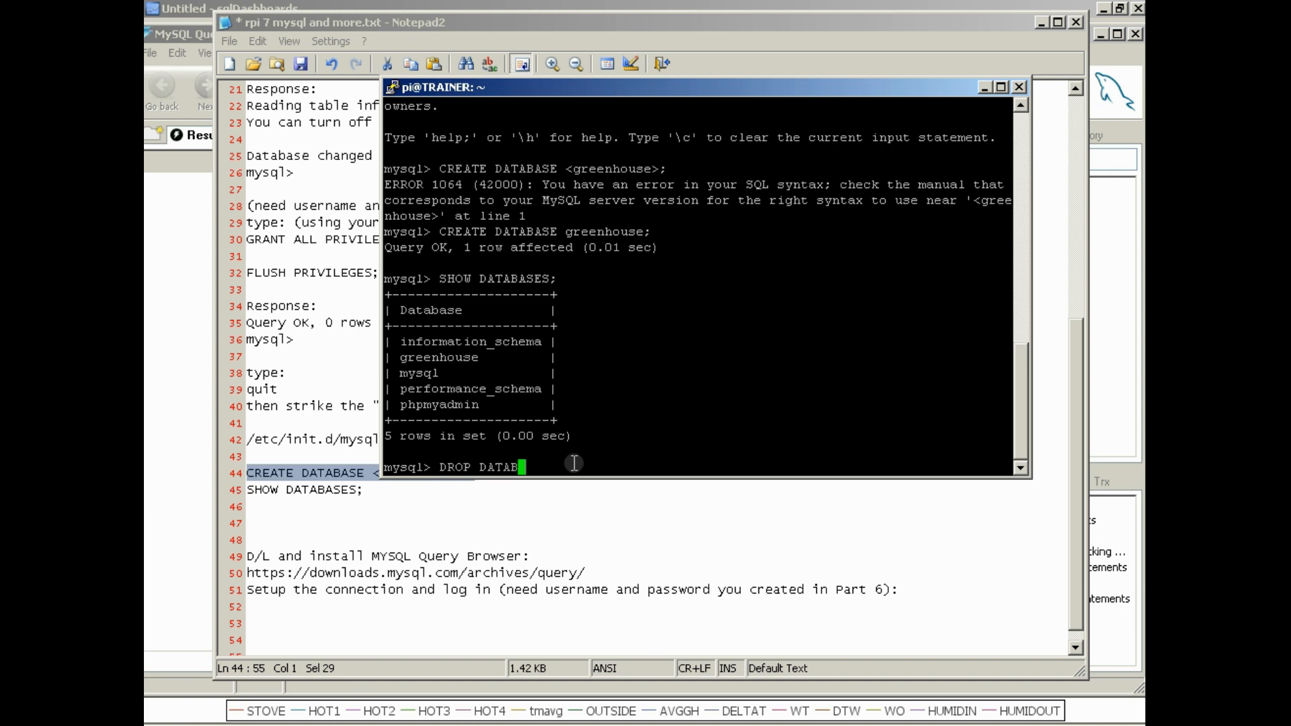
{"action": "type", "text": "ASE"}
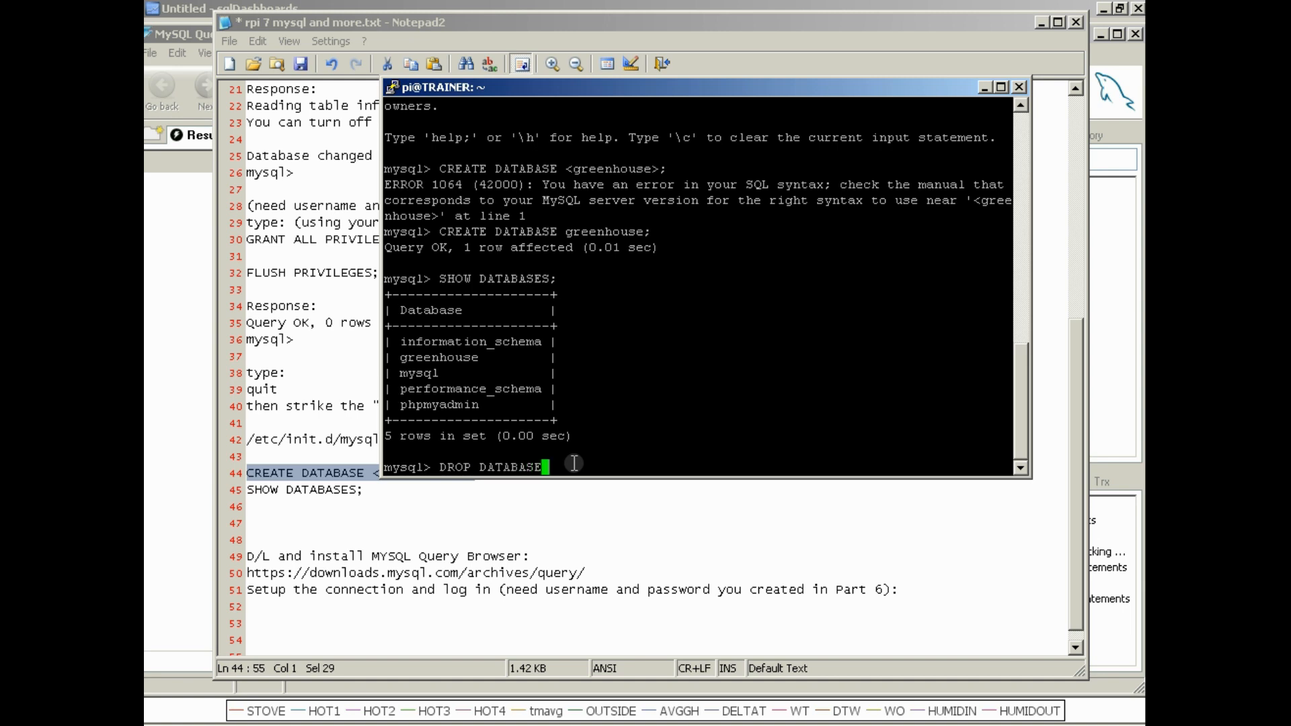
{"action": "type", "text": "greenho"}
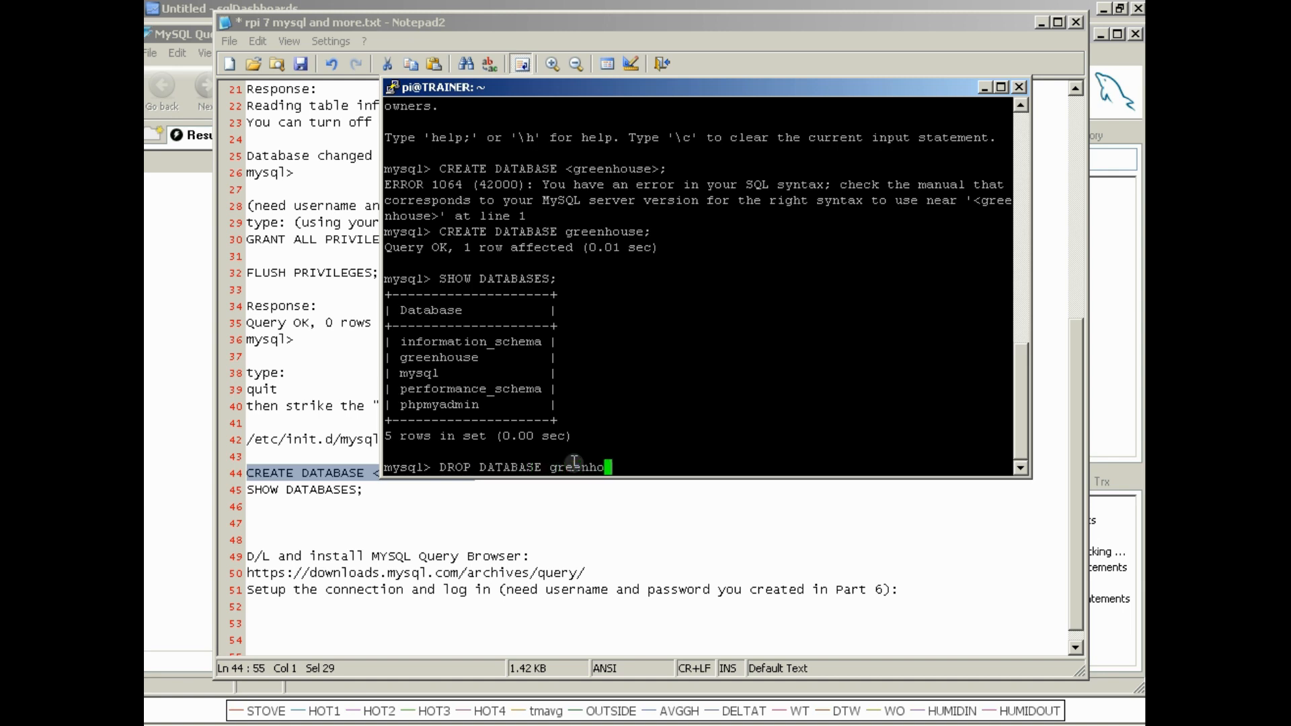
{"action": "type", "text": "use;"}
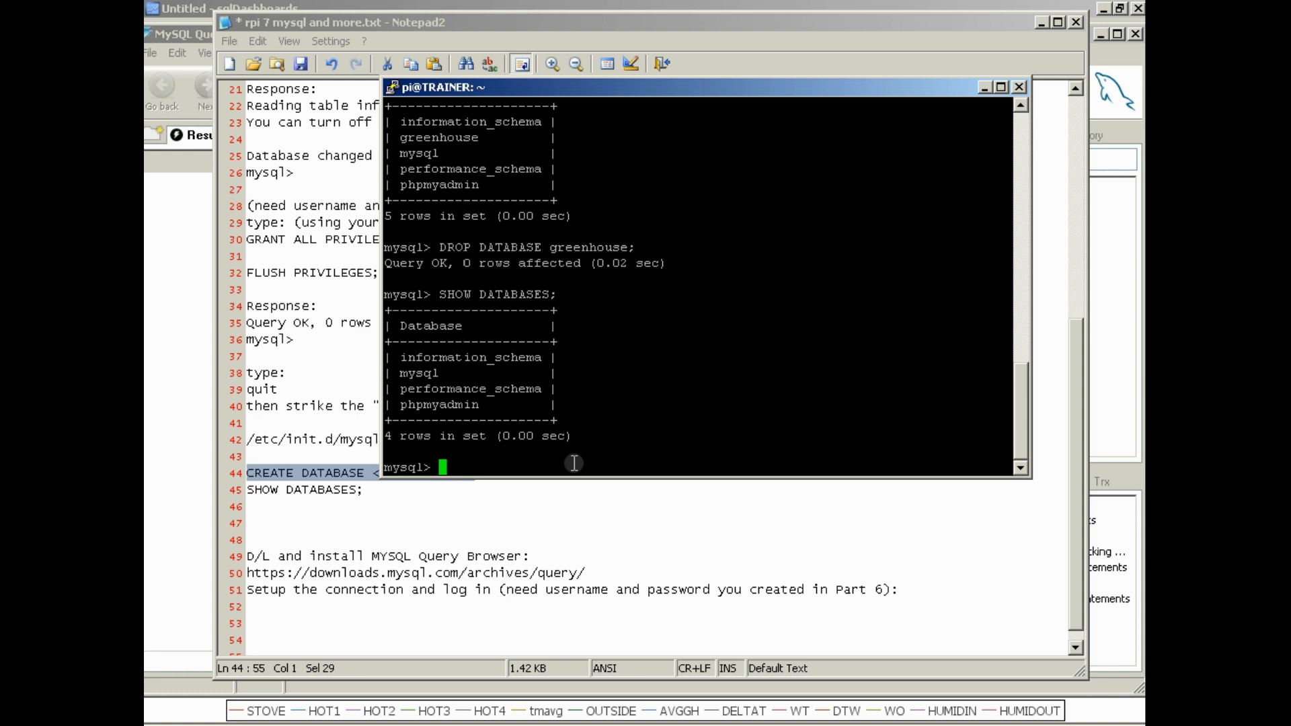
{"action": "type", "text": "DROP DATABASE greenhouse;"}
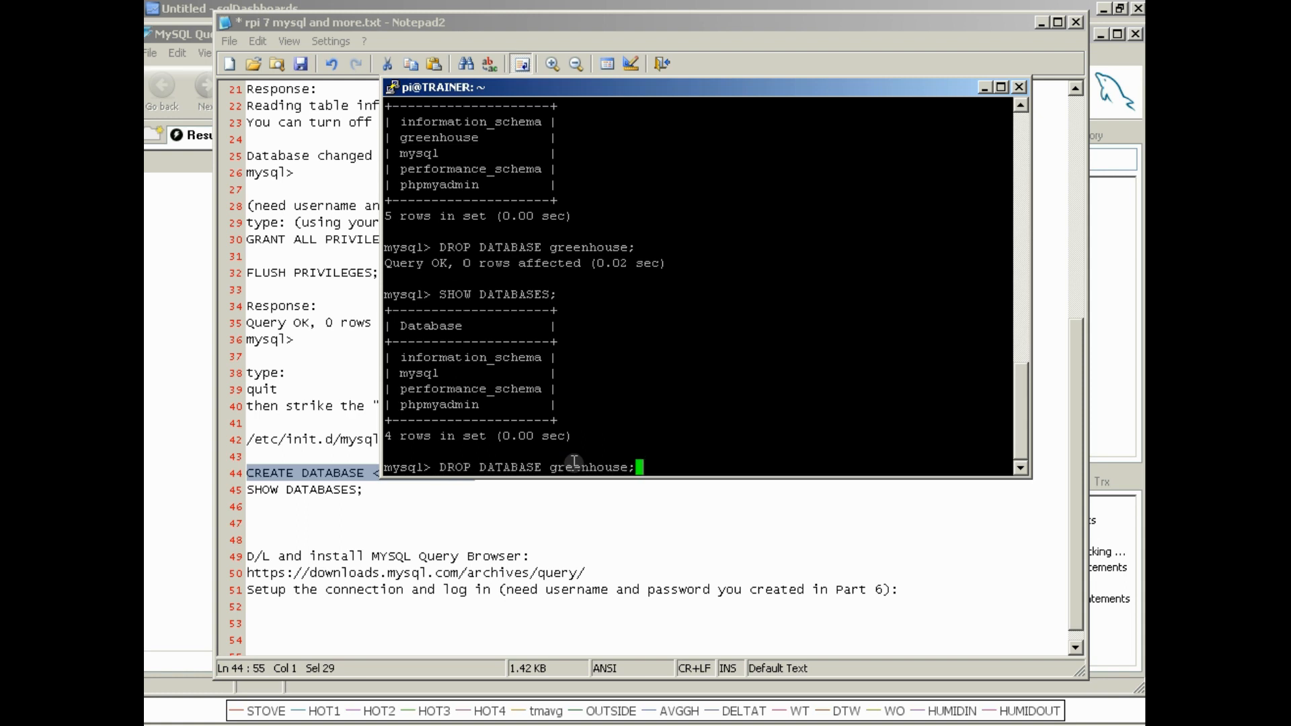
{"action": "type", "text": "CREATE DATABASE greenhouse;"}
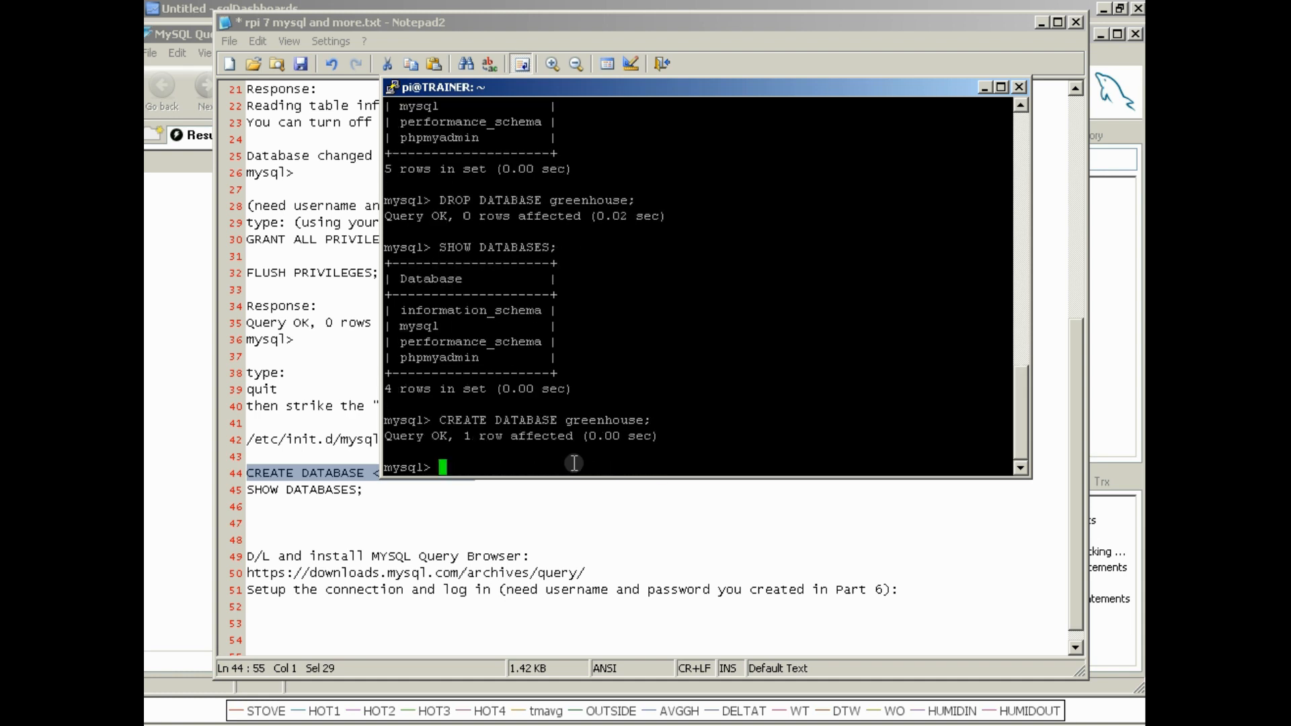
Step: Confirm greenhouse is listed with SHOW DATABASES; and exit MySQL
{"action": "type", "text": "SHOW DATABASES;"}
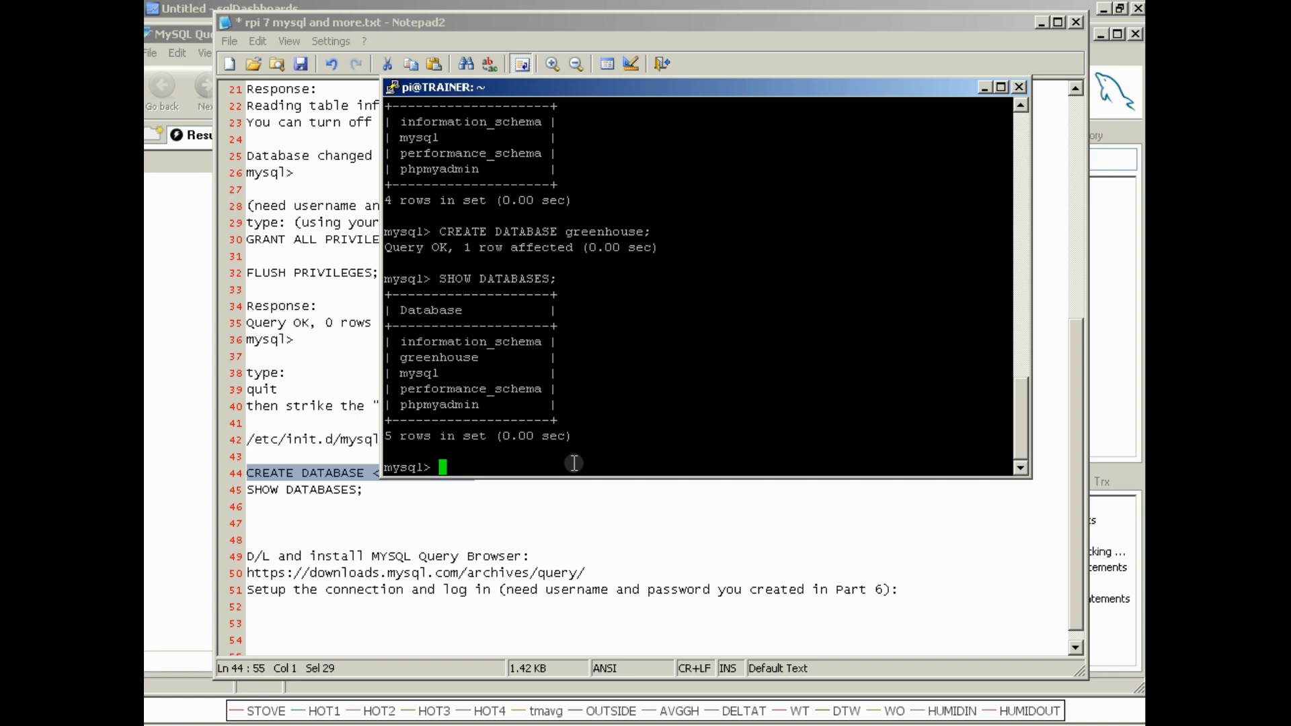
{"action": "type", "text": "exit"}
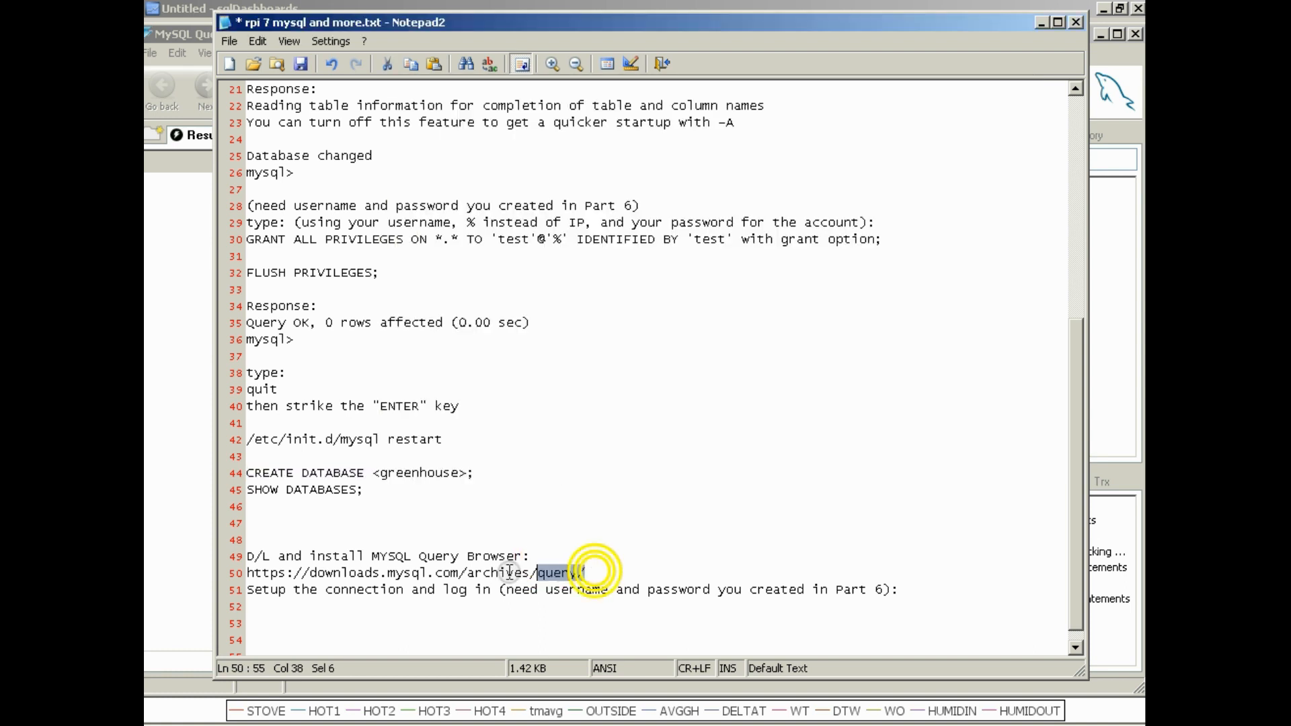
Step: Select the downloads.mysql.com Query Browser link on line 50 of the notes
{"action": "triple_click", "coordinate": [411, 572]}
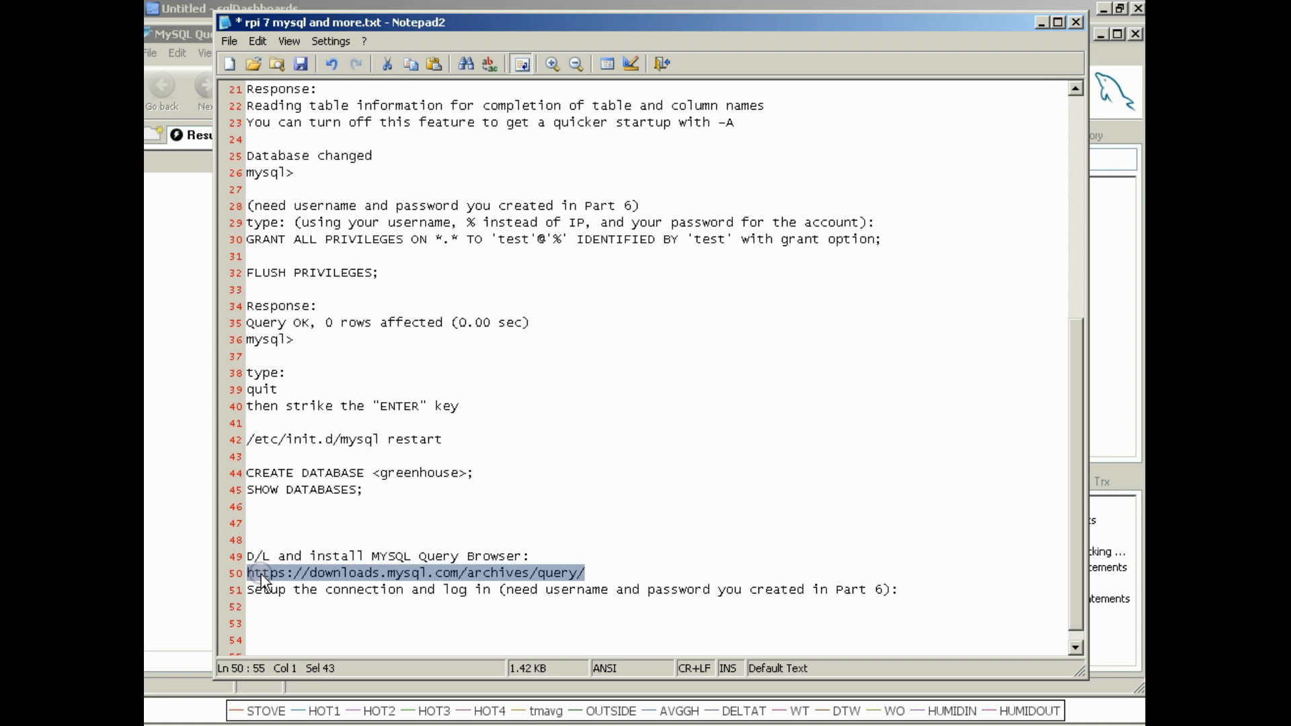
{"action": "mouse_move", "coordinate": [470, 584]}
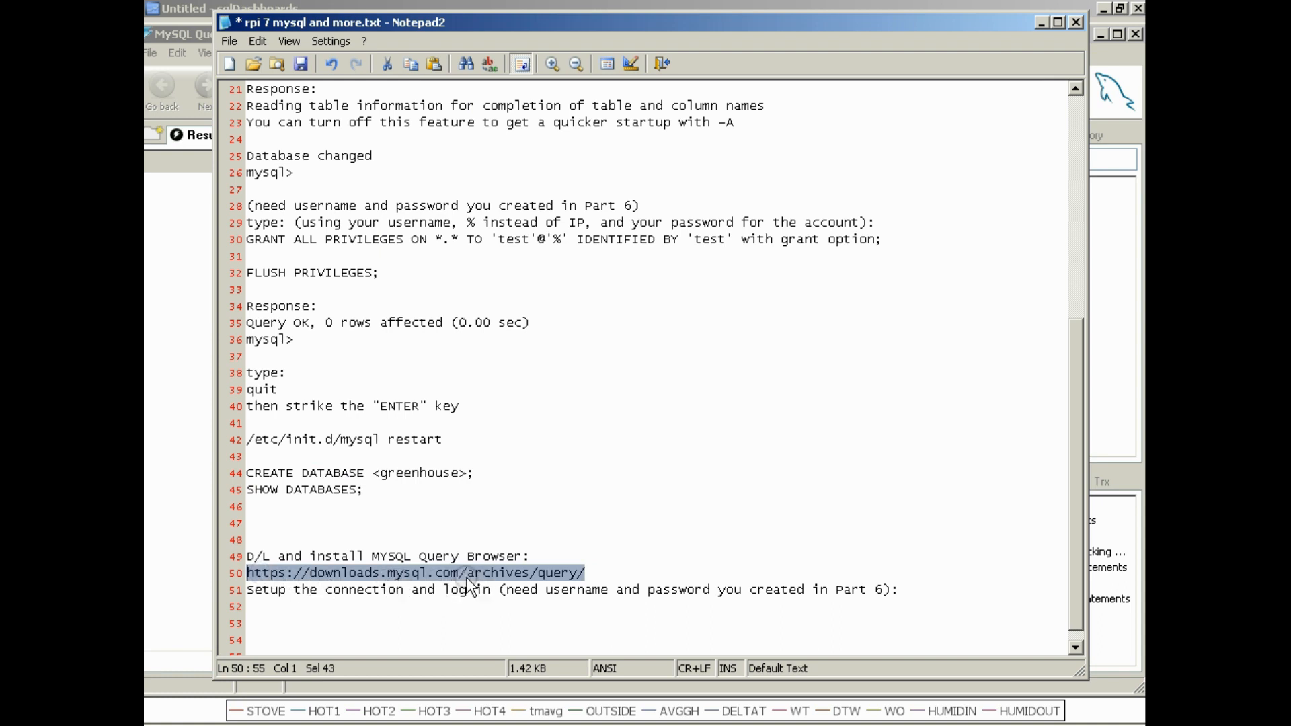
{"action": "mouse_move", "coordinate": [535, 574]}
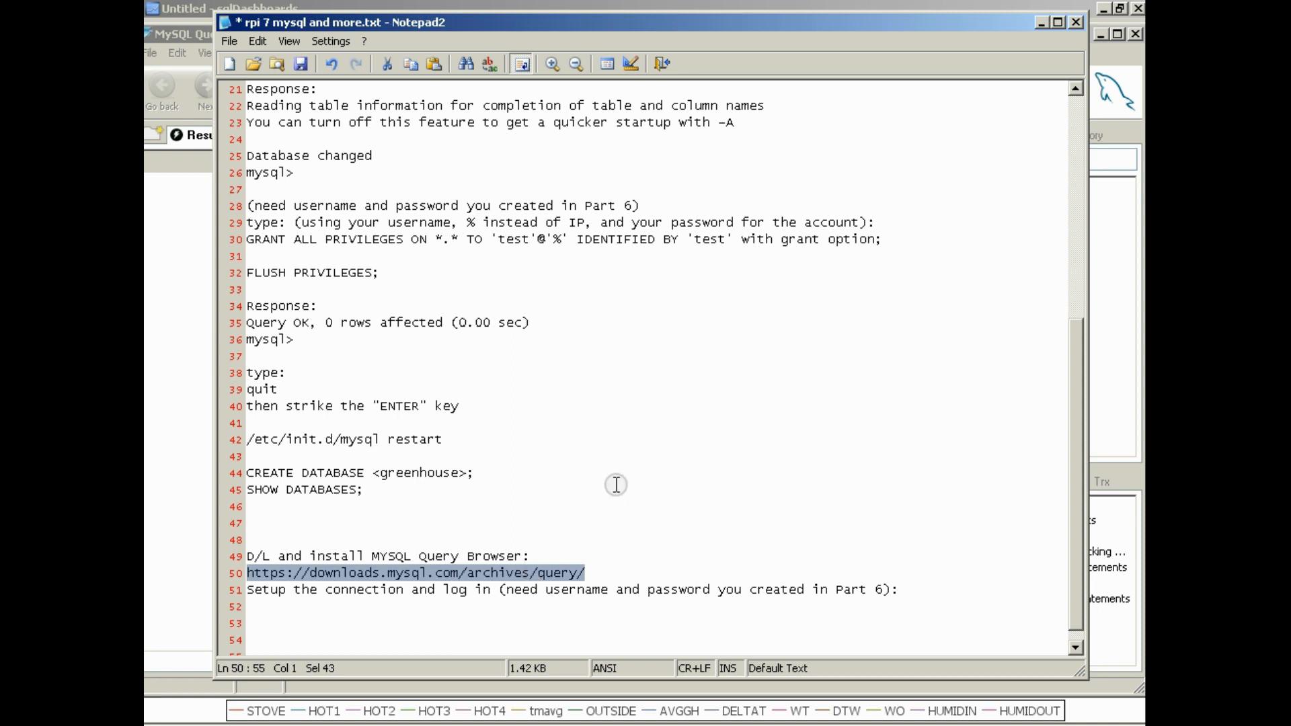
{"action": "mouse_move", "coordinate": [197, 51]}
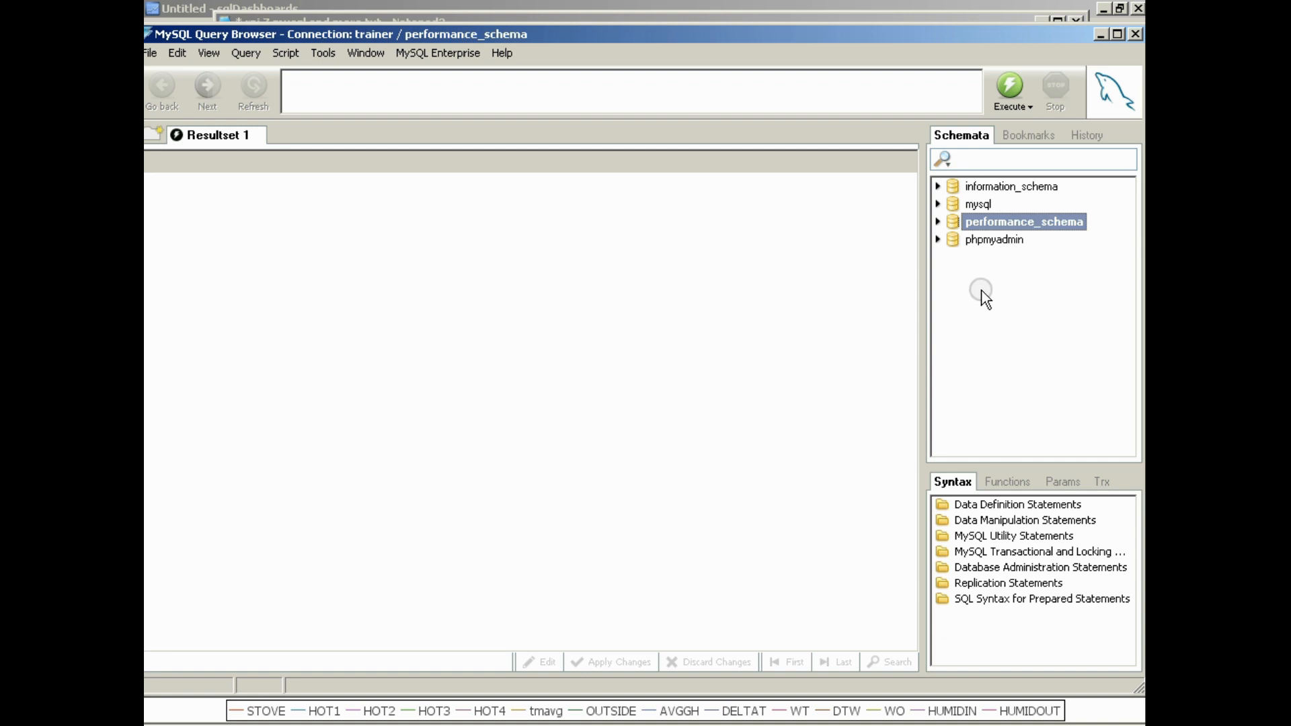
{"action": "mouse_move", "coordinate": [743, 478]}
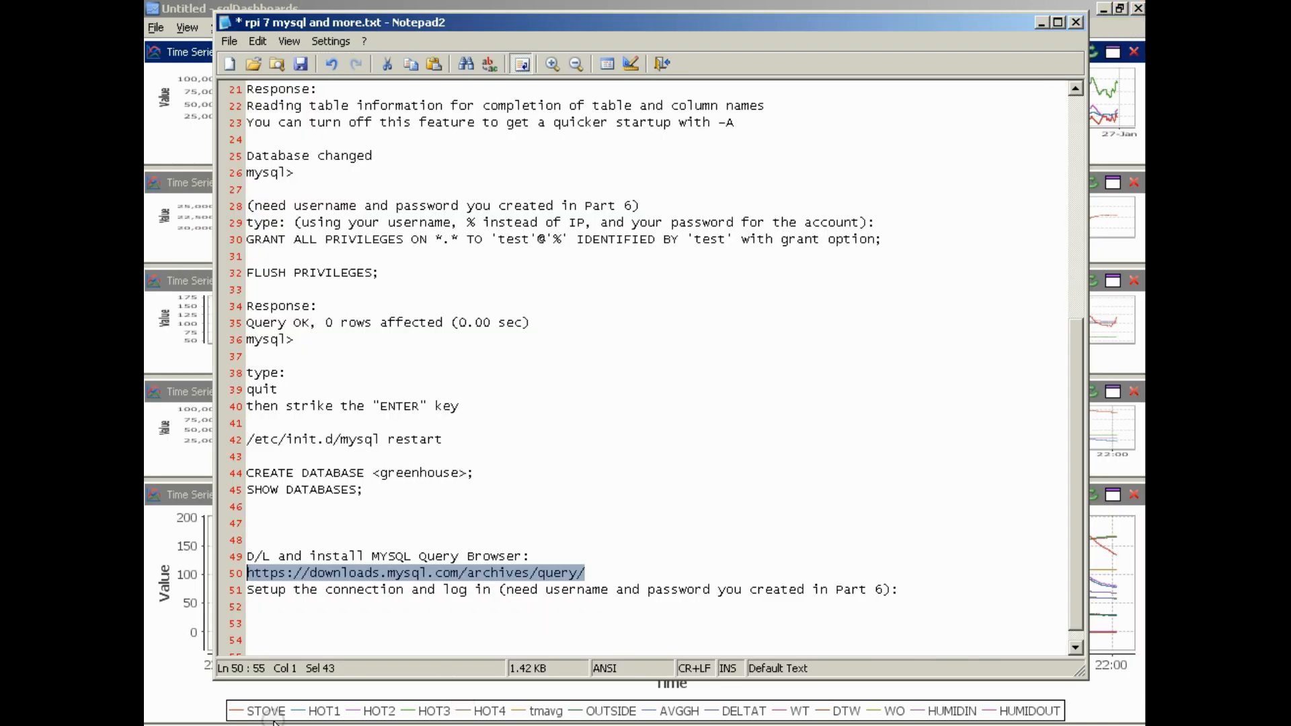
Step: Launch MySQL Query Browser from Start and review the trainer connection to 192.168.254.30 as test
{"action": "left_click", "coordinate": [229, 512]}
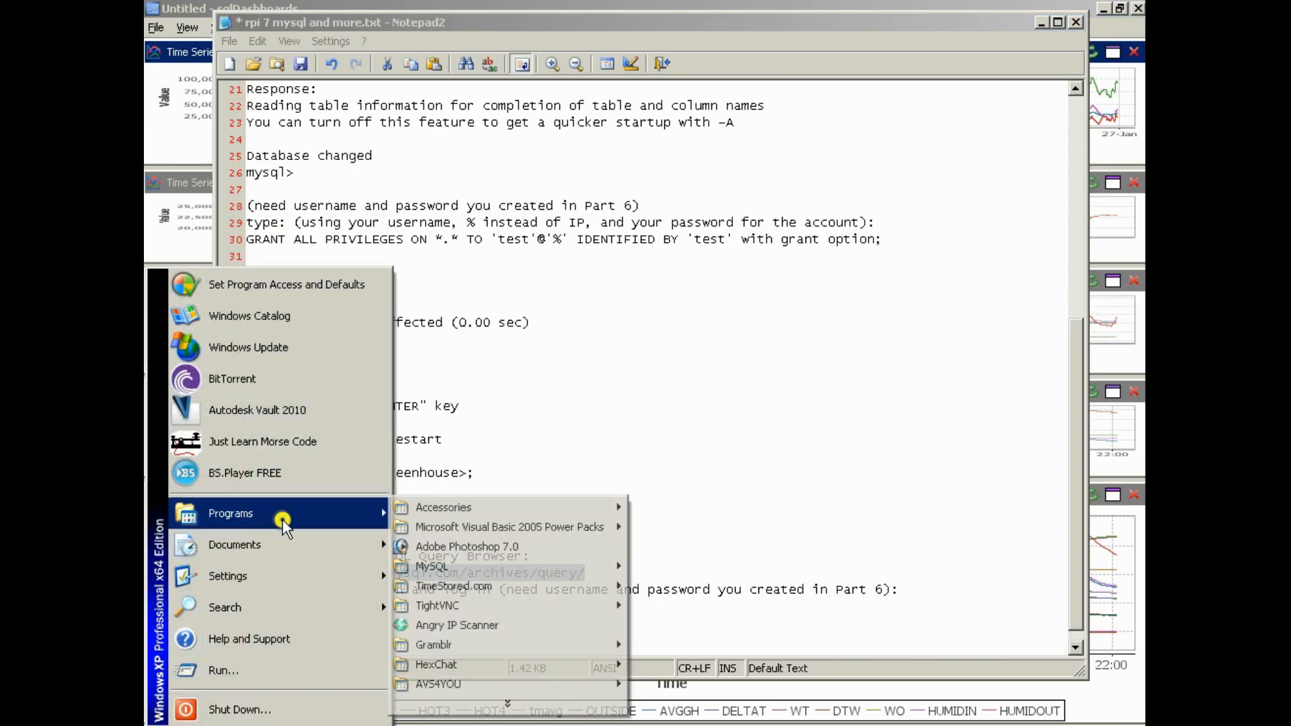
{"action": "mouse_move", "coordinate": [432, 566]}
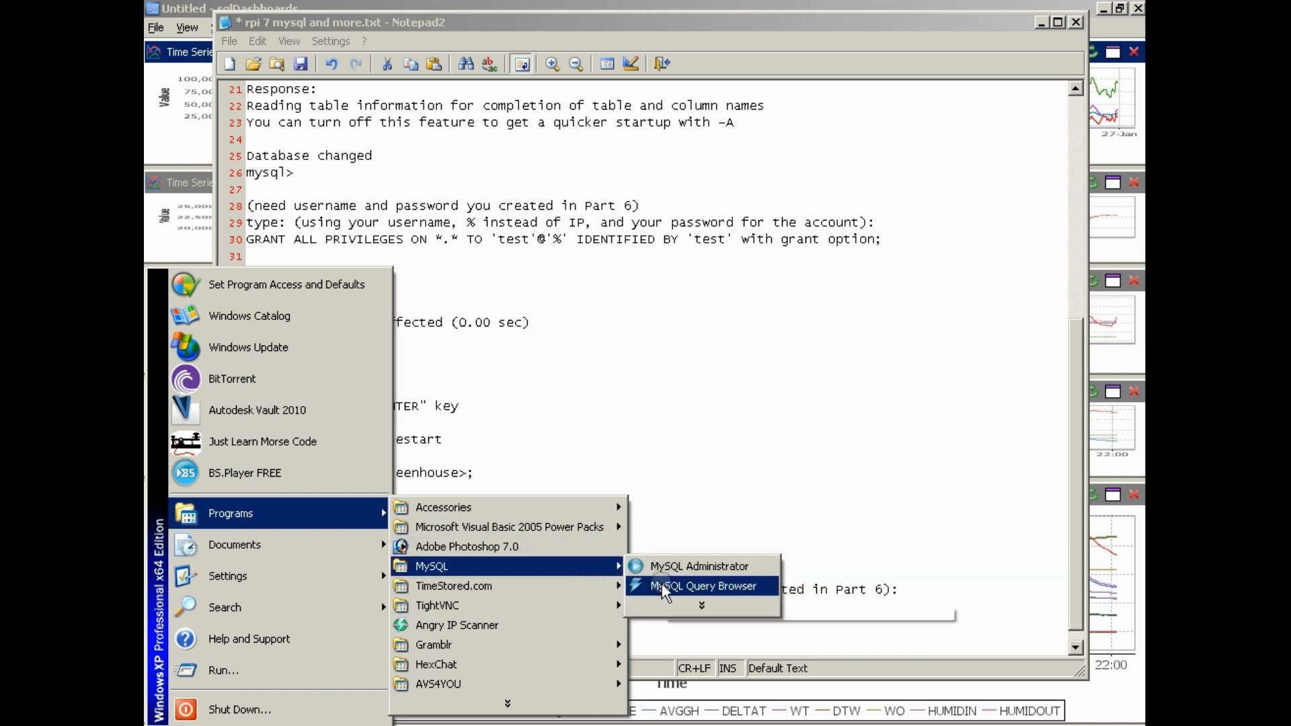
{"action": "left_click", "coordinate": [703, 585]}
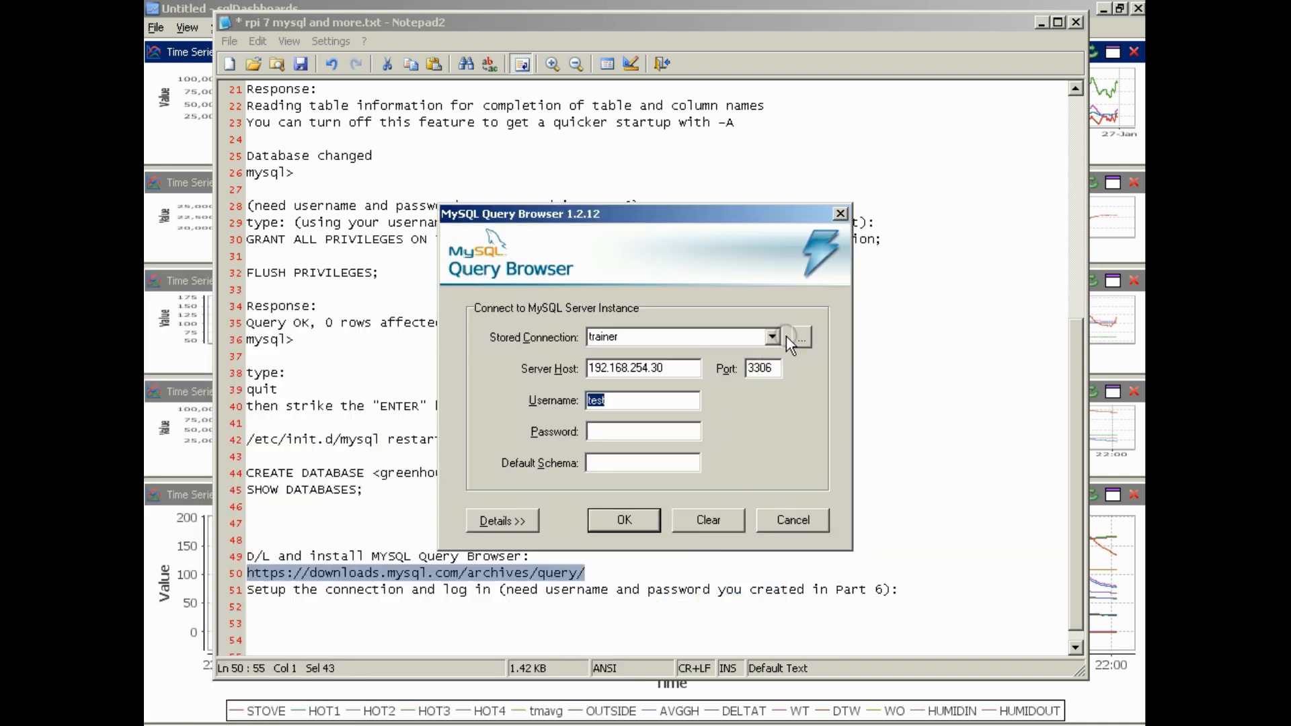
{"action": "left_click", "coordinate": [799, 336]}
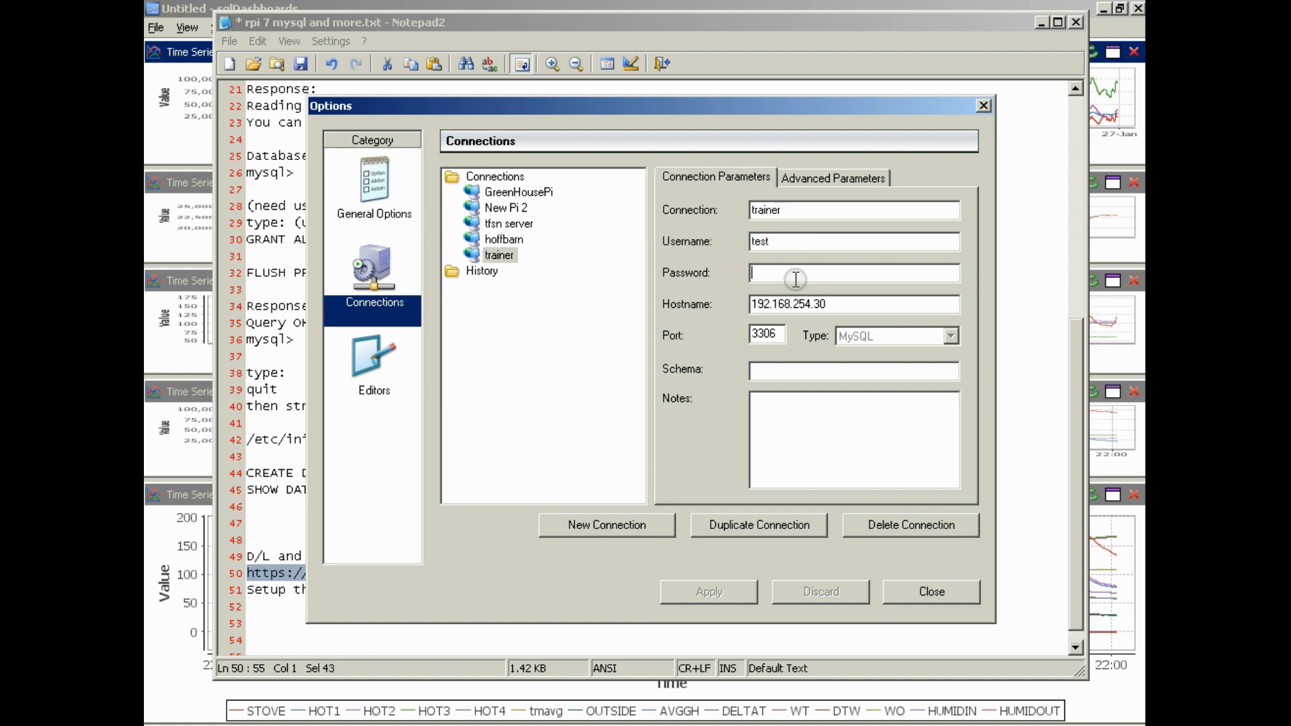
{"action": "mouse_move", "coordinate": [795, 277]}
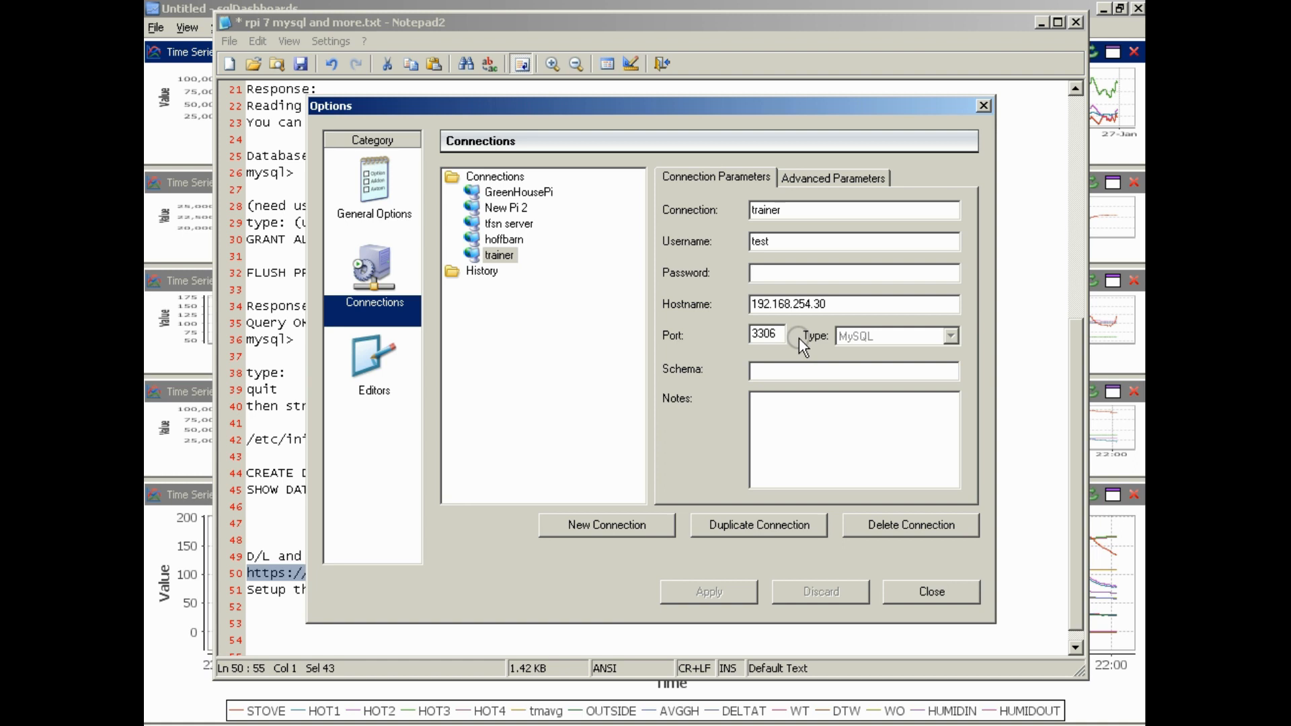
{"action": "left_click", "coordinate": [853, 273]}
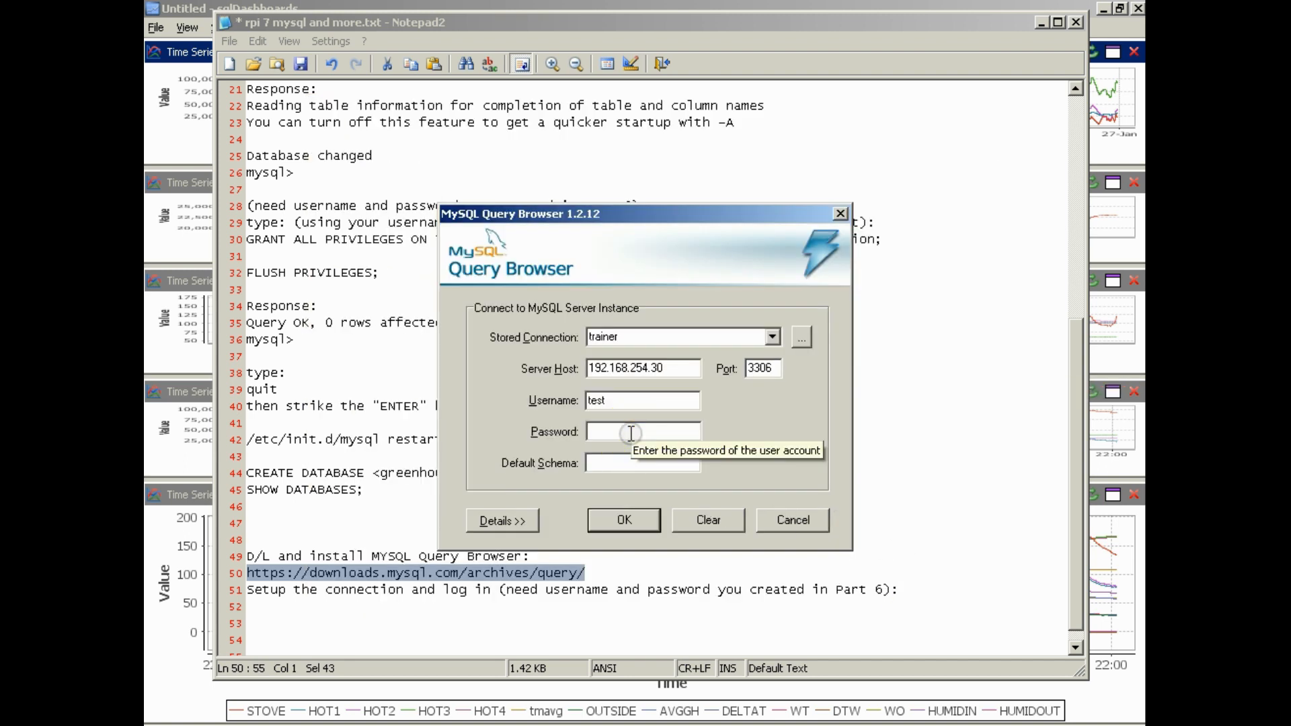
Step: Log in as trainer with the stored connection and make greenhouse the working schema
{"action": "type", "text": "****"}
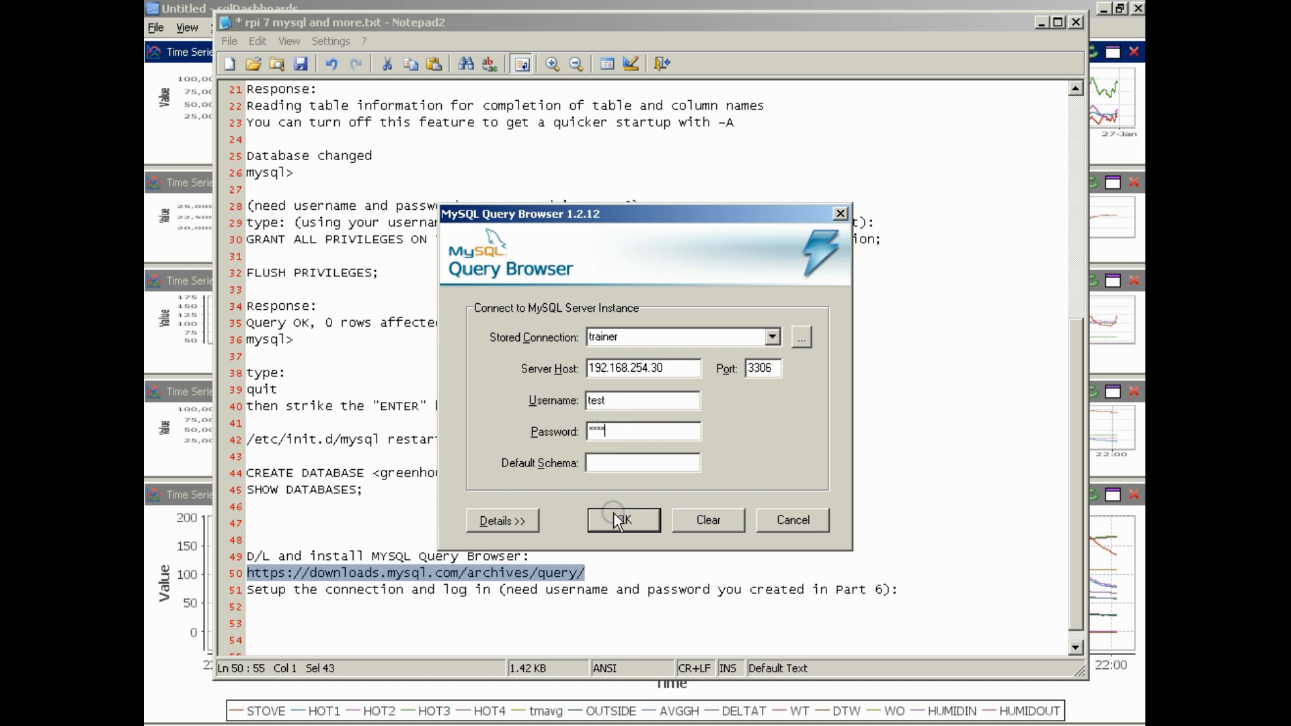
{"action": "left_click", "coordinate": [623, 519]}
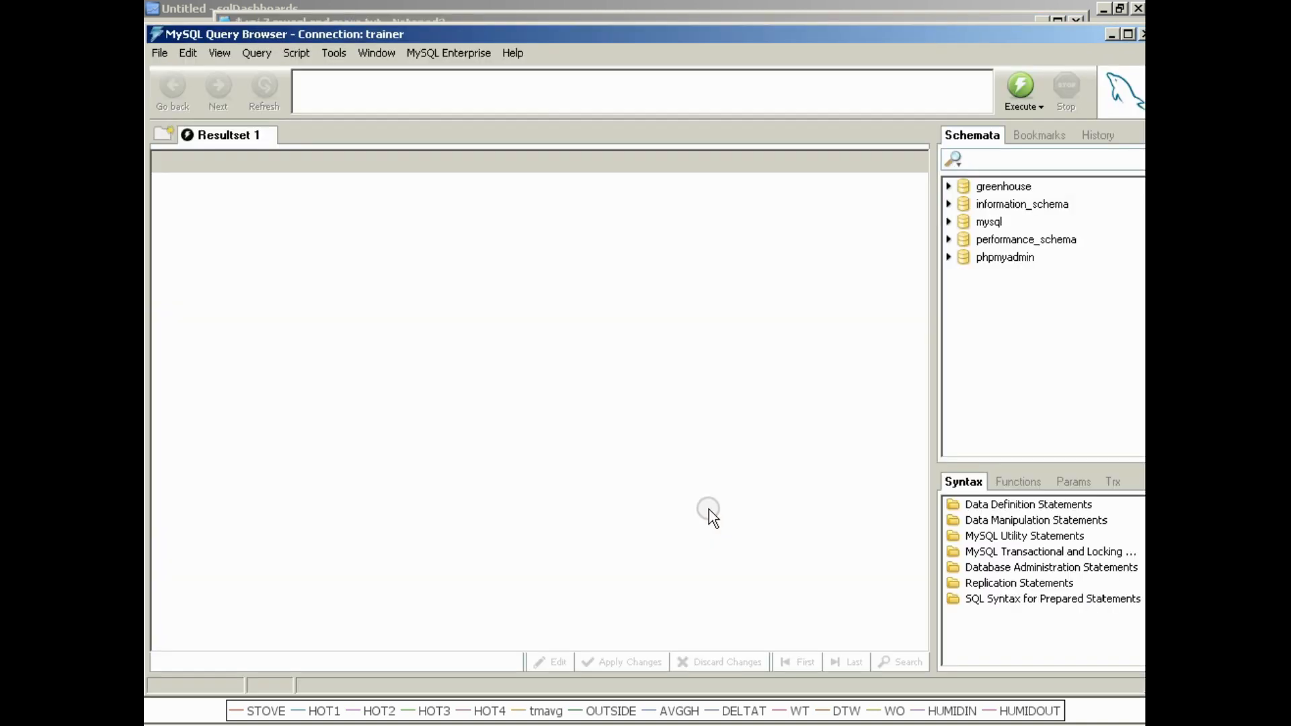
{"action": "mouse_move", "coordinate": [757, 490]}
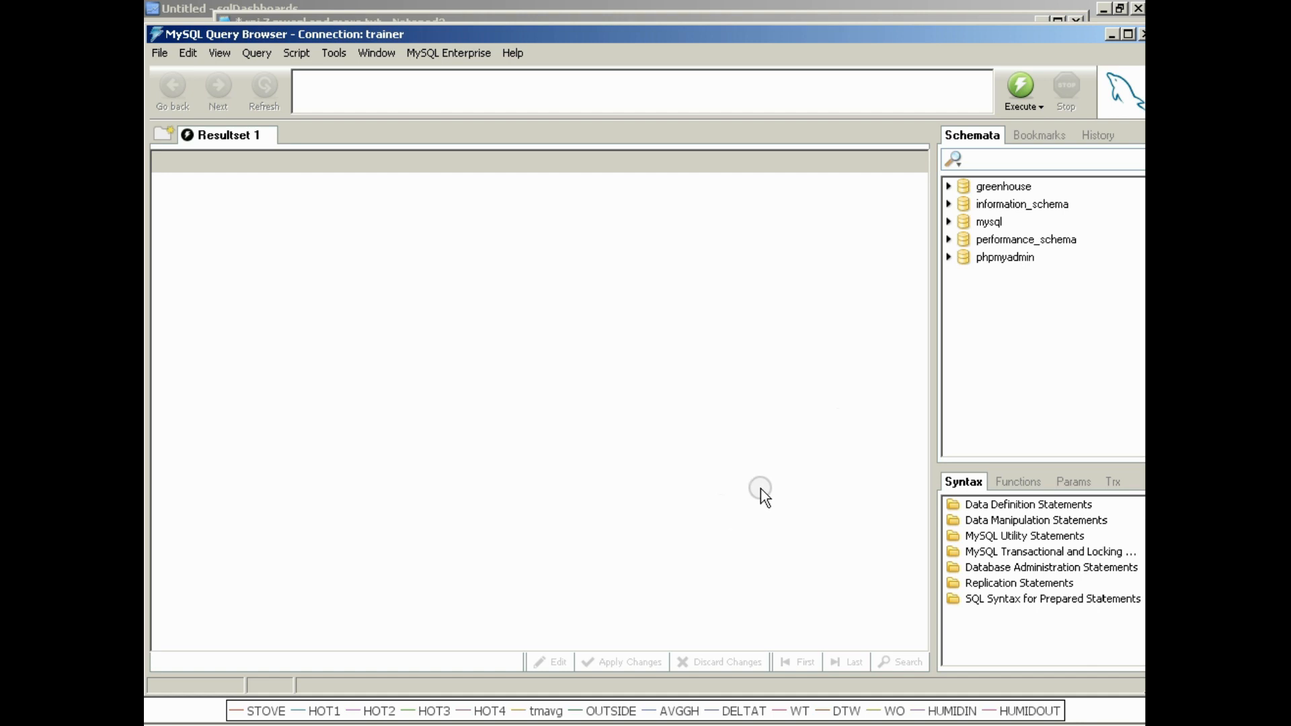
{"action": "mouse_move", "coordinate": [982, 192]}
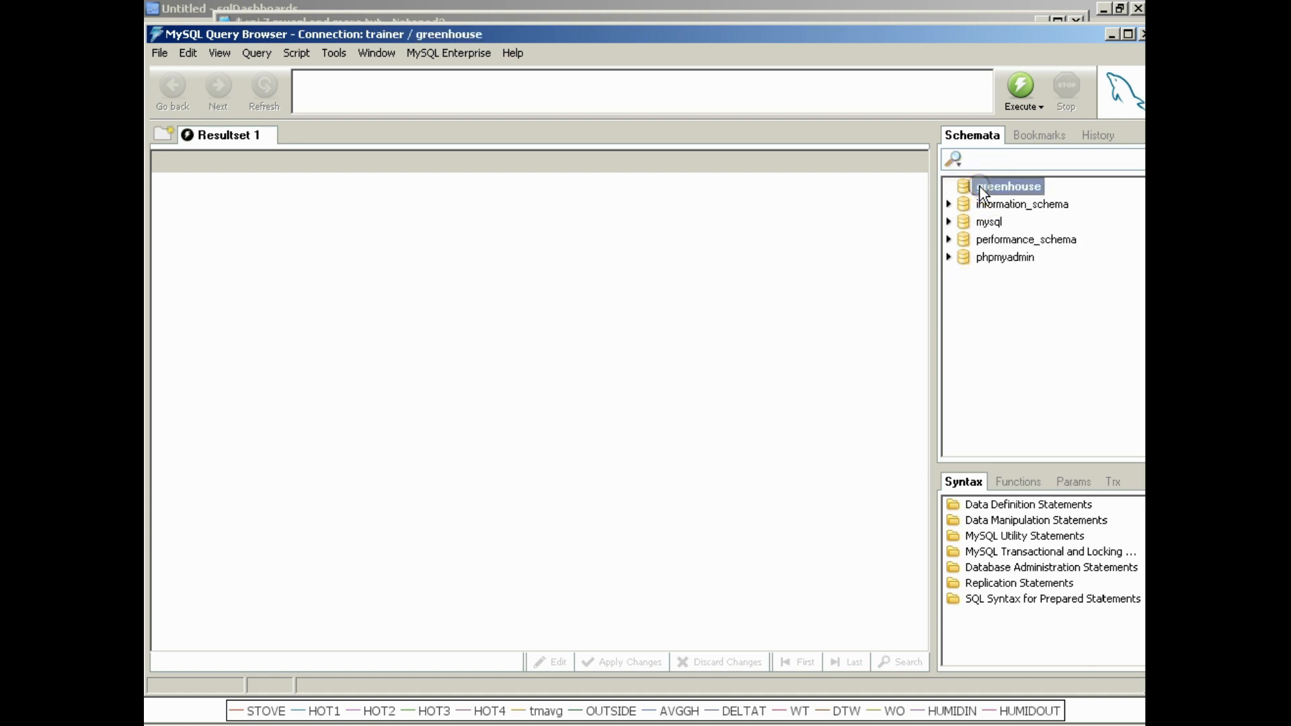
{"action": "left_click", "coordinate": [1010, 185]}
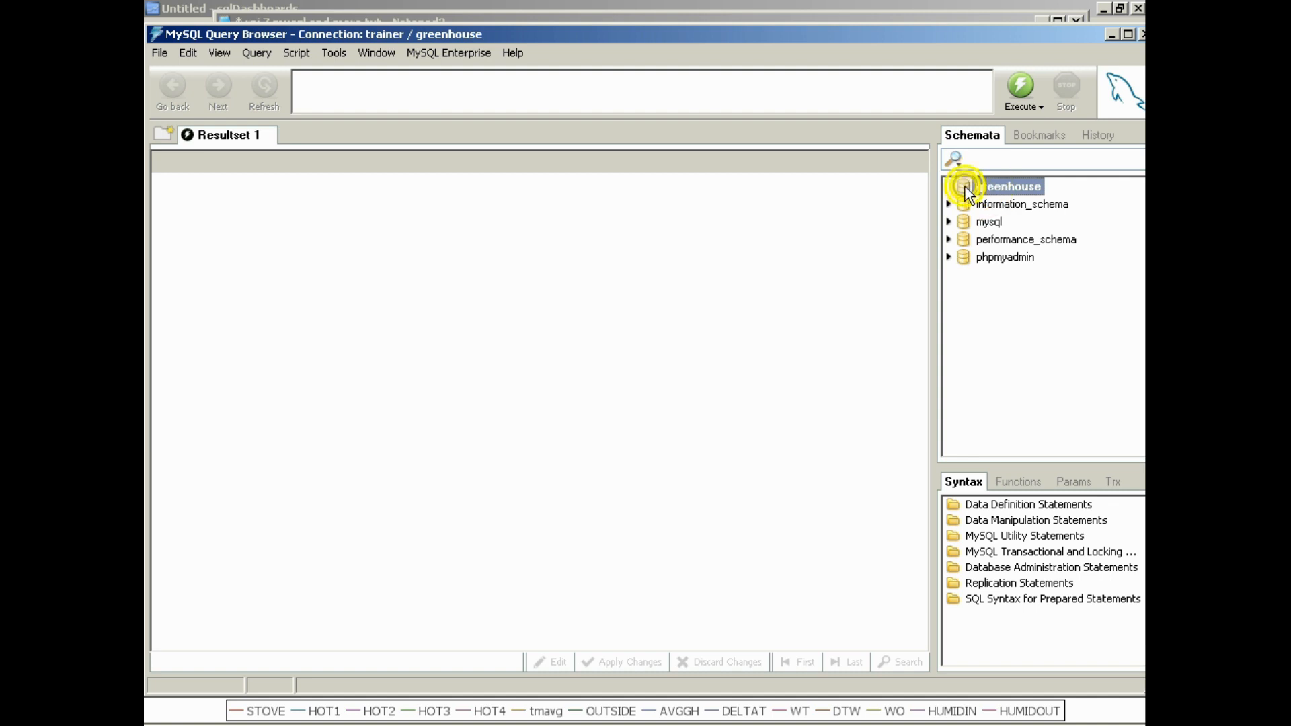
Step: Start creating a new table in the greenhouse database from its context actions
{"action": "right_click", "coordinate": [1011, 185]}
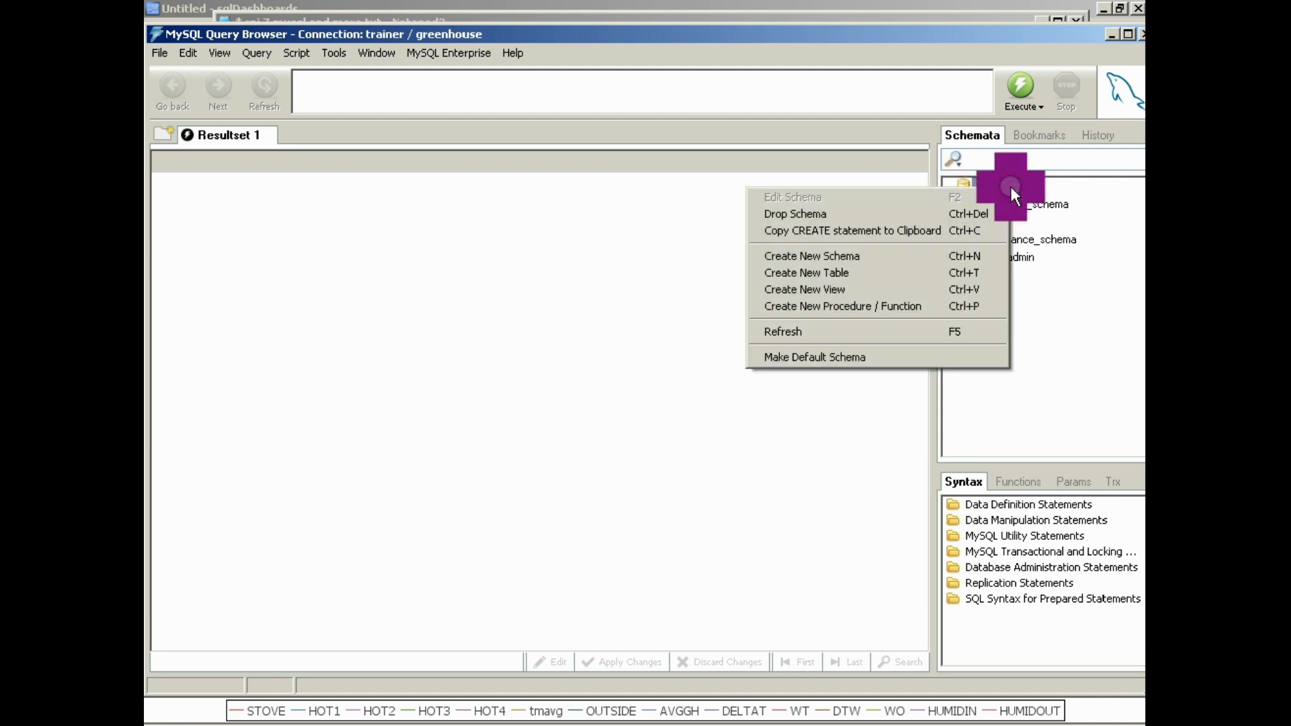
{"action": "mouse_move", "coordinate": [905, 362]}
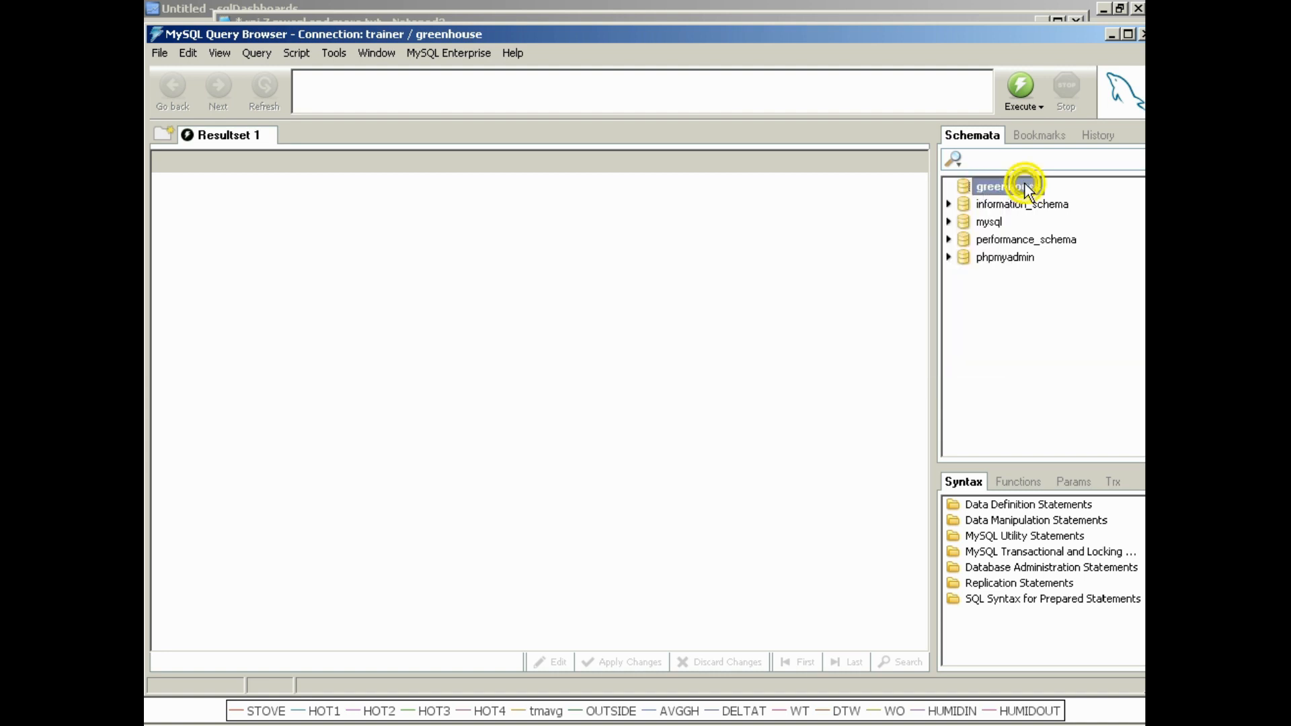
{"action": "left_click", "coordinate": [1007, 185]}
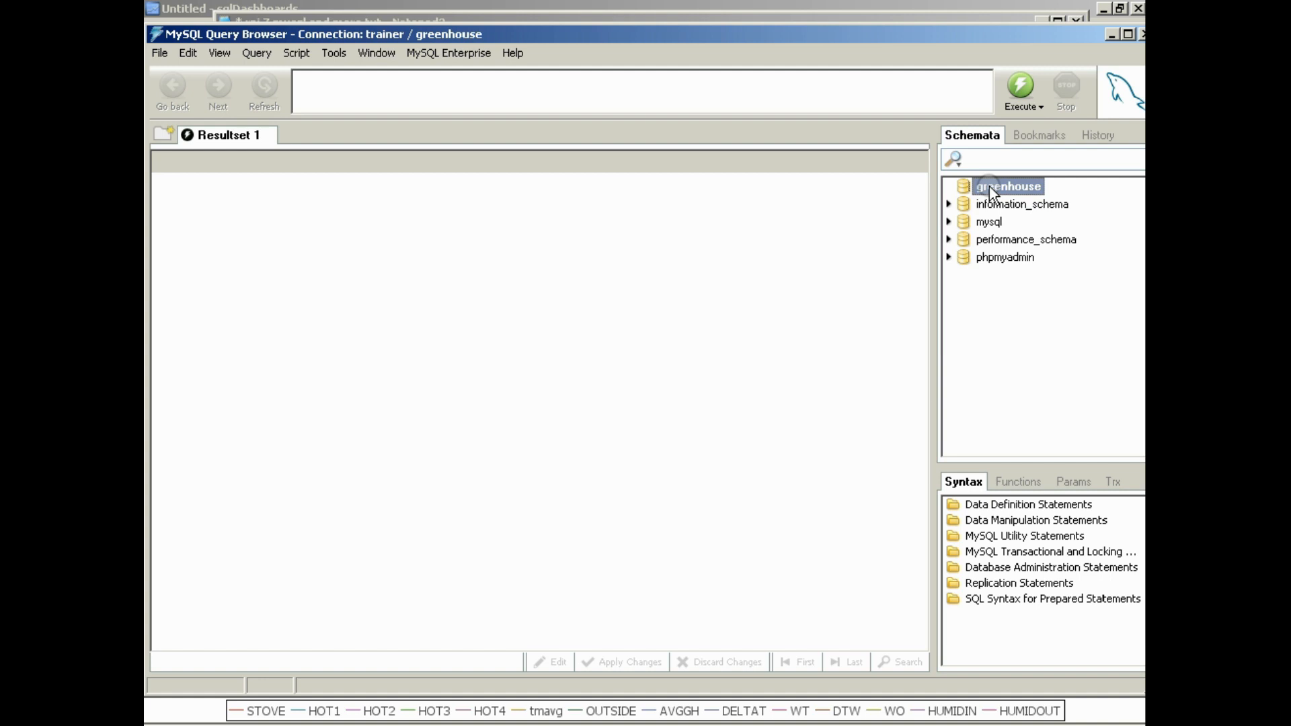
{"action": "right_click", "coordinate": [1007, 186]}
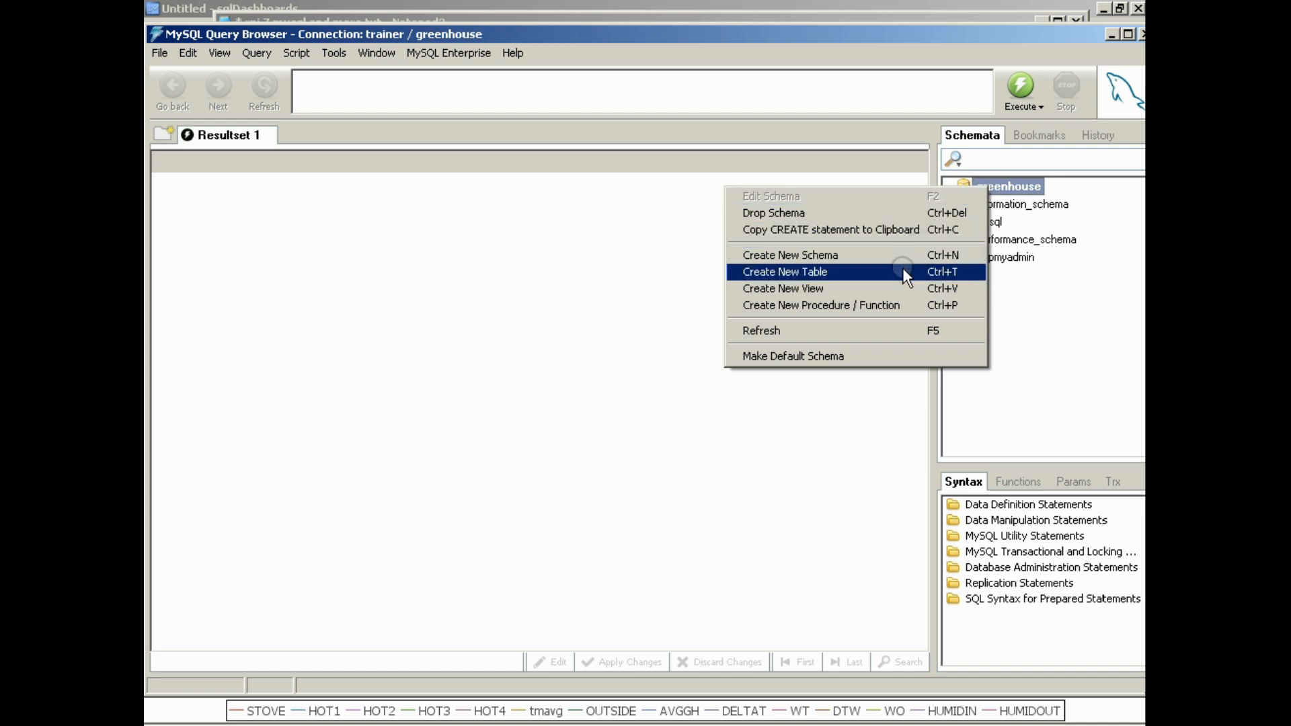
{"action": "left_click", "coordinate": [784, 271]}
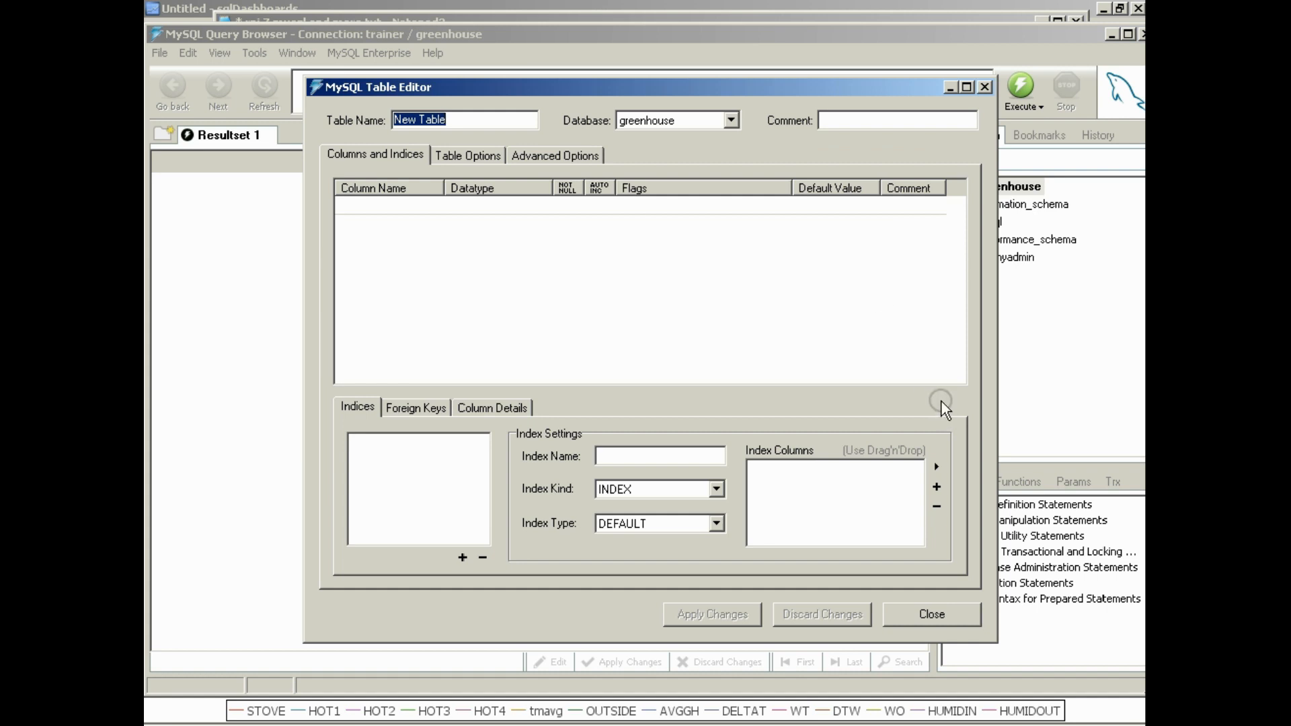
{"action": "mouse_move", "coordinate": [931, 617]}
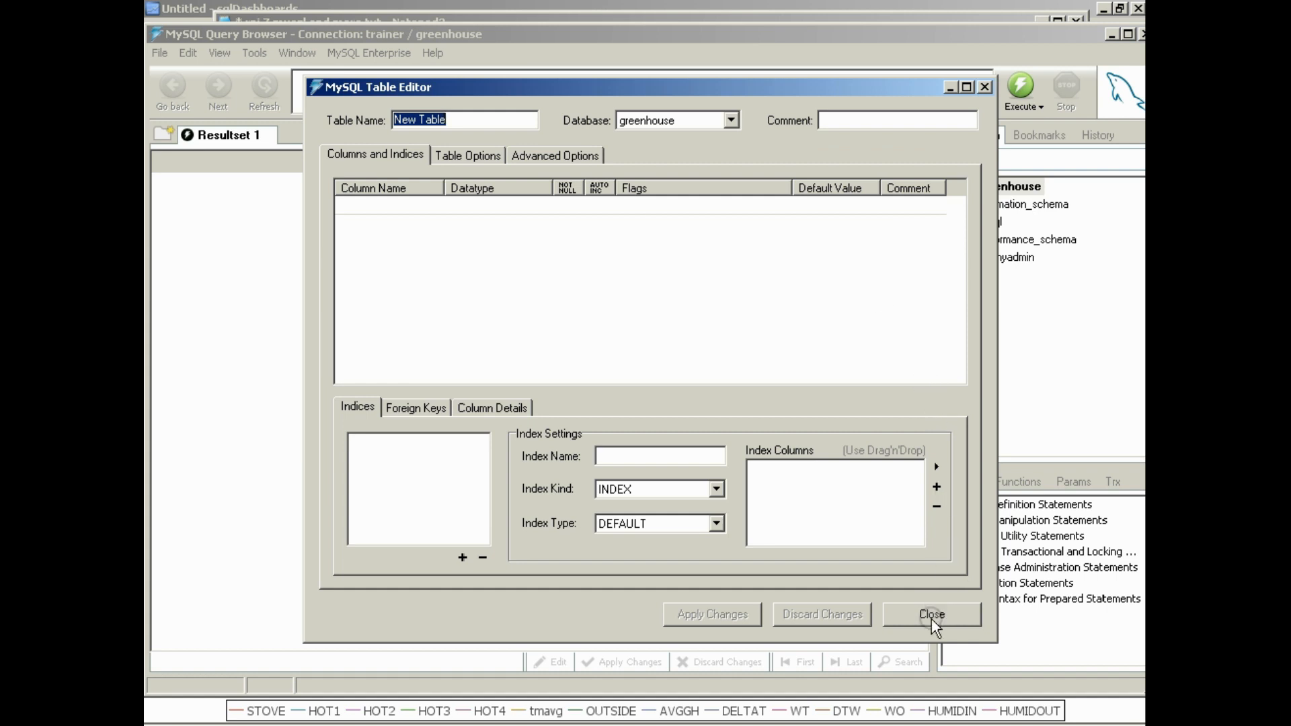
Step: Close the empty table editor without creating a table, returning to the sqlDashboards charts
{"action": "left_click", "coordinate": [930, 614]}
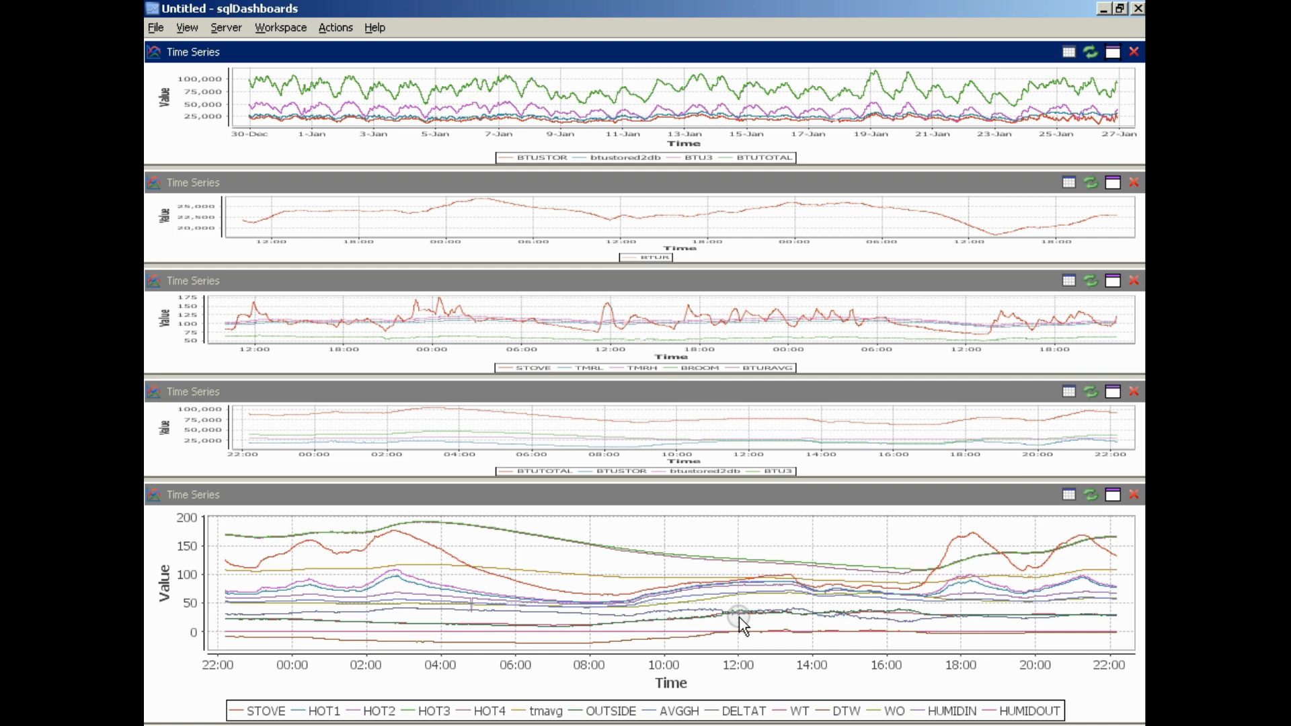
{"action": "mouse_move", "coordinate": [739, 618]}
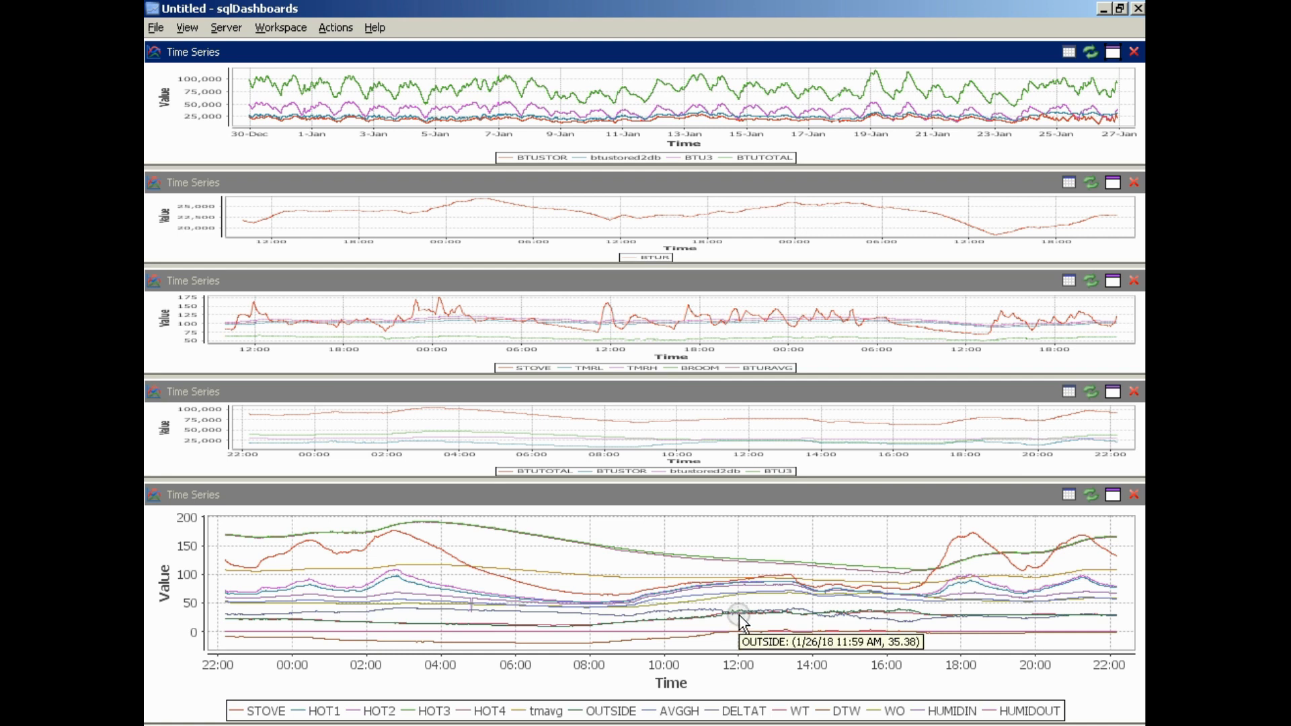